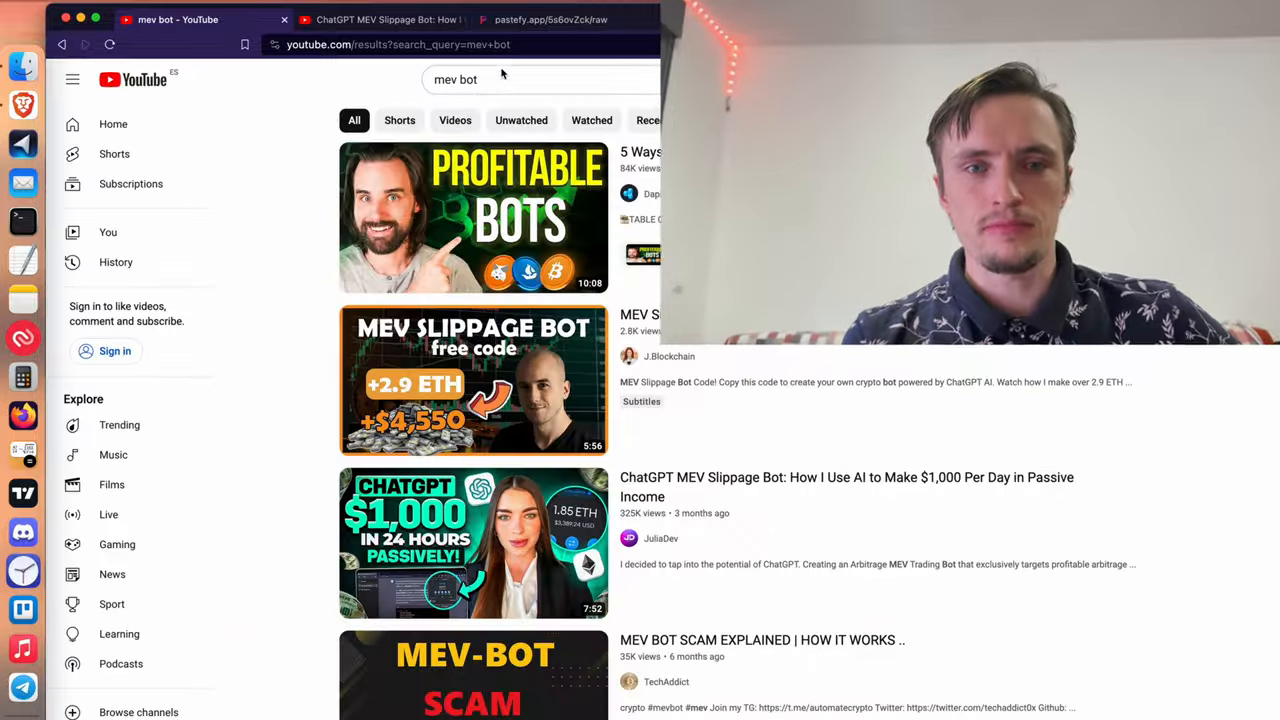
# Skip the ChatGPT MEV Slippage Bot video ahead to about 1:40, where Remix IDE appears.
pyautogui.scroll(-3)
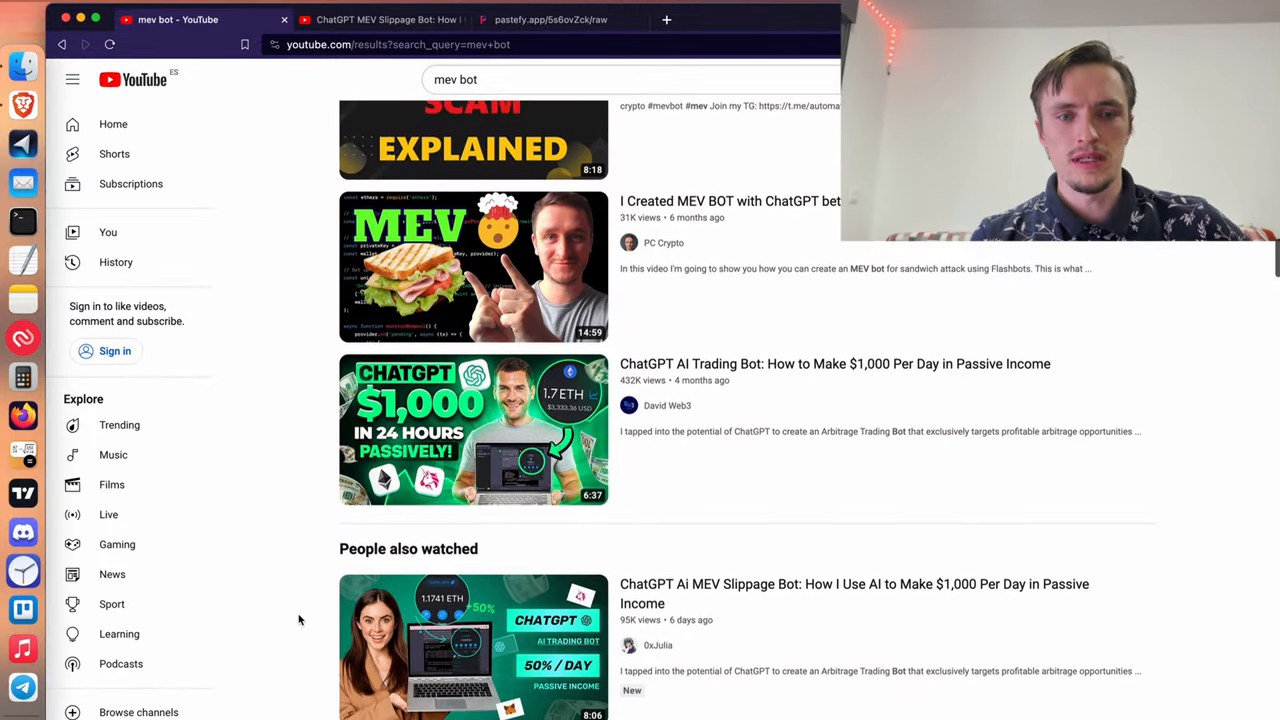
pyautogui.scroll(3)
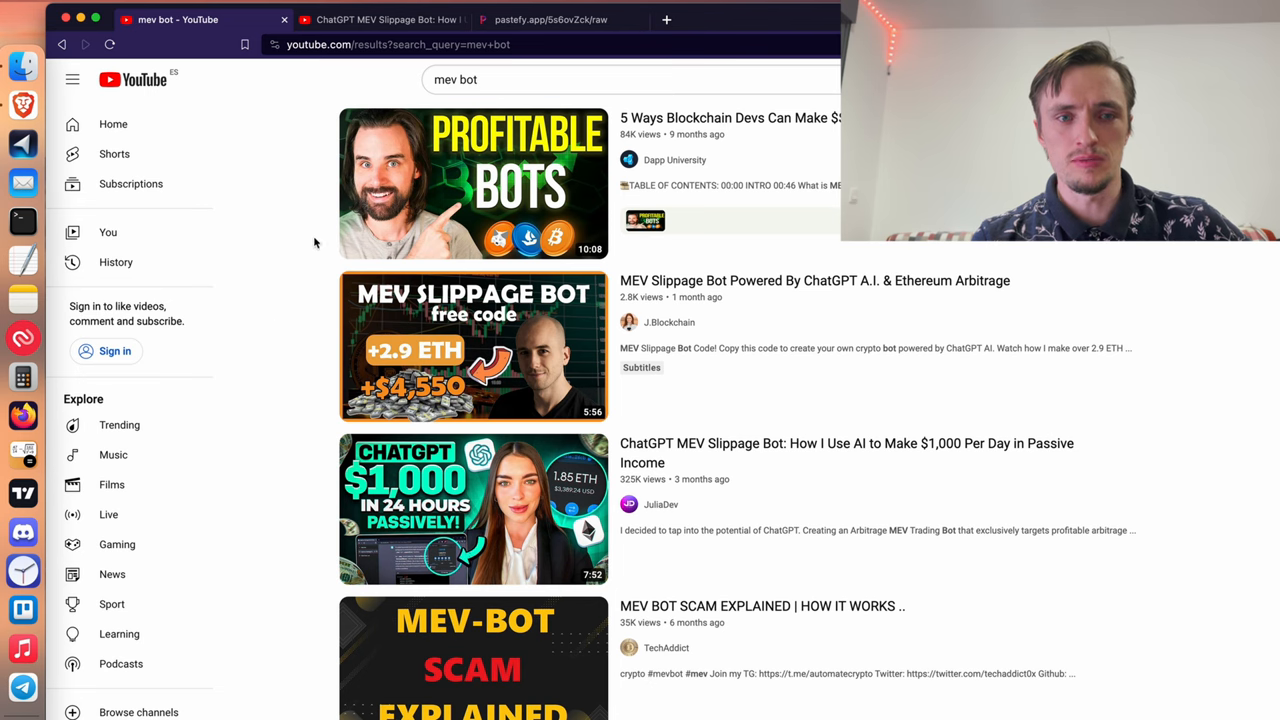
pyautogui.scroll(-3)
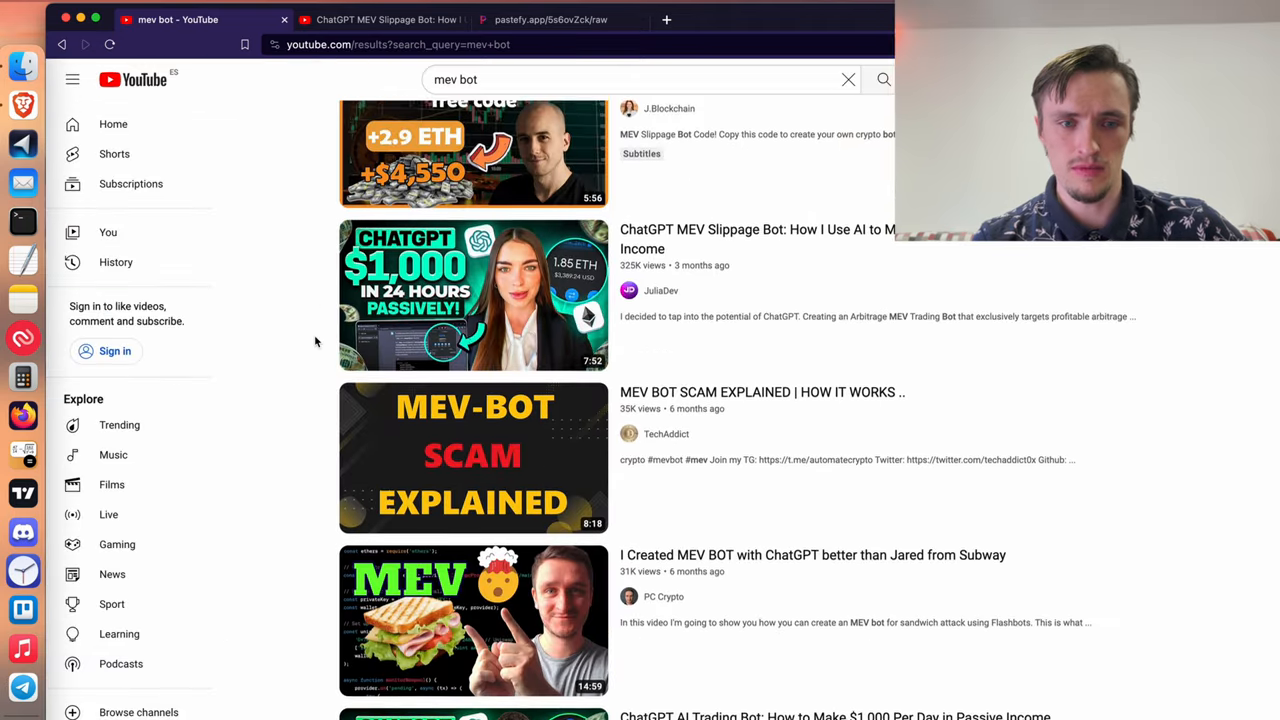
pyautogui.scroll(-3)
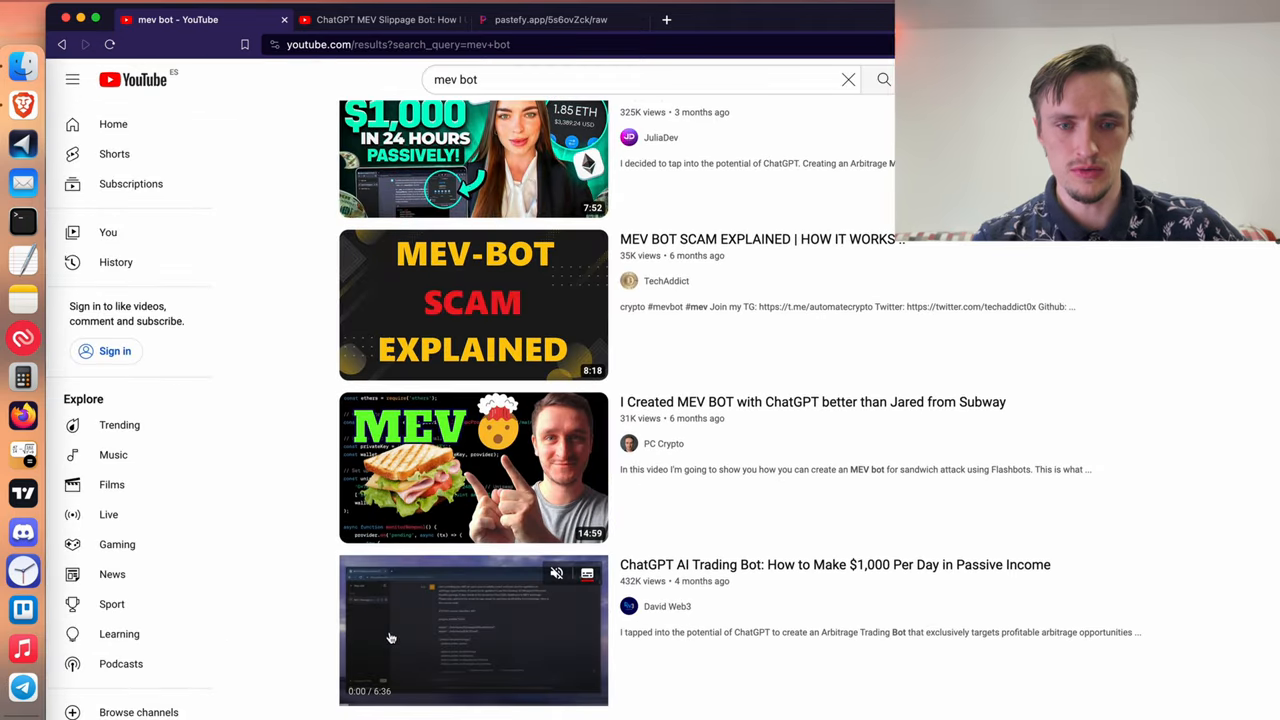
pyautogui.scroll(3)
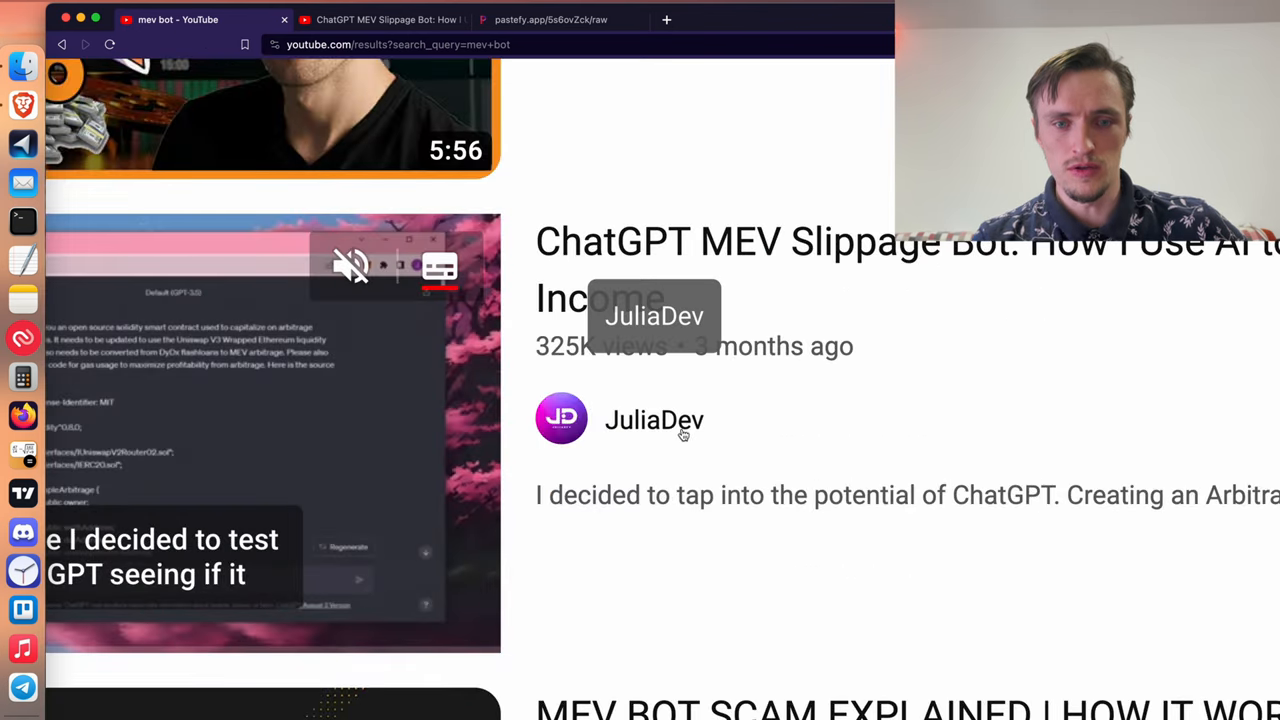
pyautogui.scroll(3)
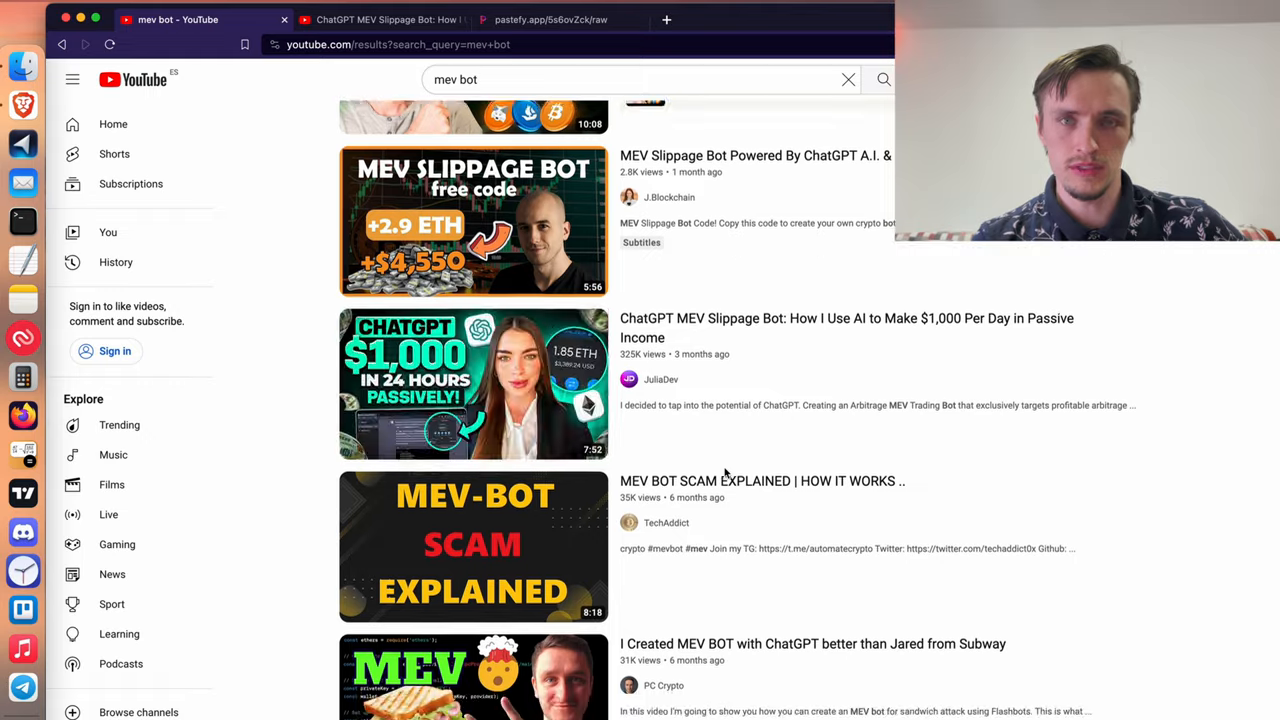
pyautogui.scroll(-3)
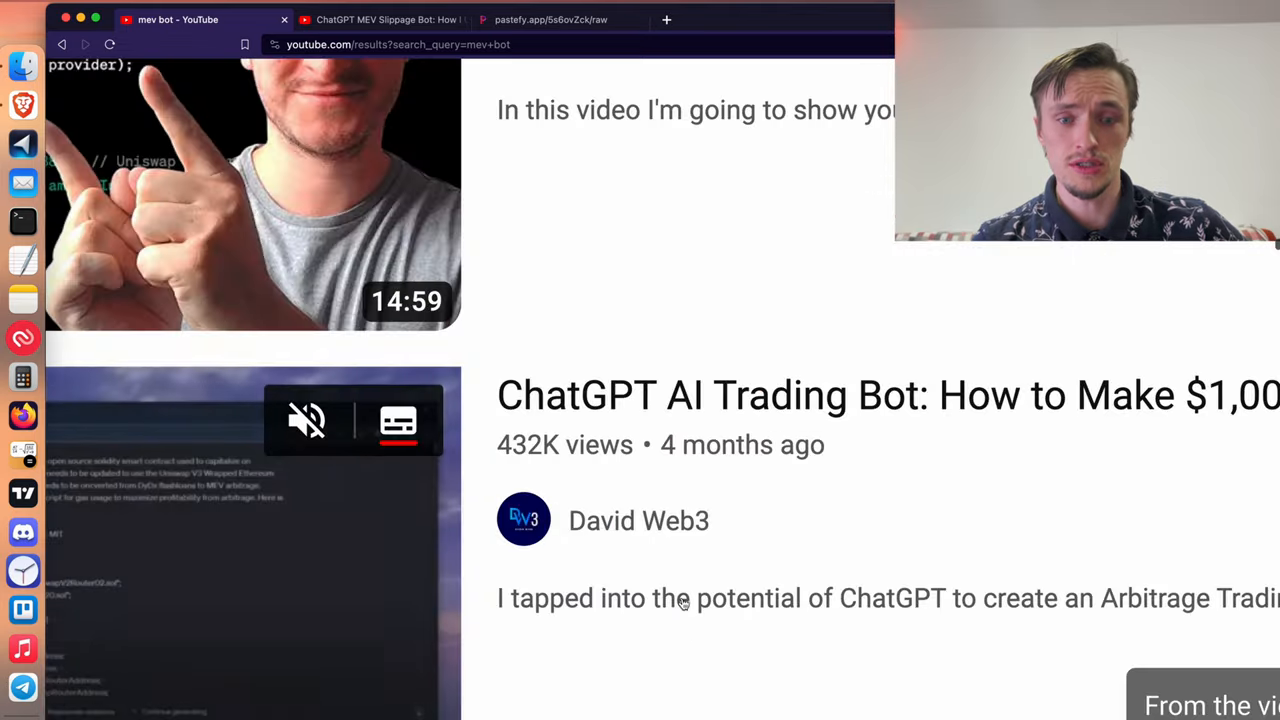
pyautogui.scroll(3)
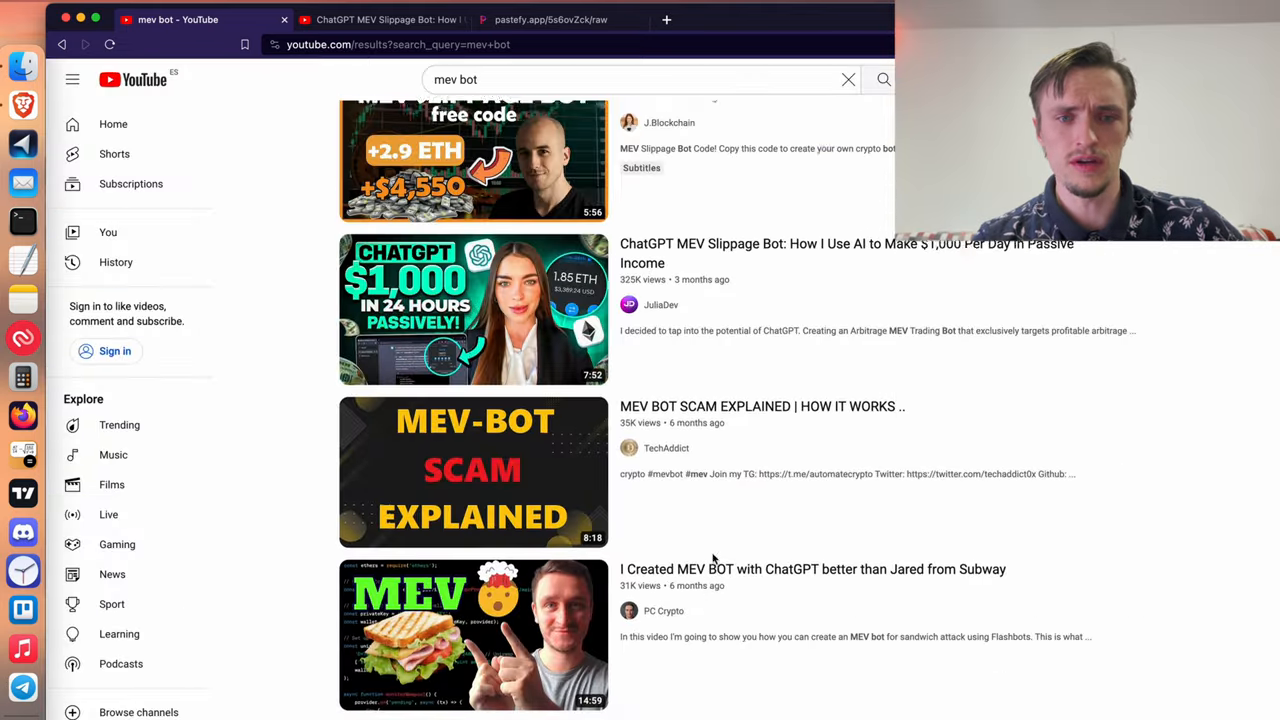
pyautogui.scroll(3)
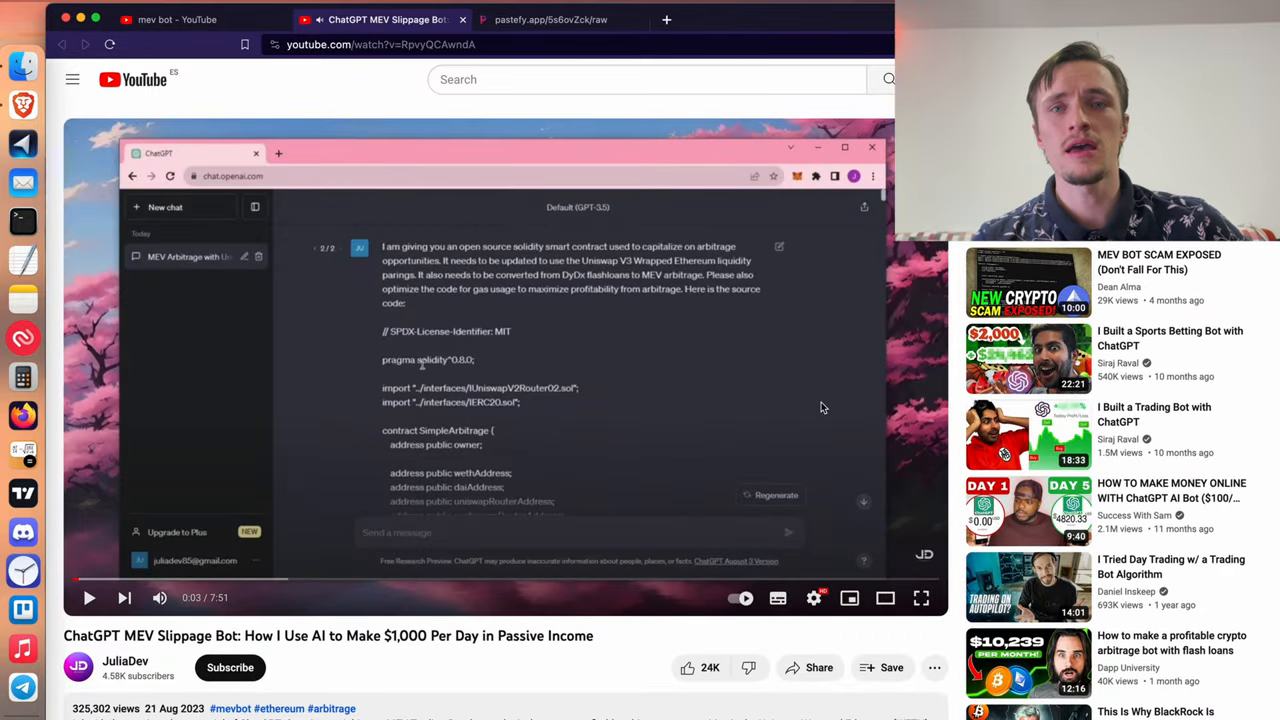
pyautogui.moveTo(630, 432)
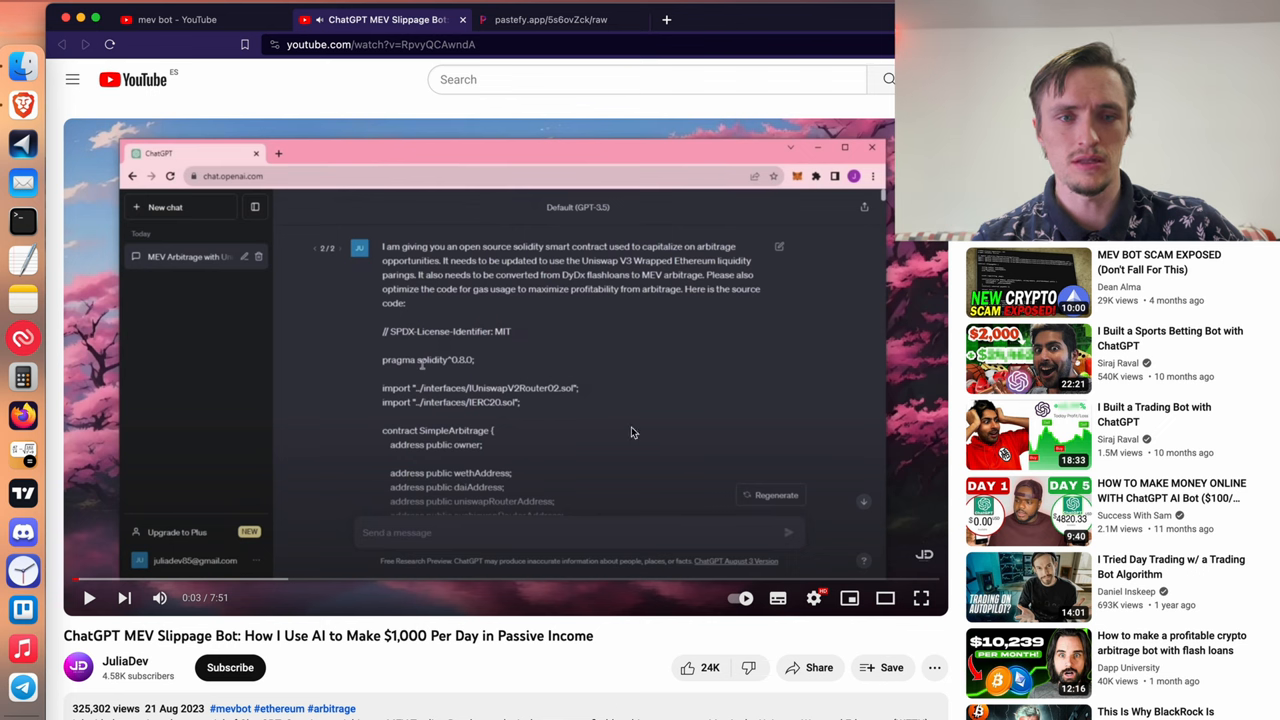
pyautogui.moveTo(727, 309)
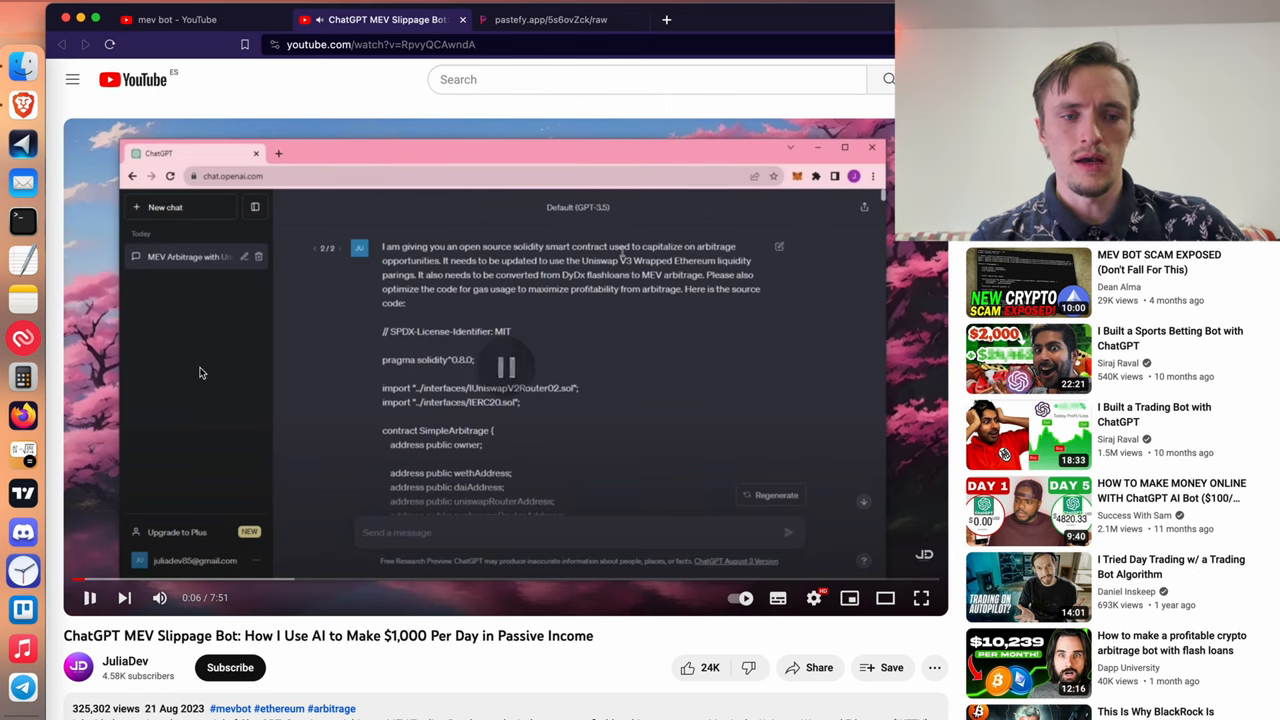
pyautogui.scroll(-3)
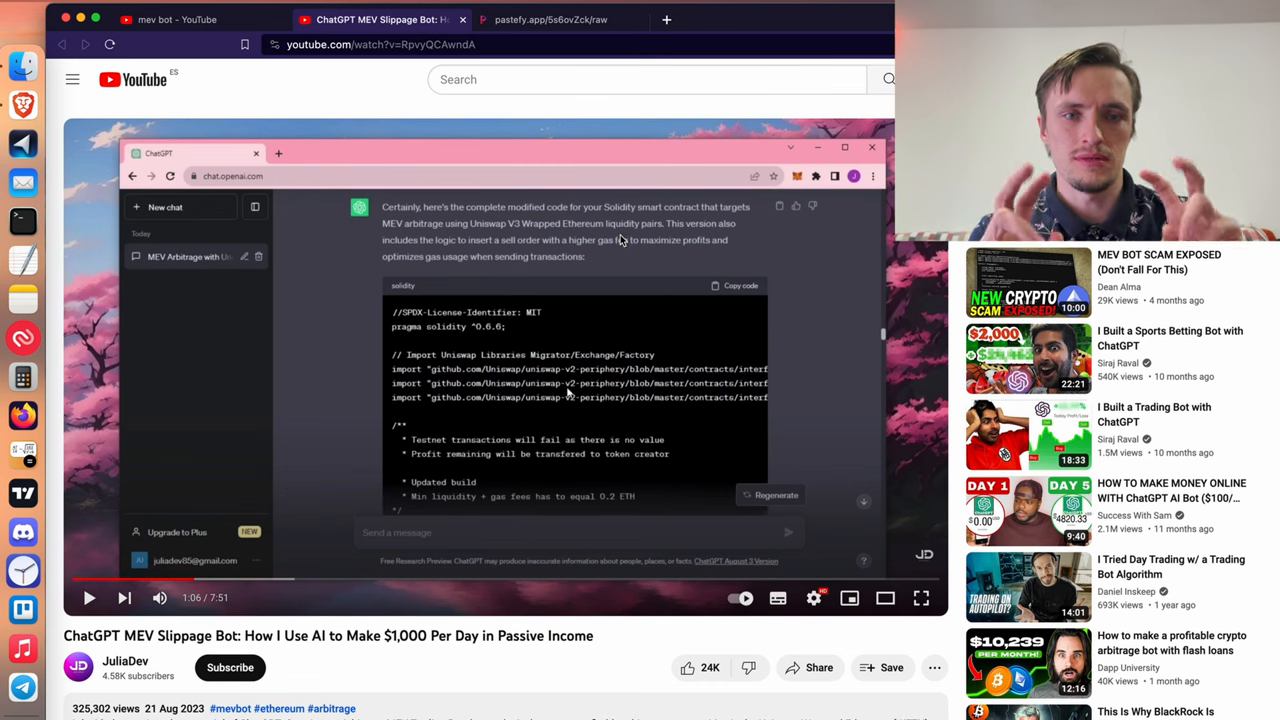
pyautogui.moveTo(240, 578)
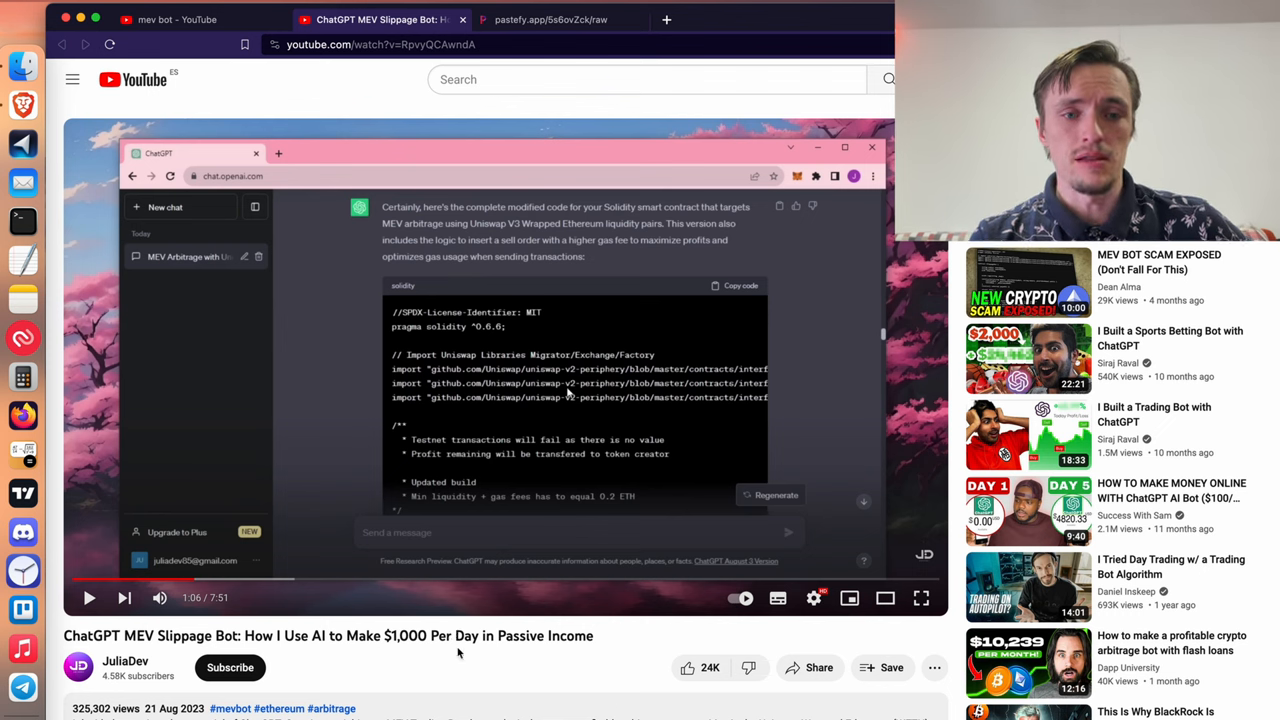
pyautogui.moveTo(255, 581)
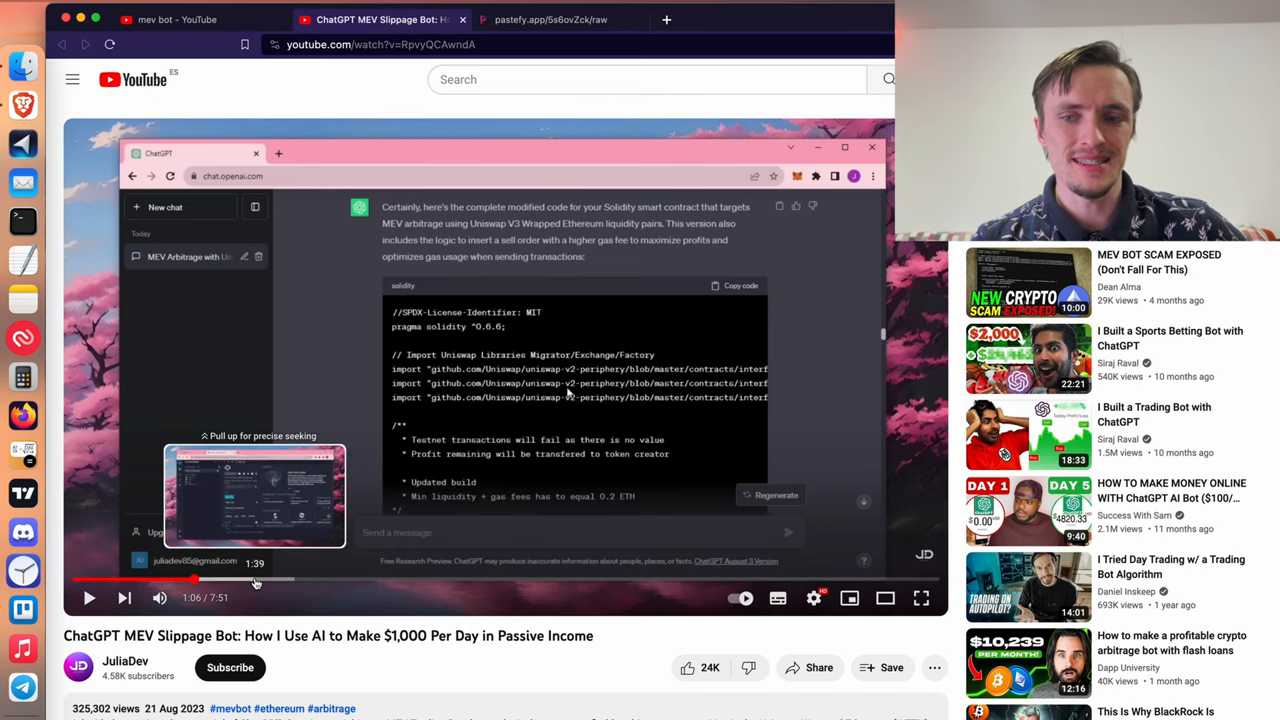
pyautogui.click(280, 580)
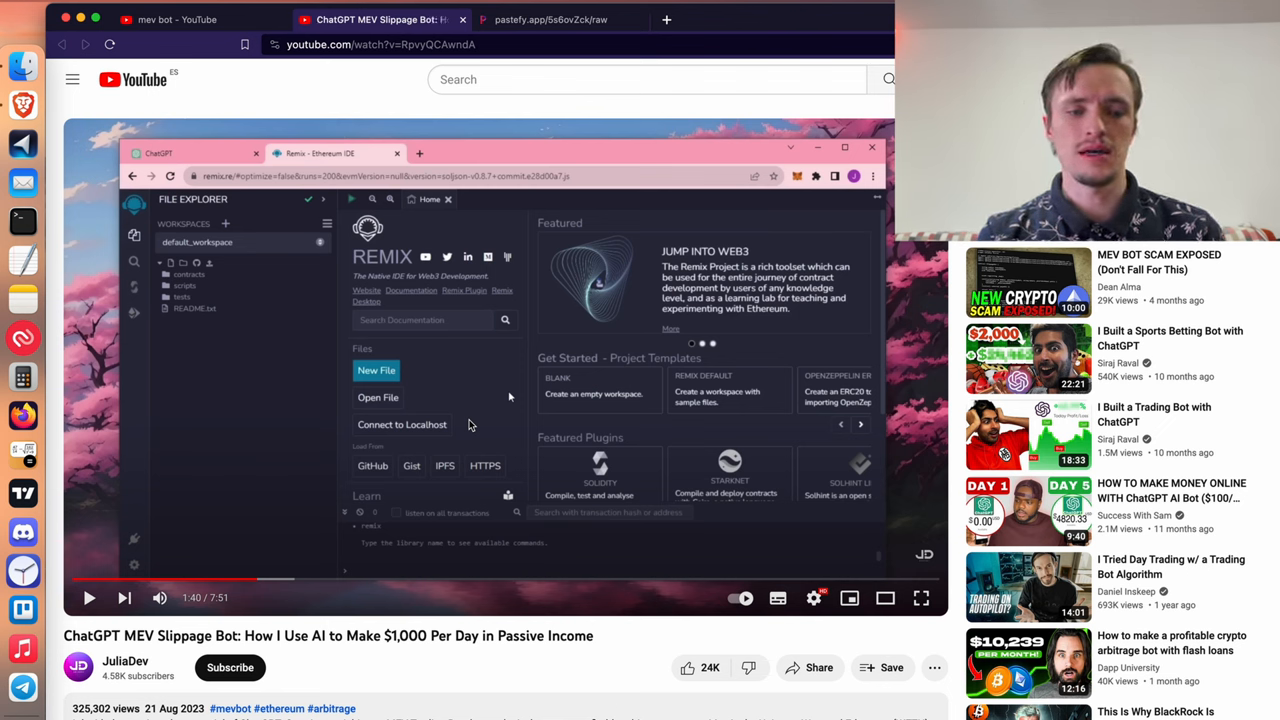
pyautogui.moveTo(610, 612)
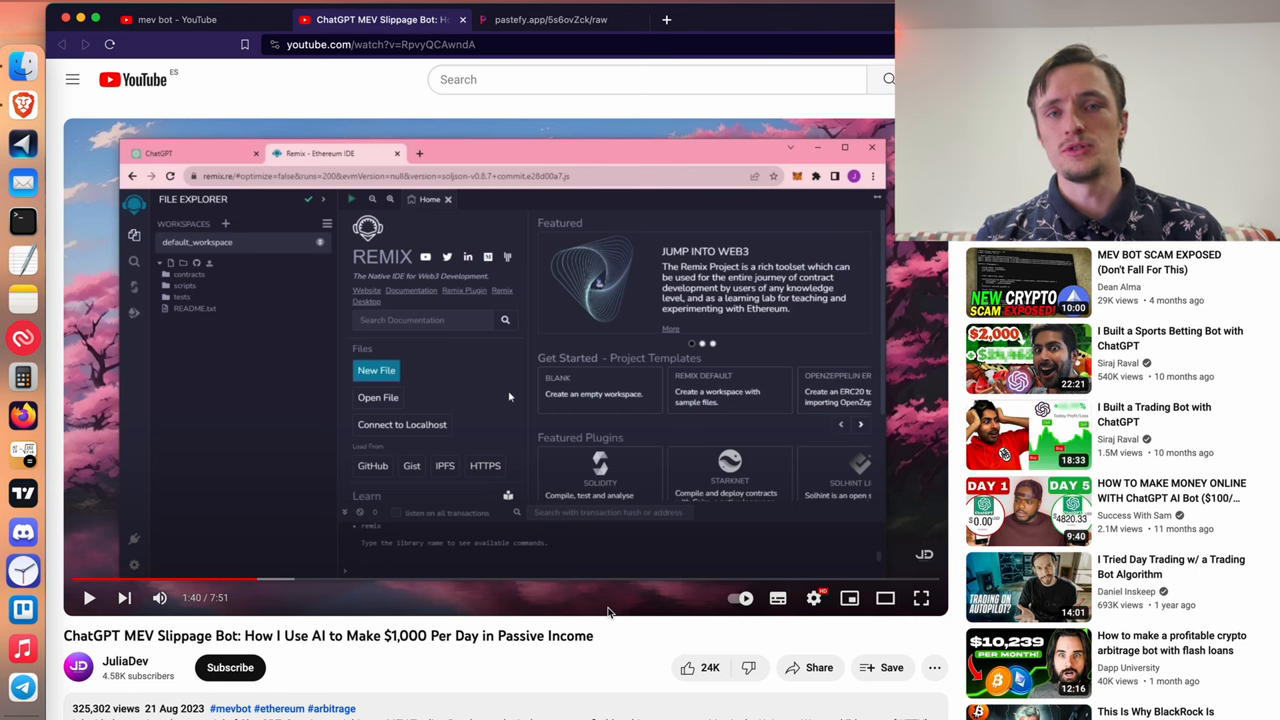
pyautogui.moveTo(616, 657)
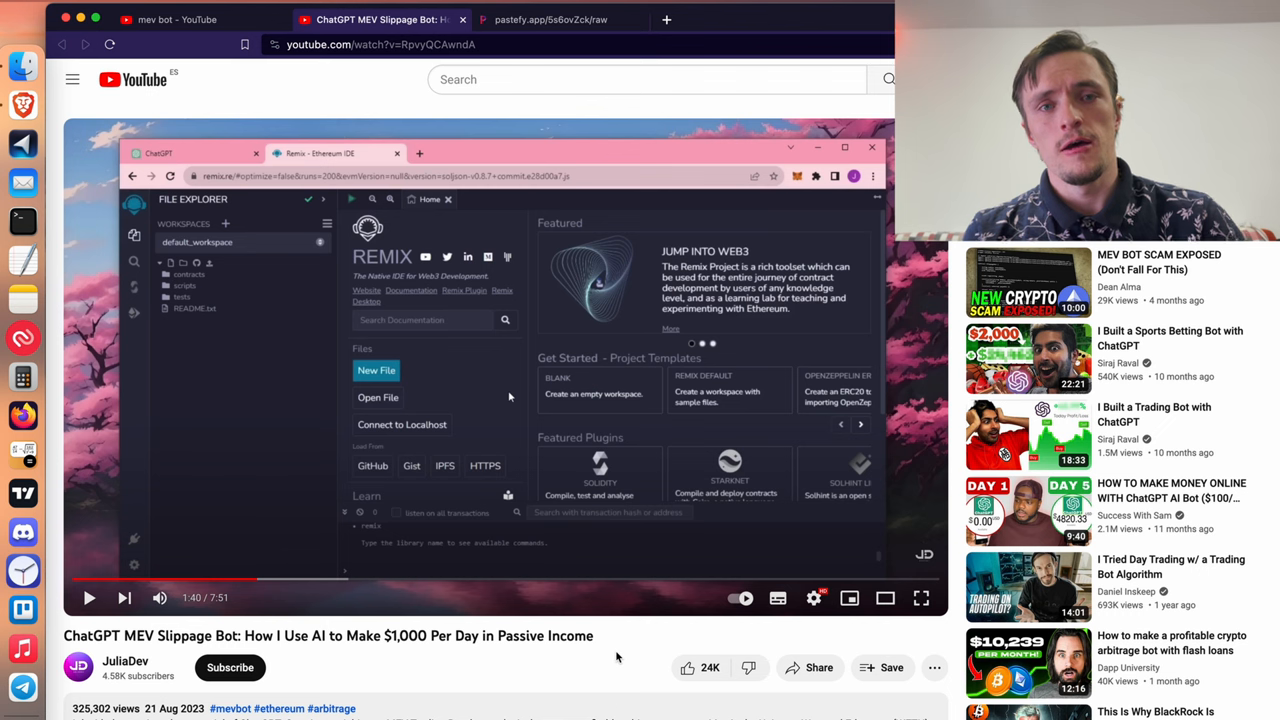
pyautogui.moveTo(325, 589)
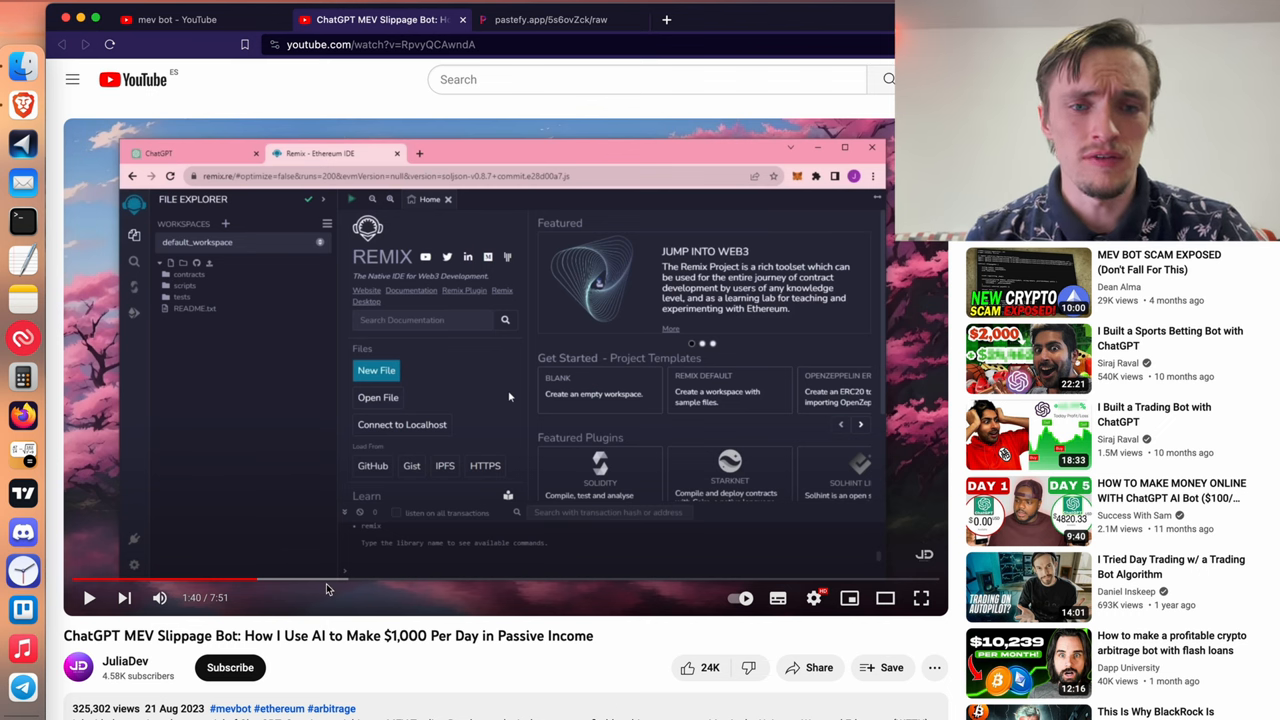
pyautogui.moveTo(342, 580)
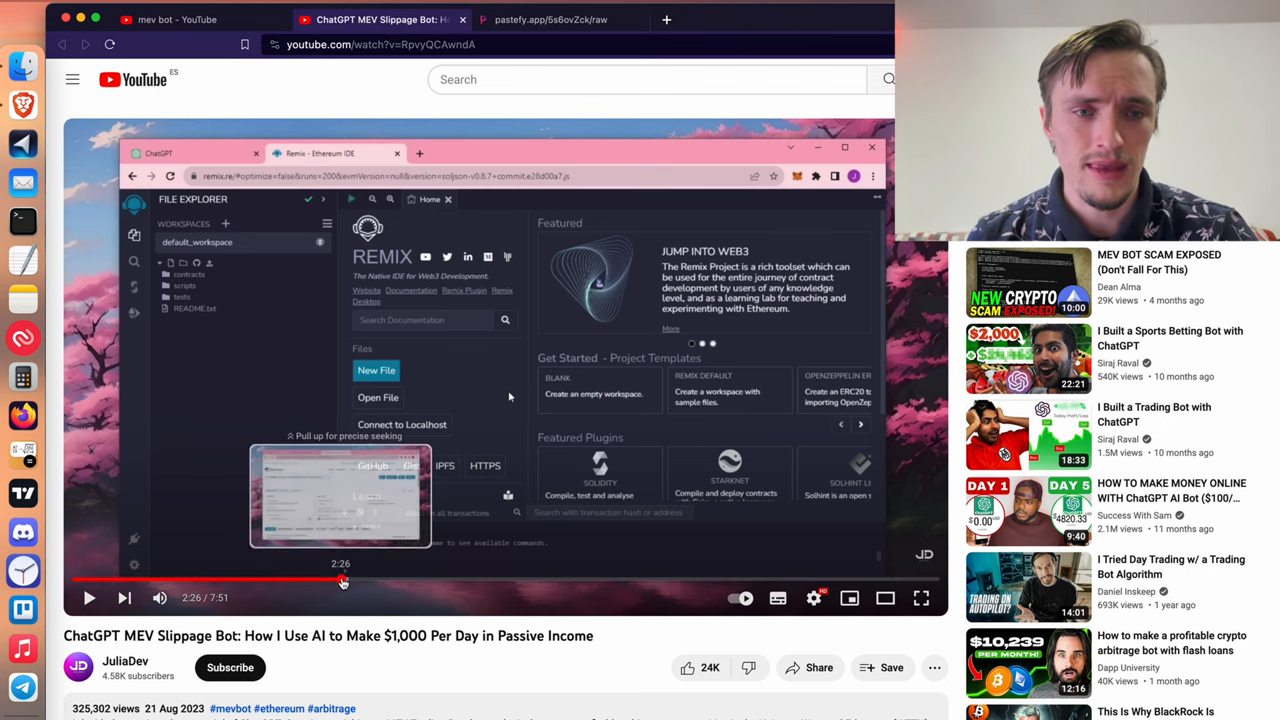
# Jump the tutorial ahead to 4:15, showing the deployed MEVBot contract and its start function.
pyautogui.click(448, 580)
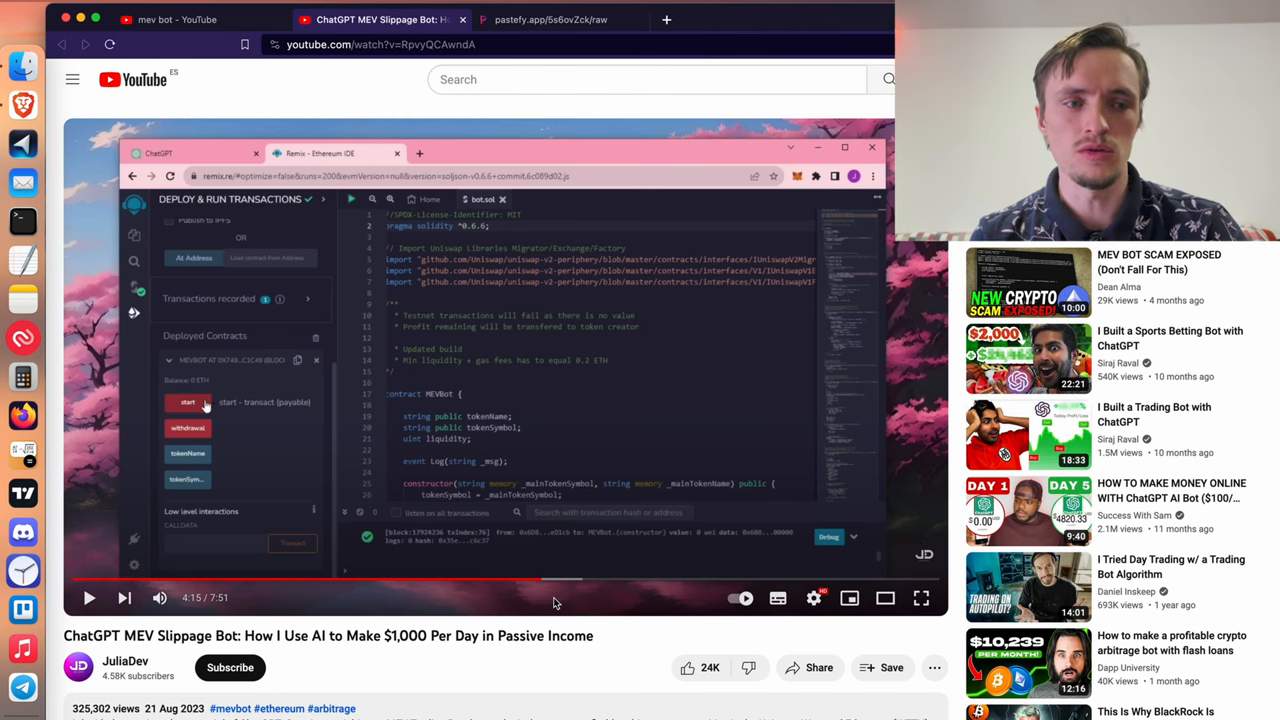
pyautogui.moveTo(145, 437)
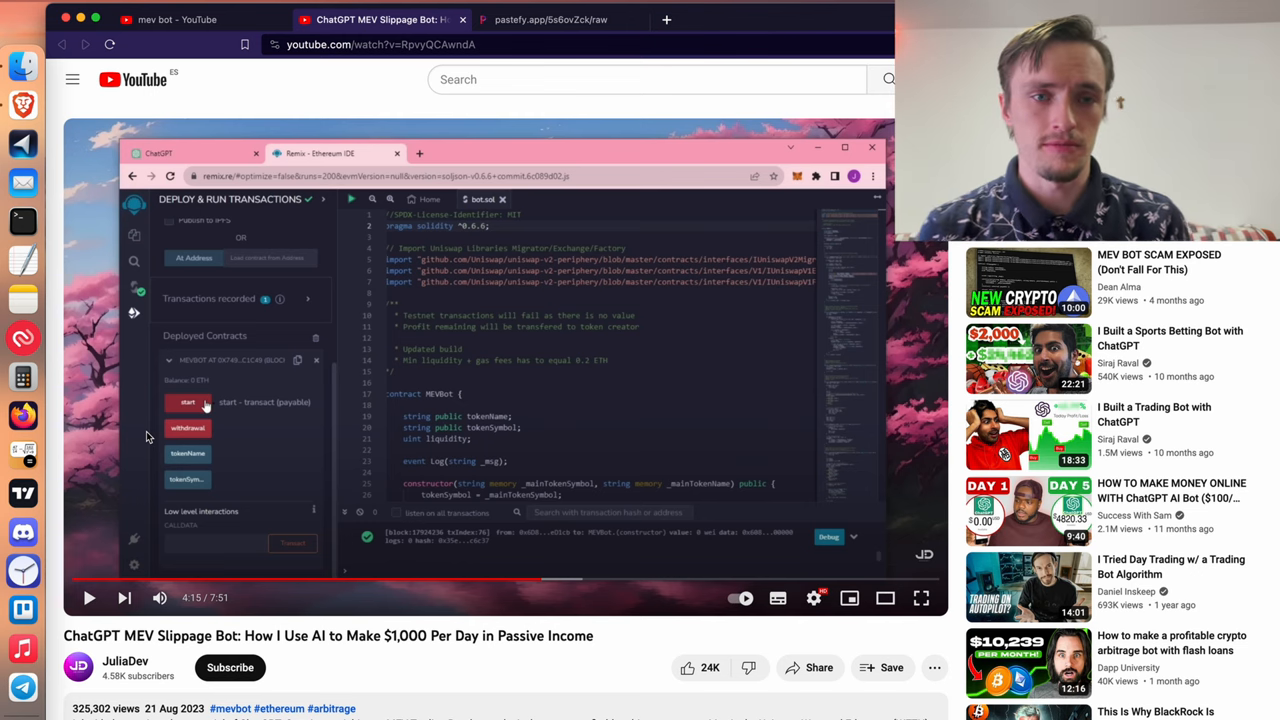
pyautogui.moveTo(116, 698)
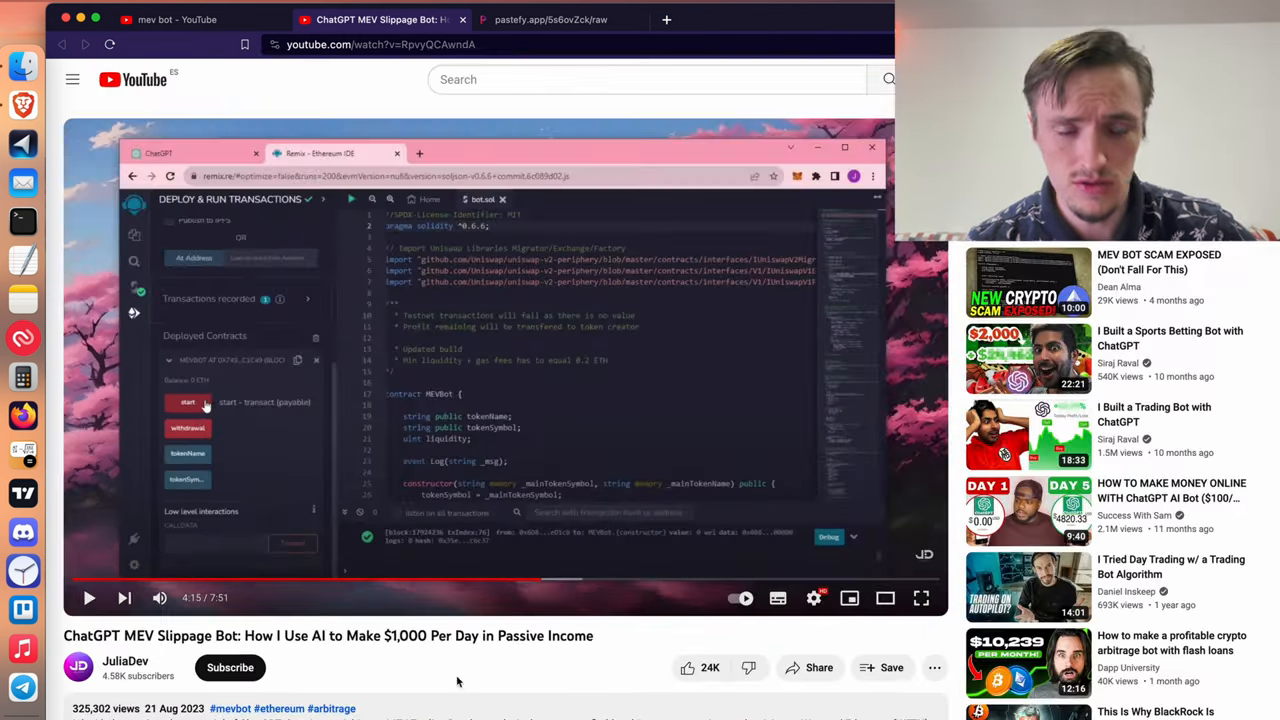
pyautogui.scroll(-3)
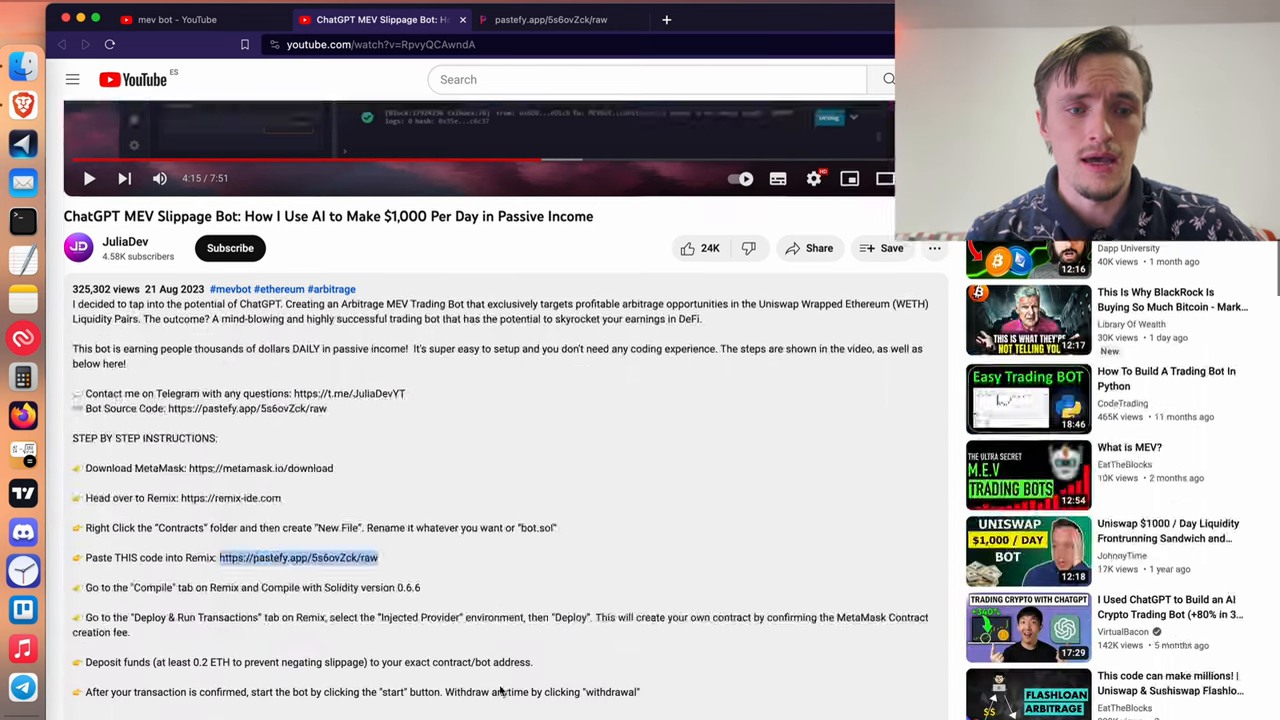
pyautogui.scroll(-3)
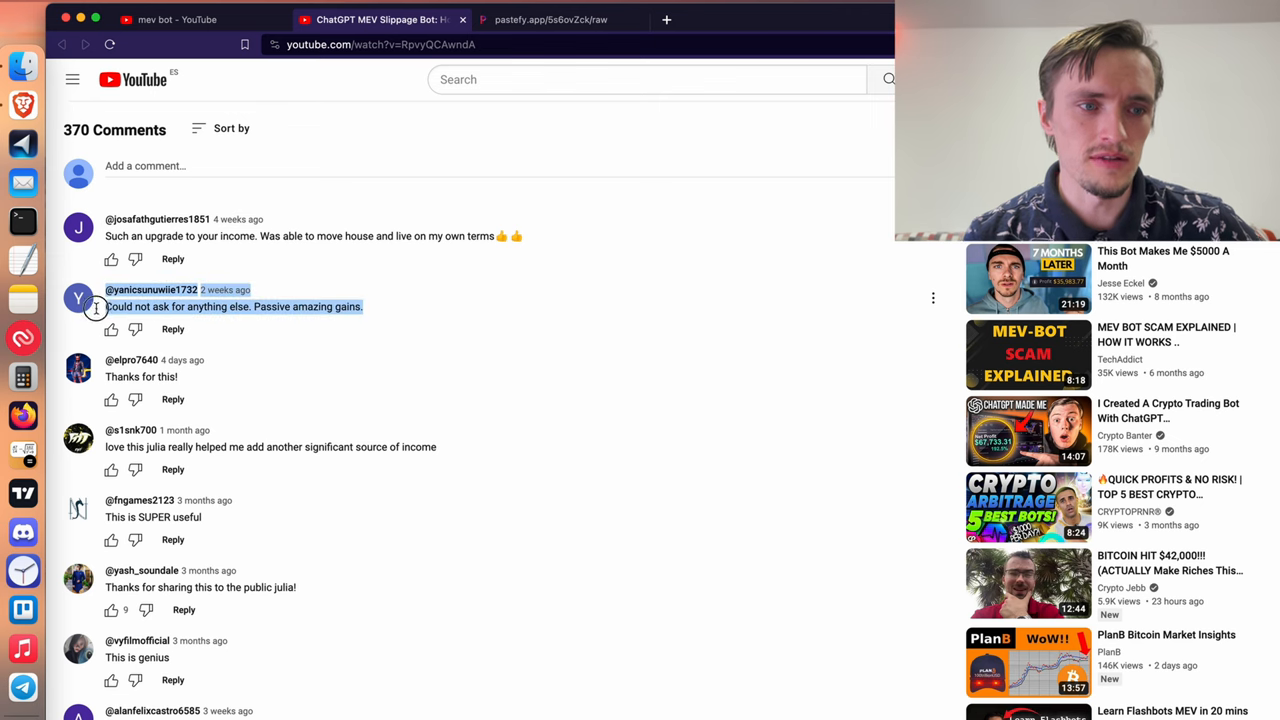
pyautogui.scroll(-3)
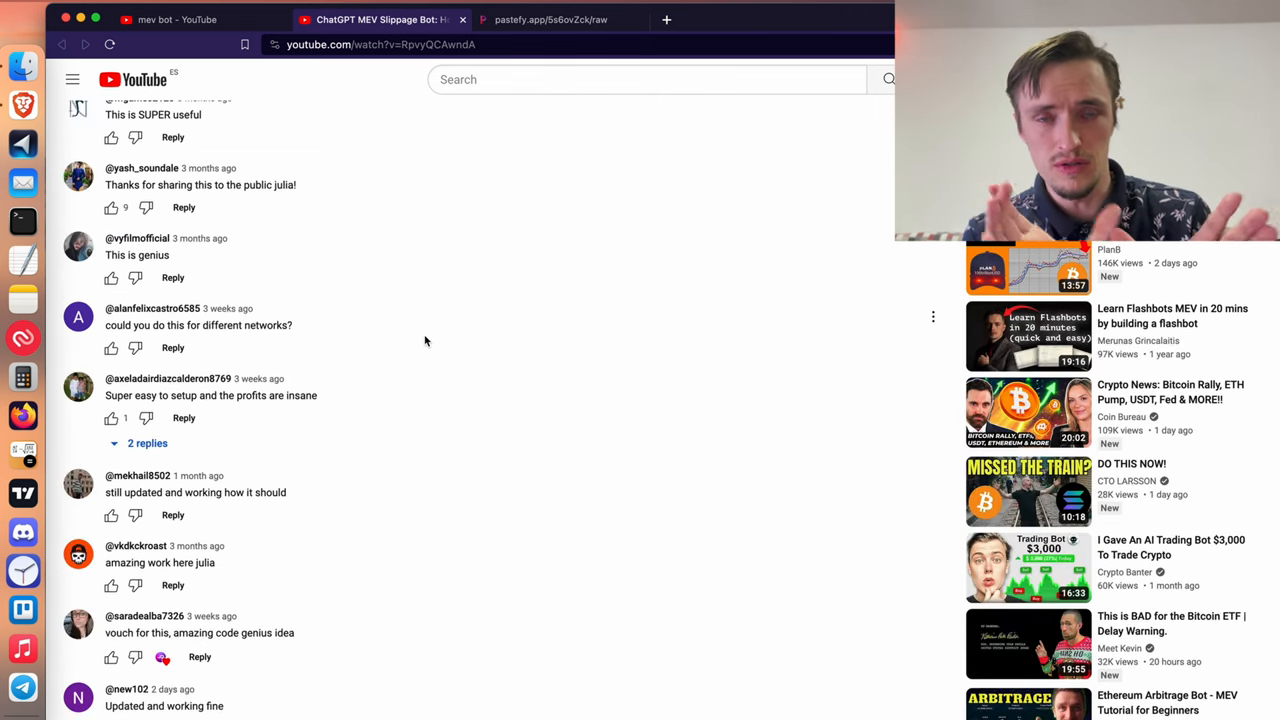
pyautogui.scroll(-3)
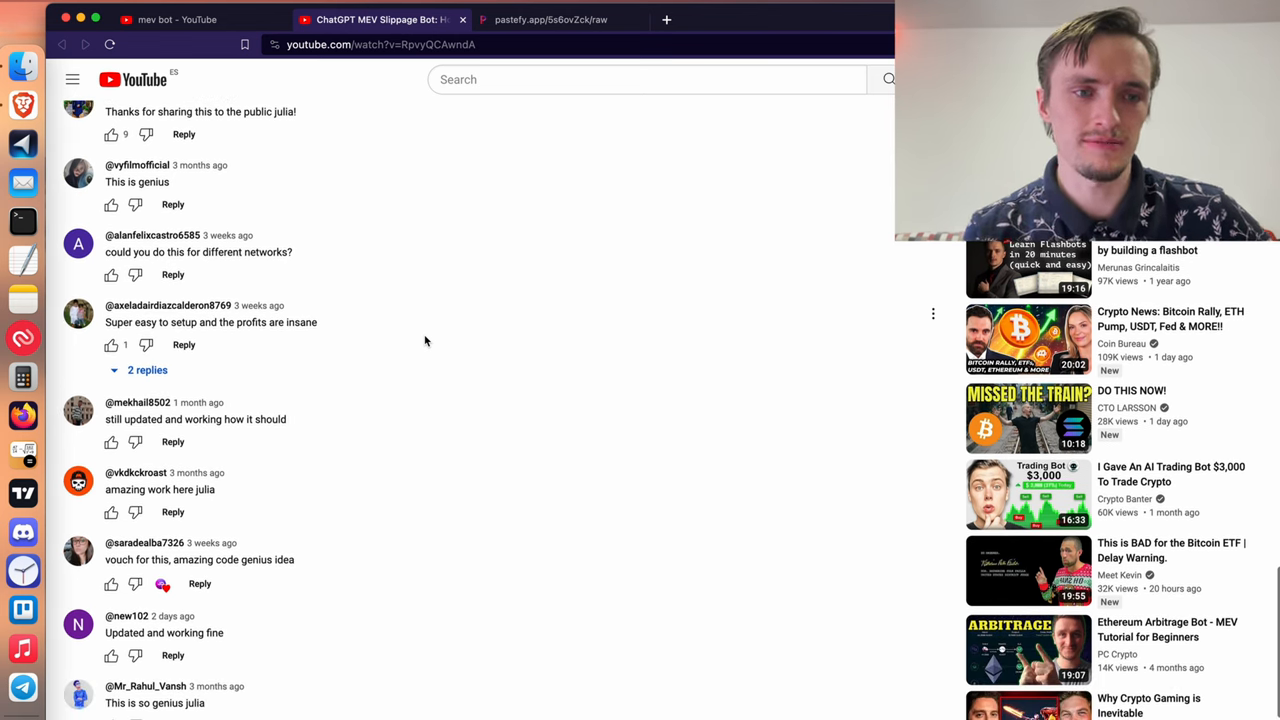
pyautogui.scroll(-3)
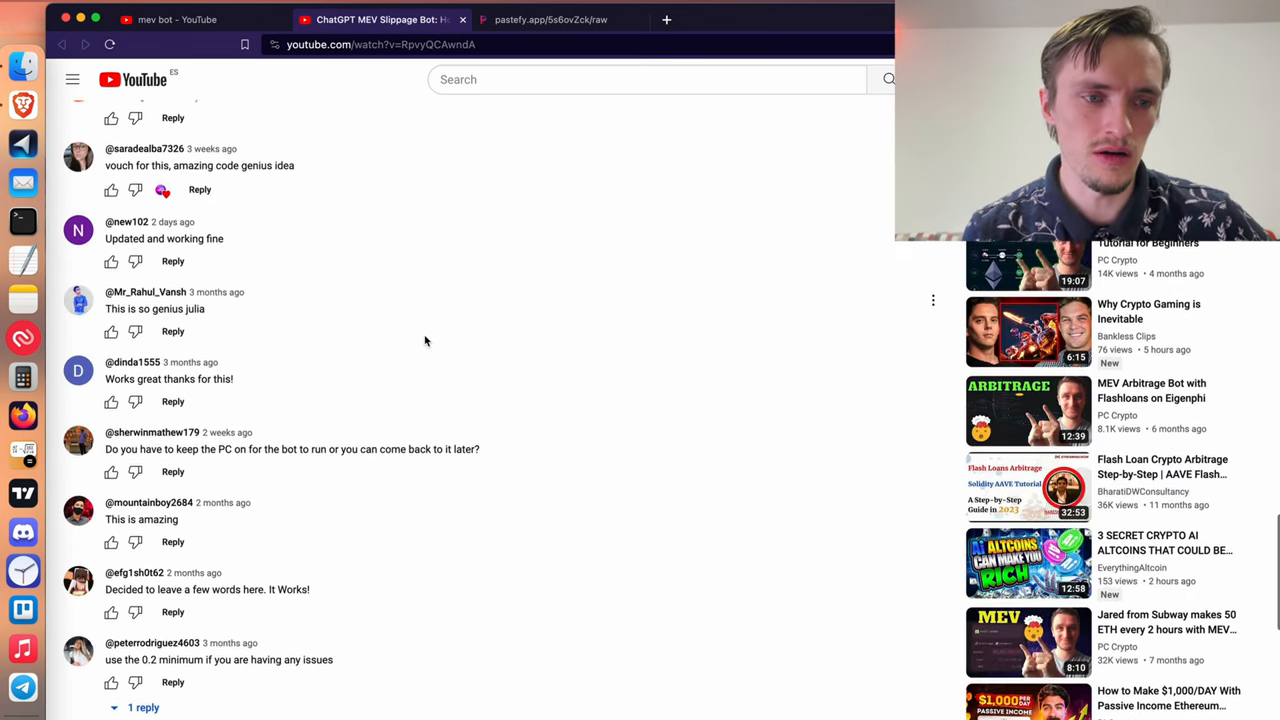
pyautogui.scroll(-3)
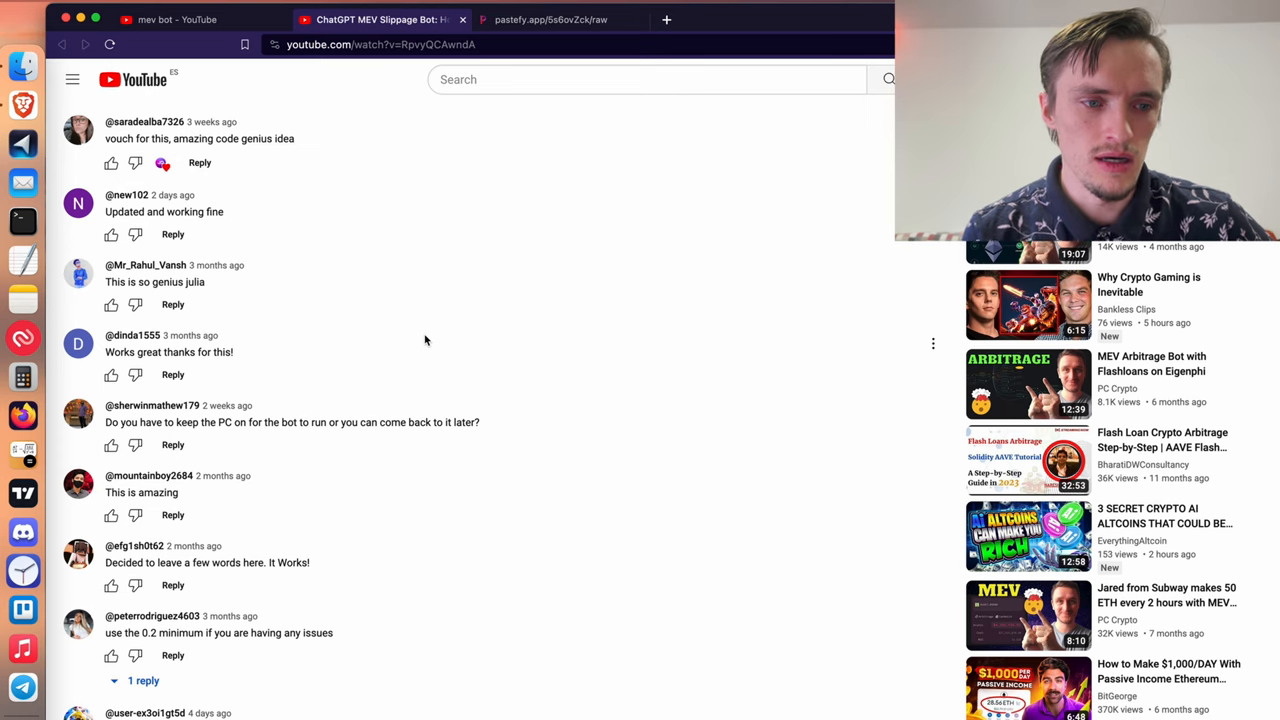
pyautogui.scroll(-3)
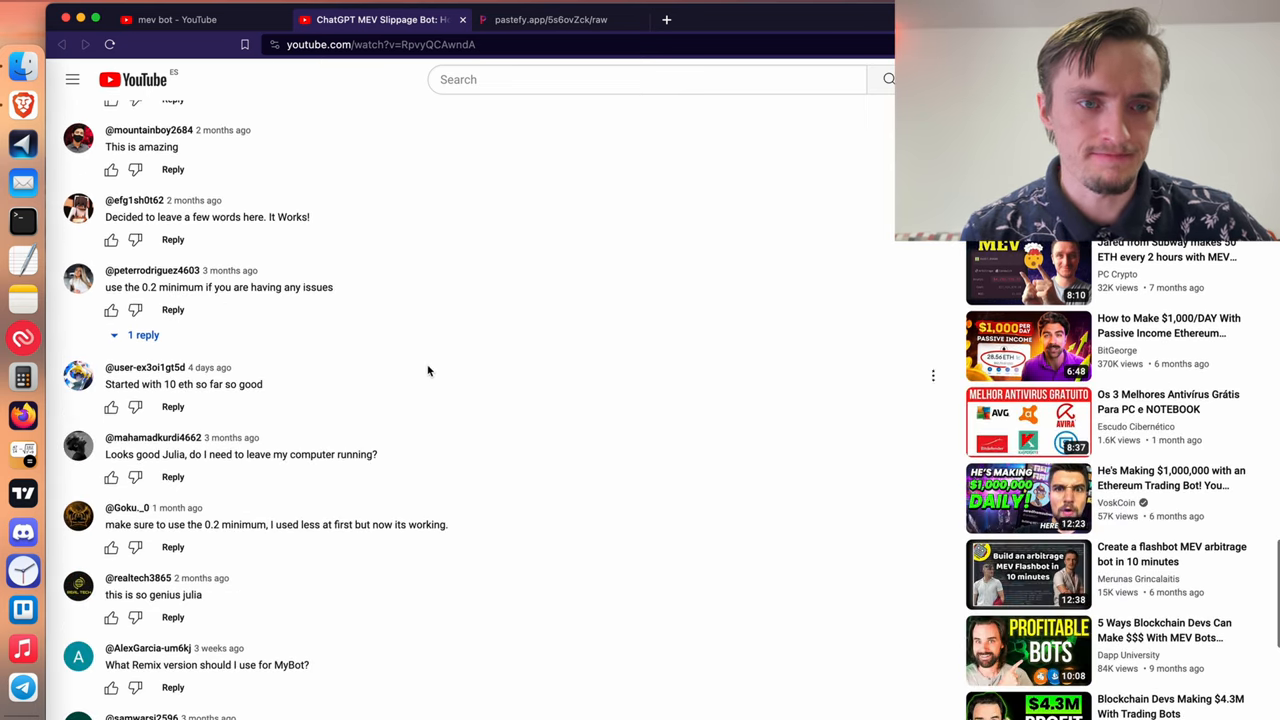
pyautogui.scroll(3)
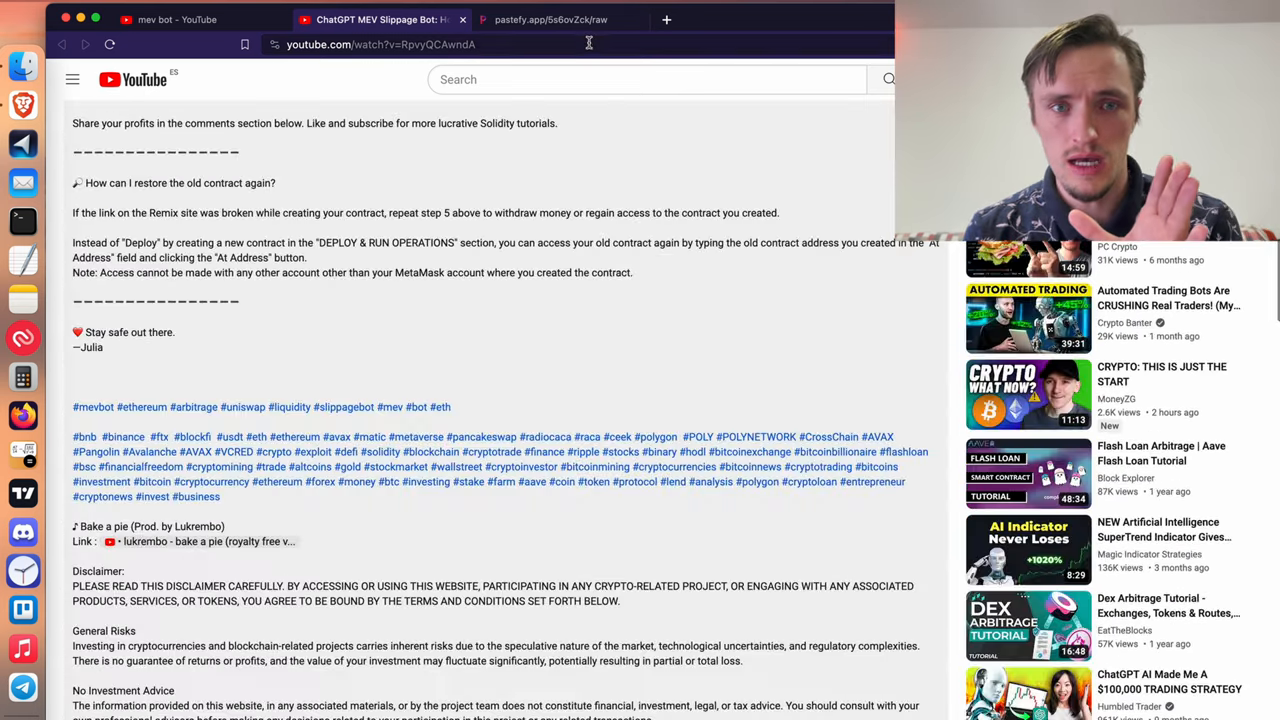
pyautogui.click(550, 19)
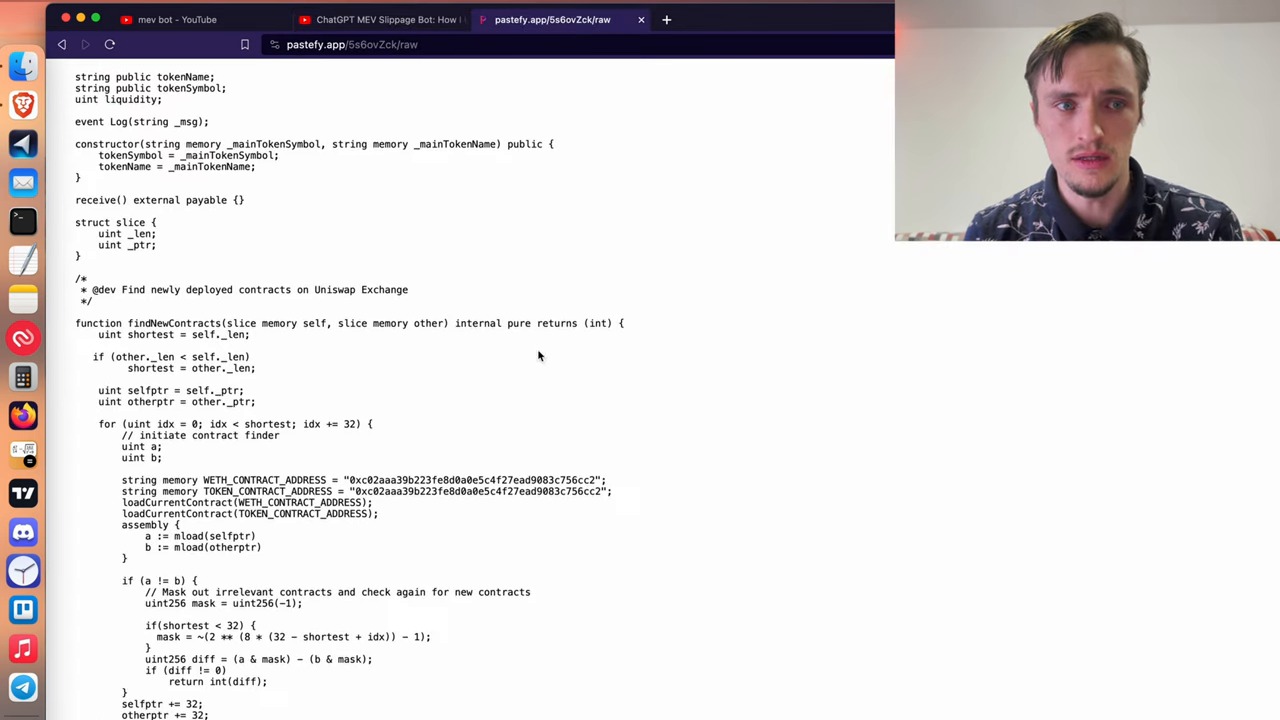
pyautogui.scroll(3)
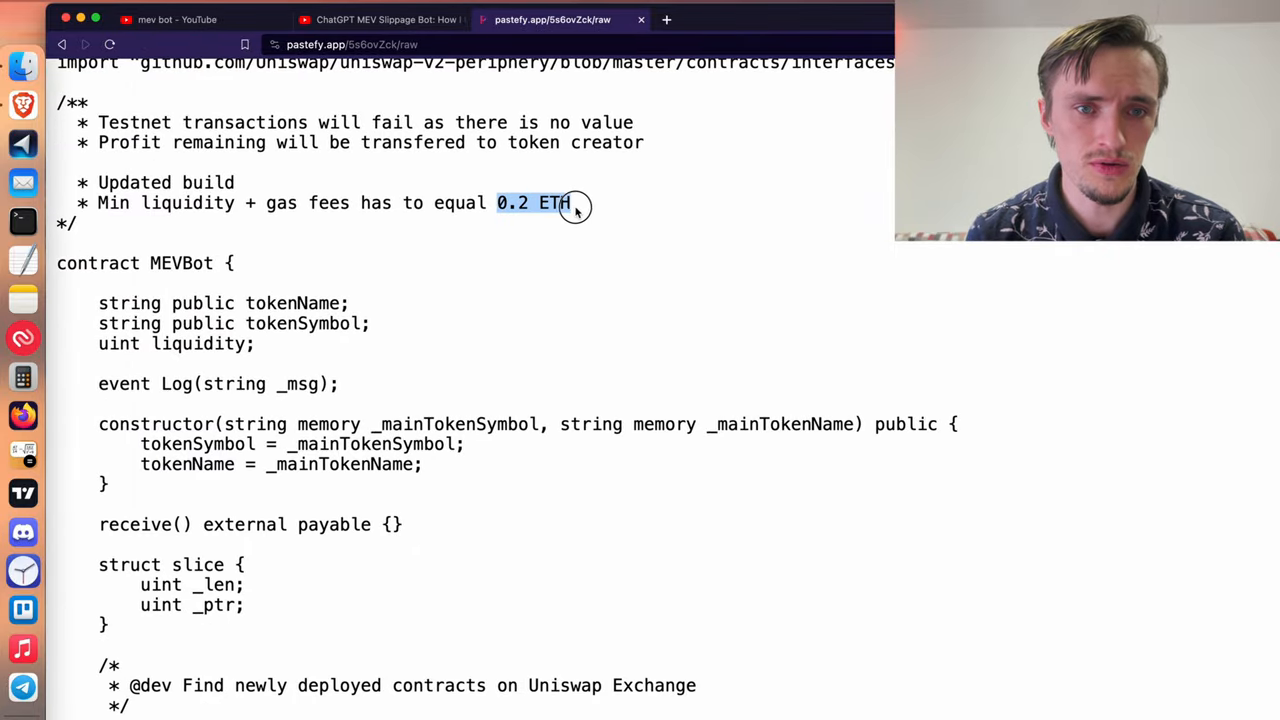
pyautogui.scroll(3)
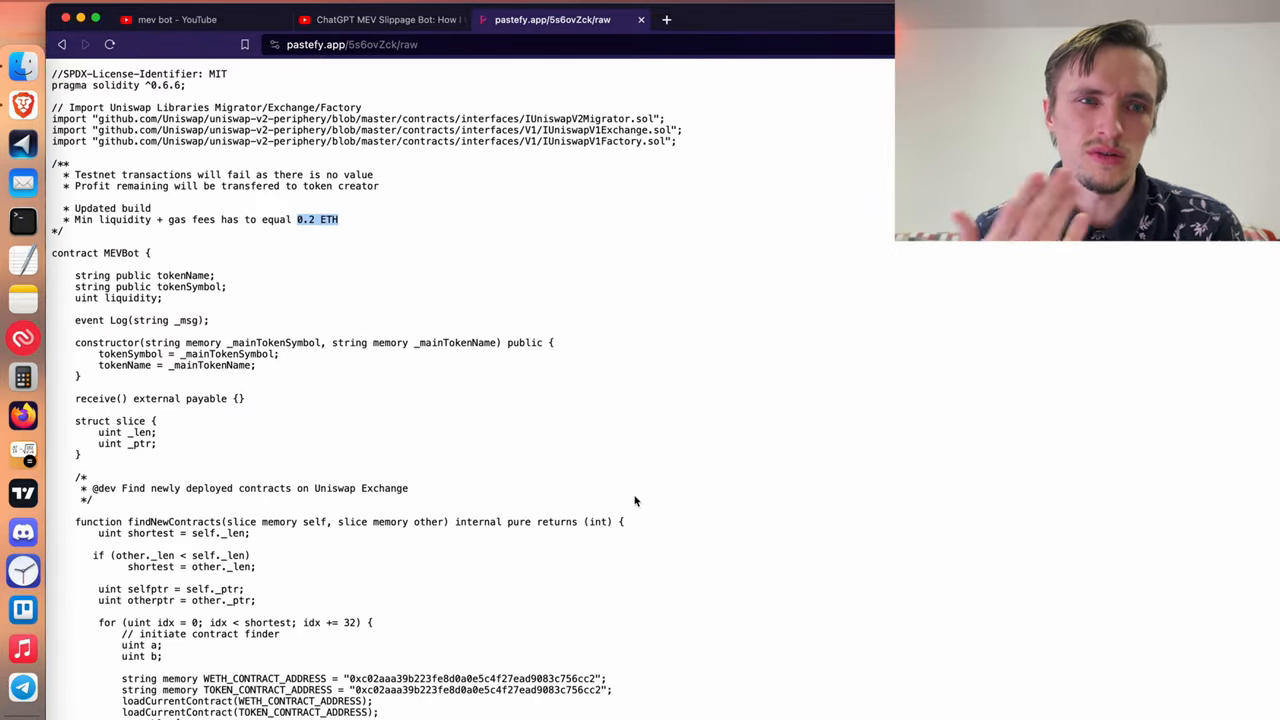
pyautogui.scroll(-3)
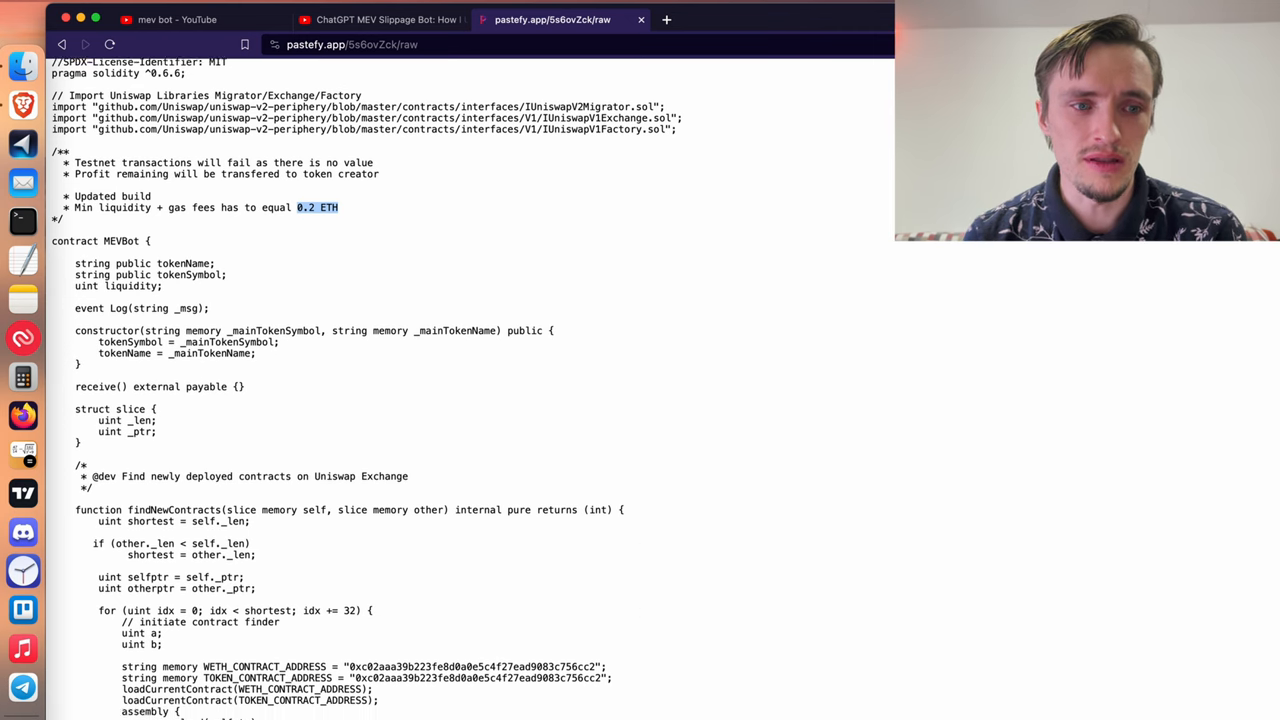
pyautogui.scroll(-3)
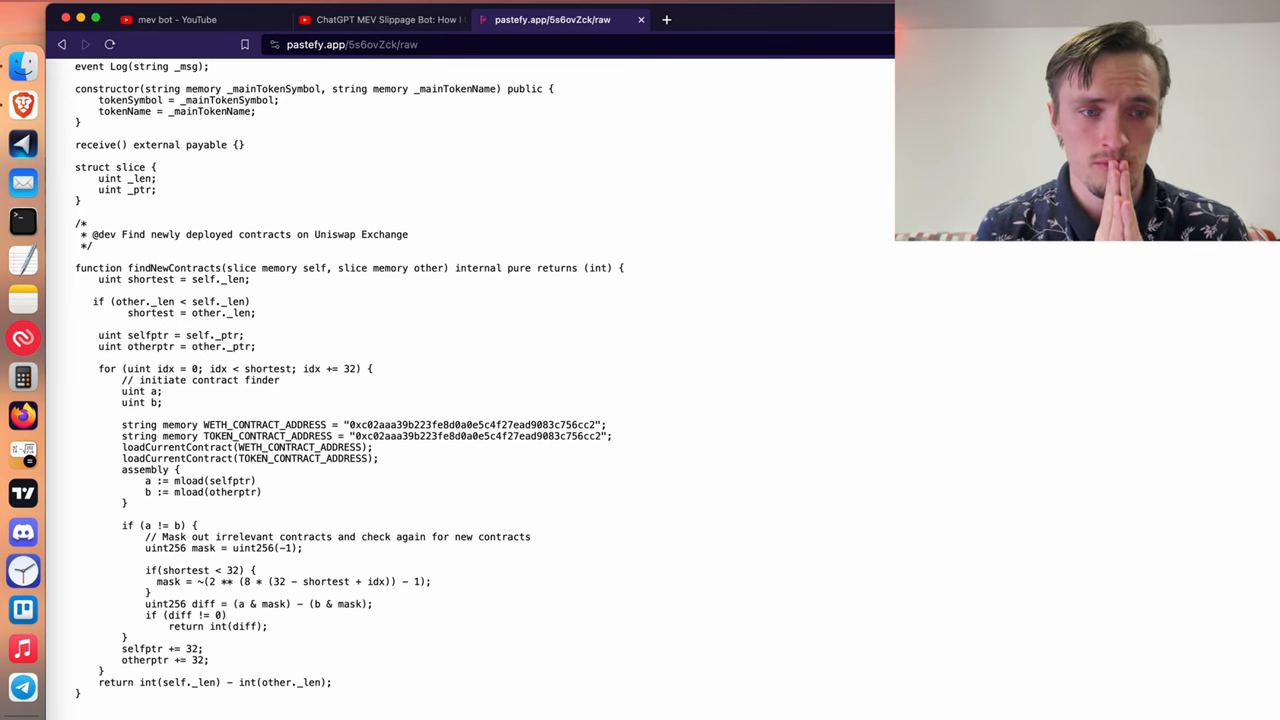
pyautogui.scroll(-3)
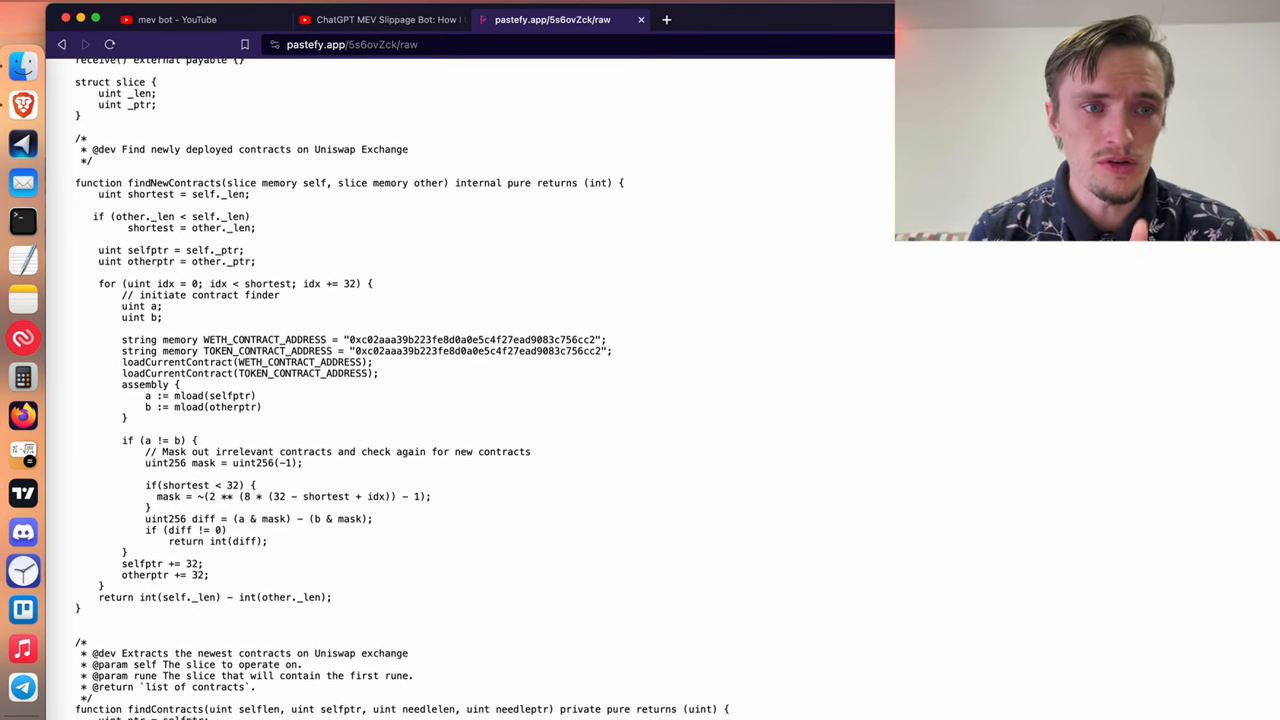
pyautogui.scroll(-3)
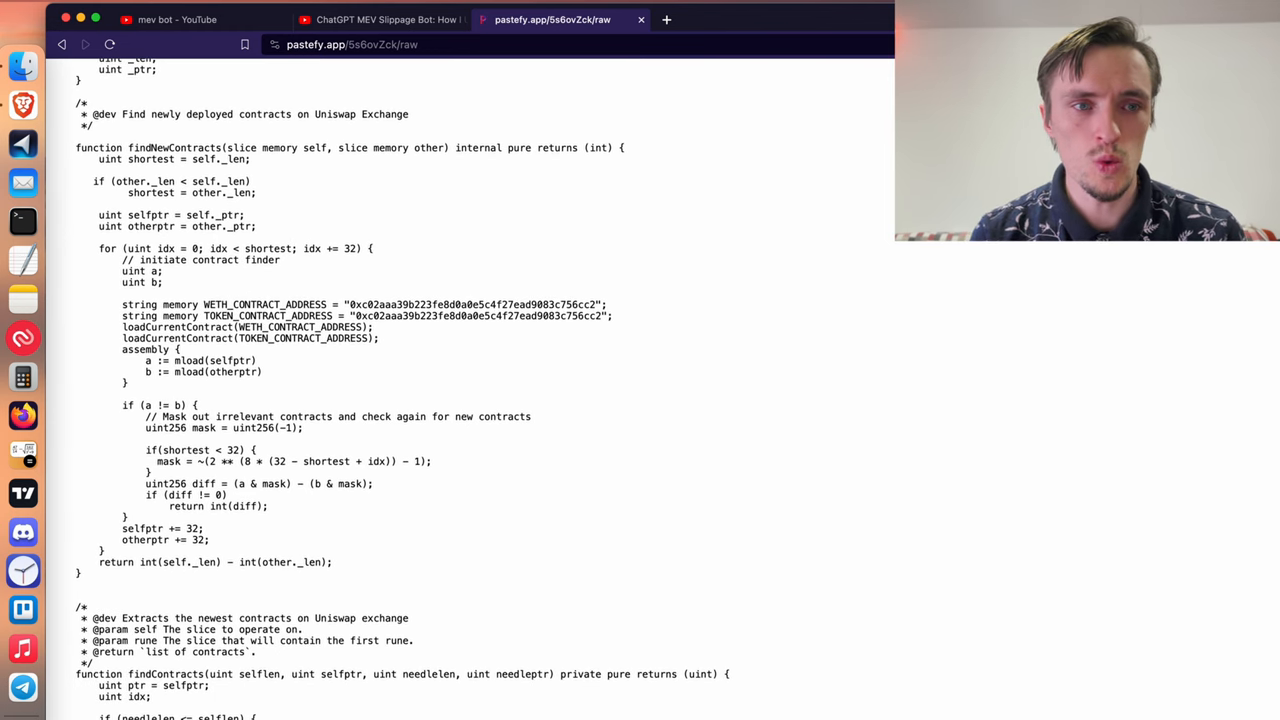
pyautogui.scroll(-3)
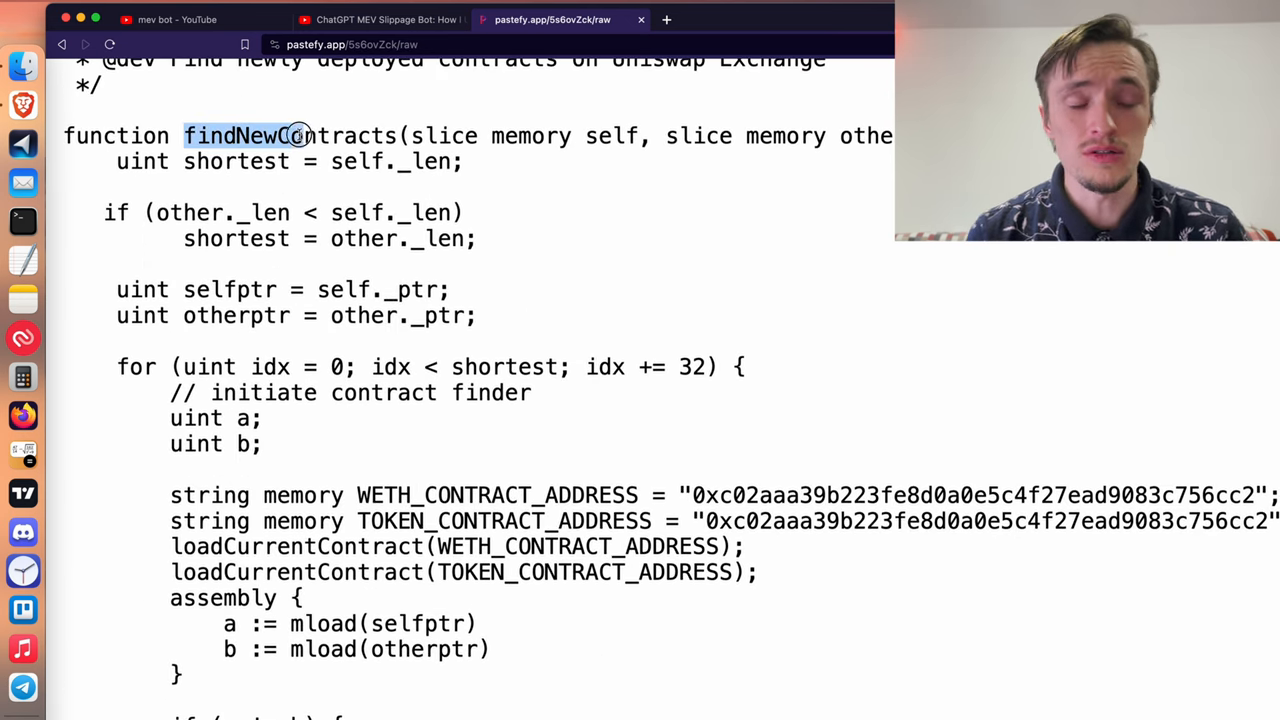
pyautogui.doubleClick(290, 135)
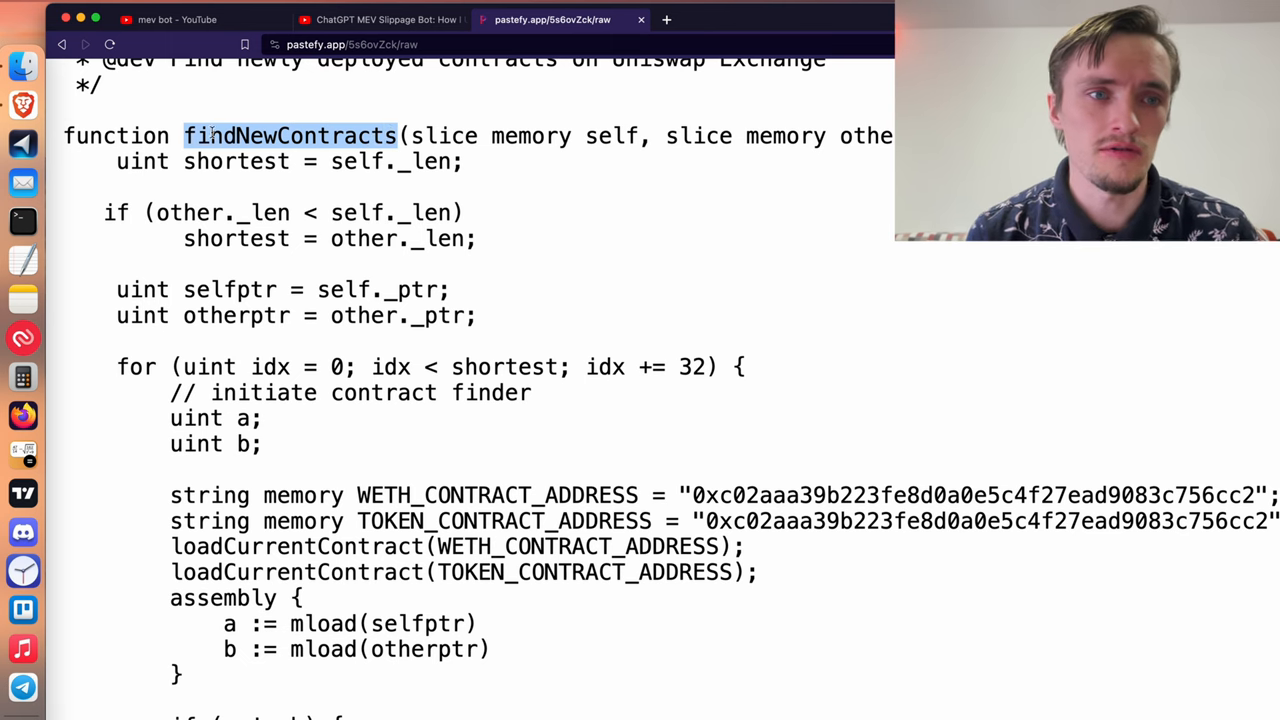
pyautogui.scroll(-3)
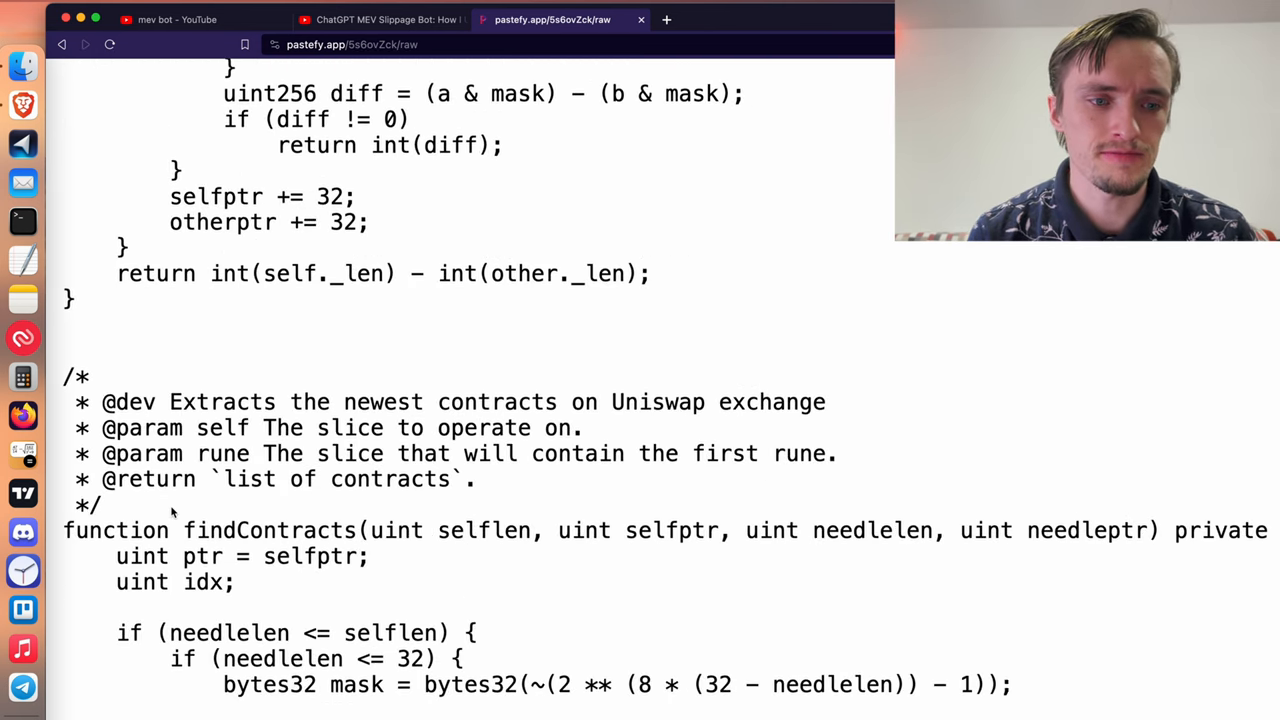
pyautogui.scroll(-3)
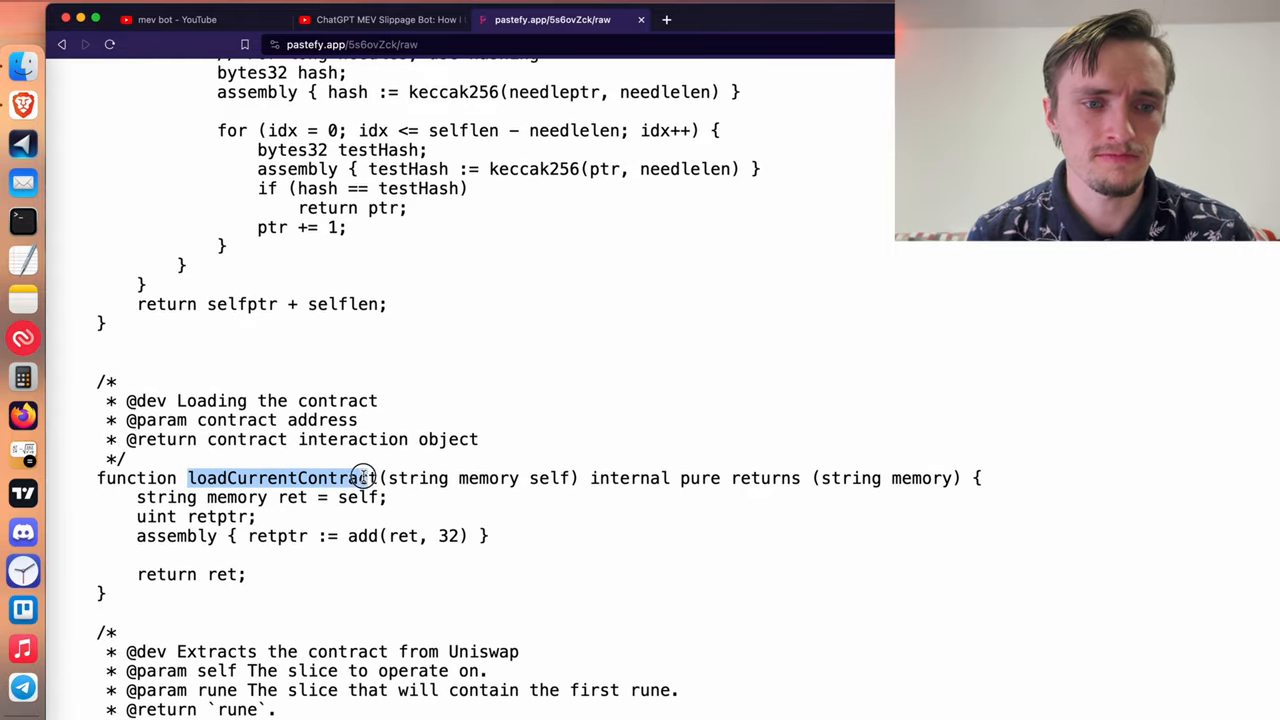
pyautogui.scroll(-3)
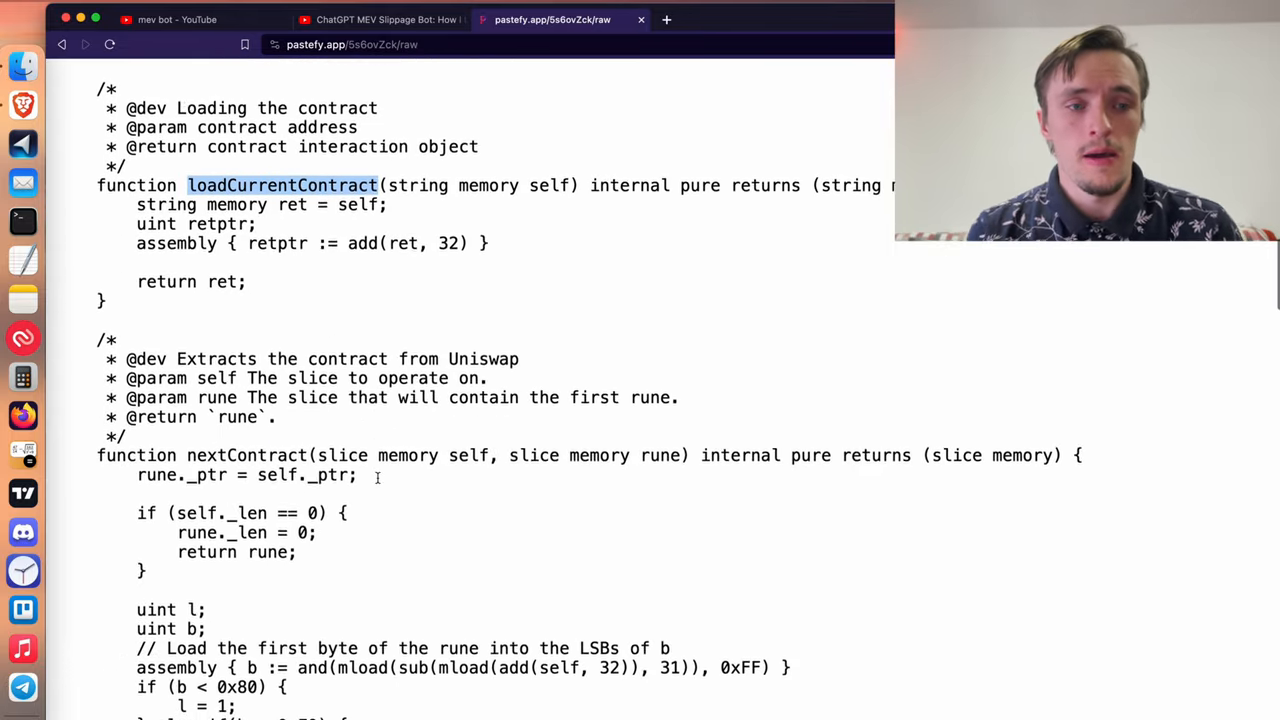
pyautogui.scroll(-3)
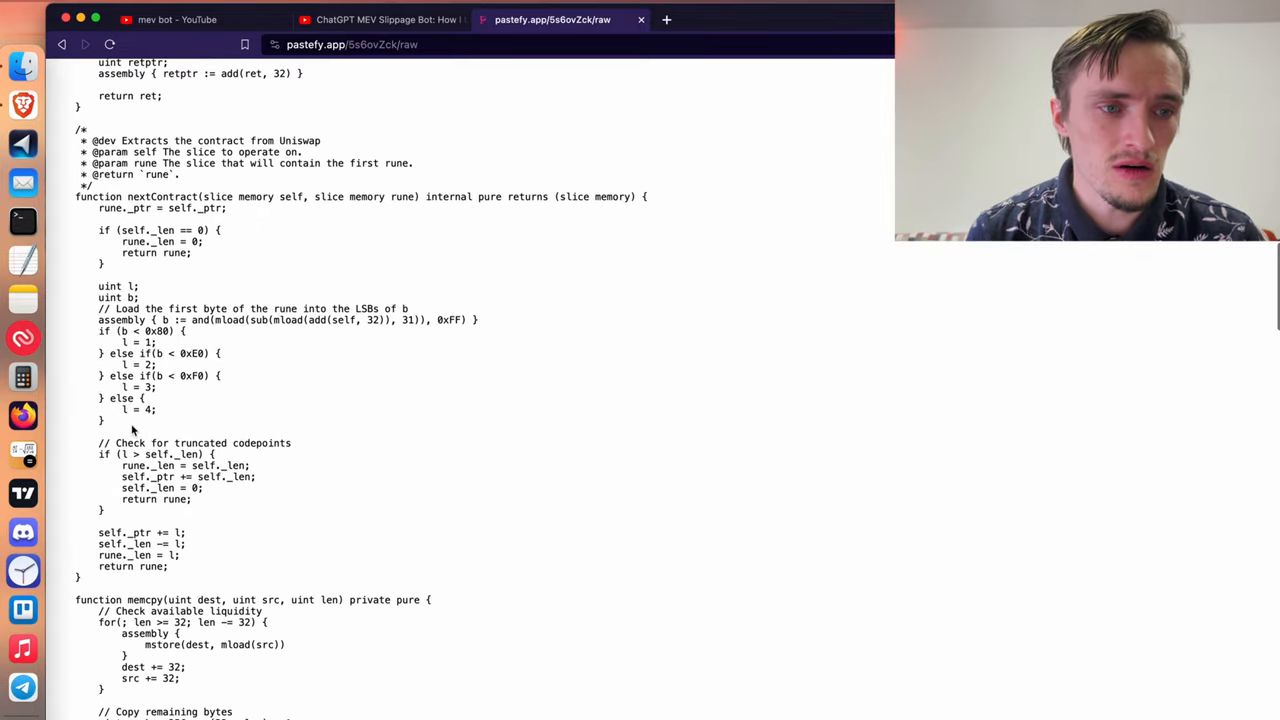
pyautogui.moveTo(250, 443)
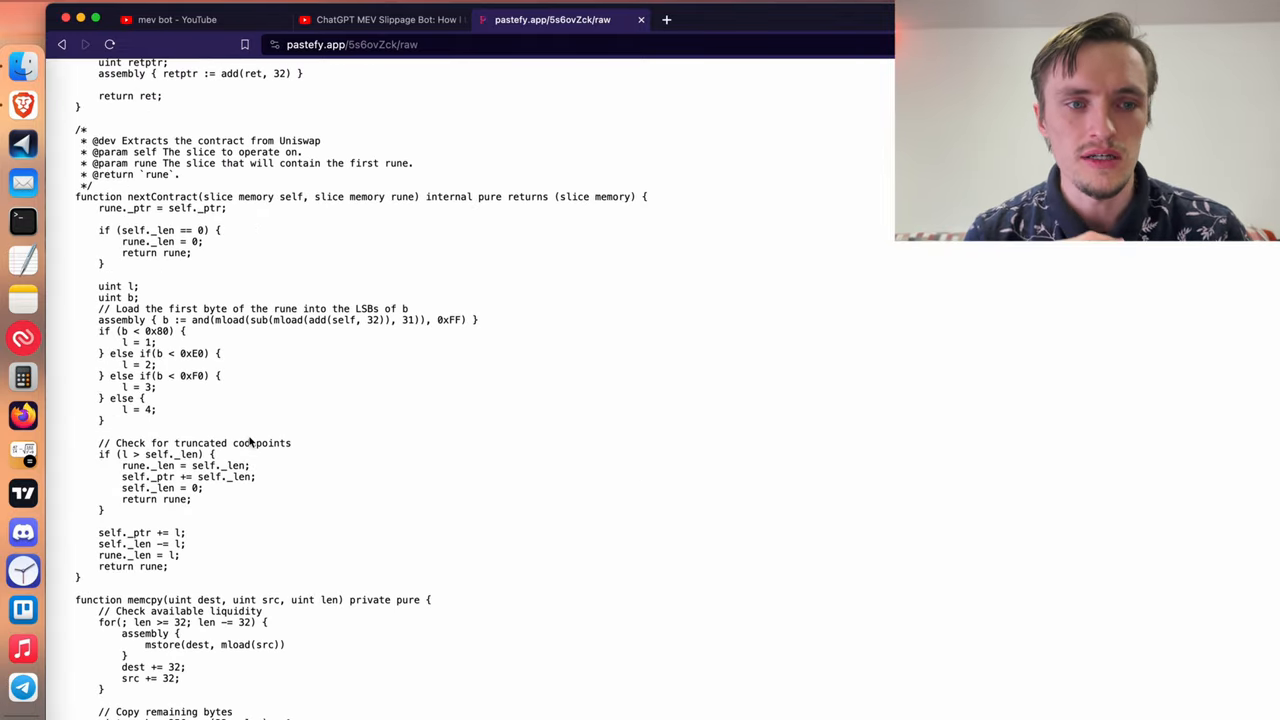
pyautogui.scroll(-3)
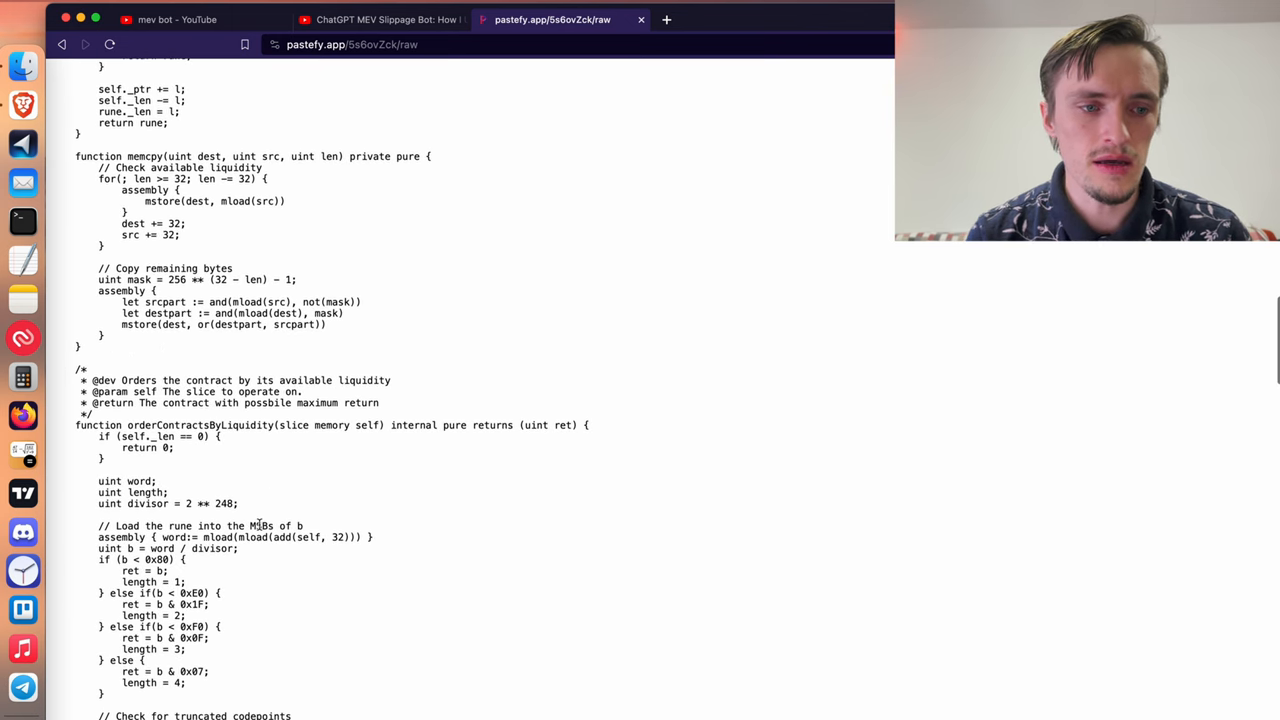
pyautogui.scroll(-3)
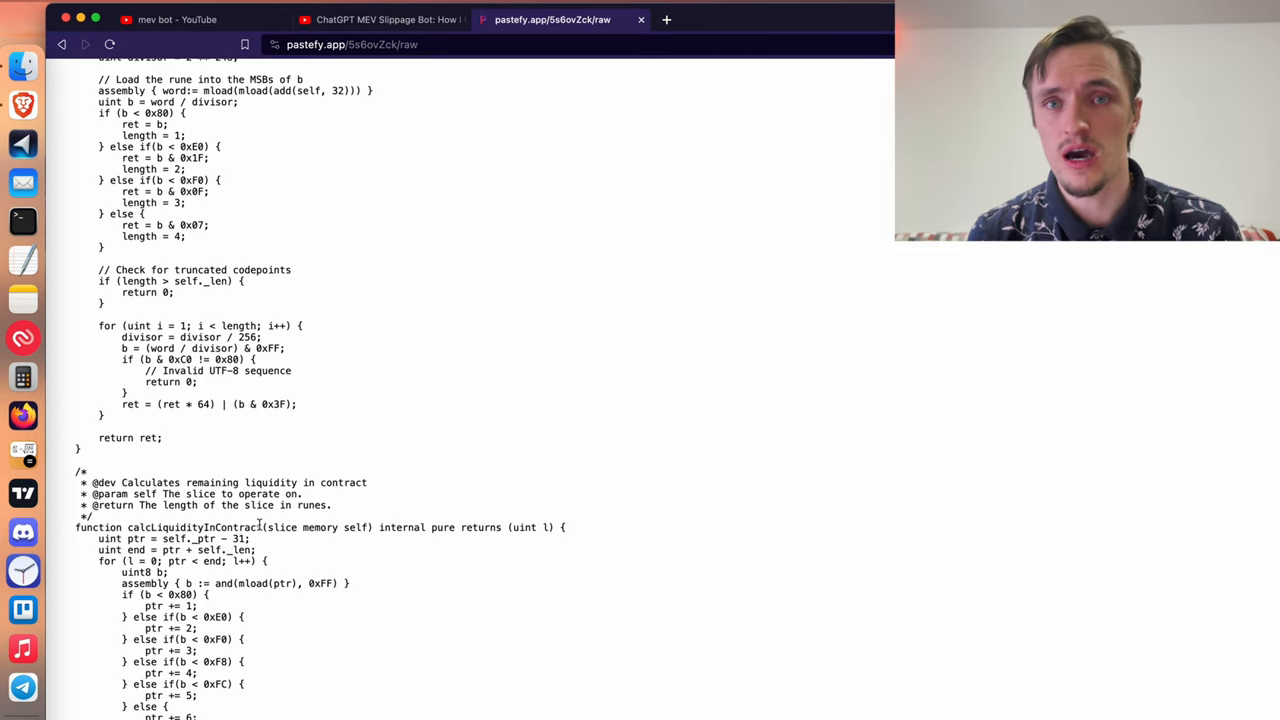
pyautogui.scroll(-3)
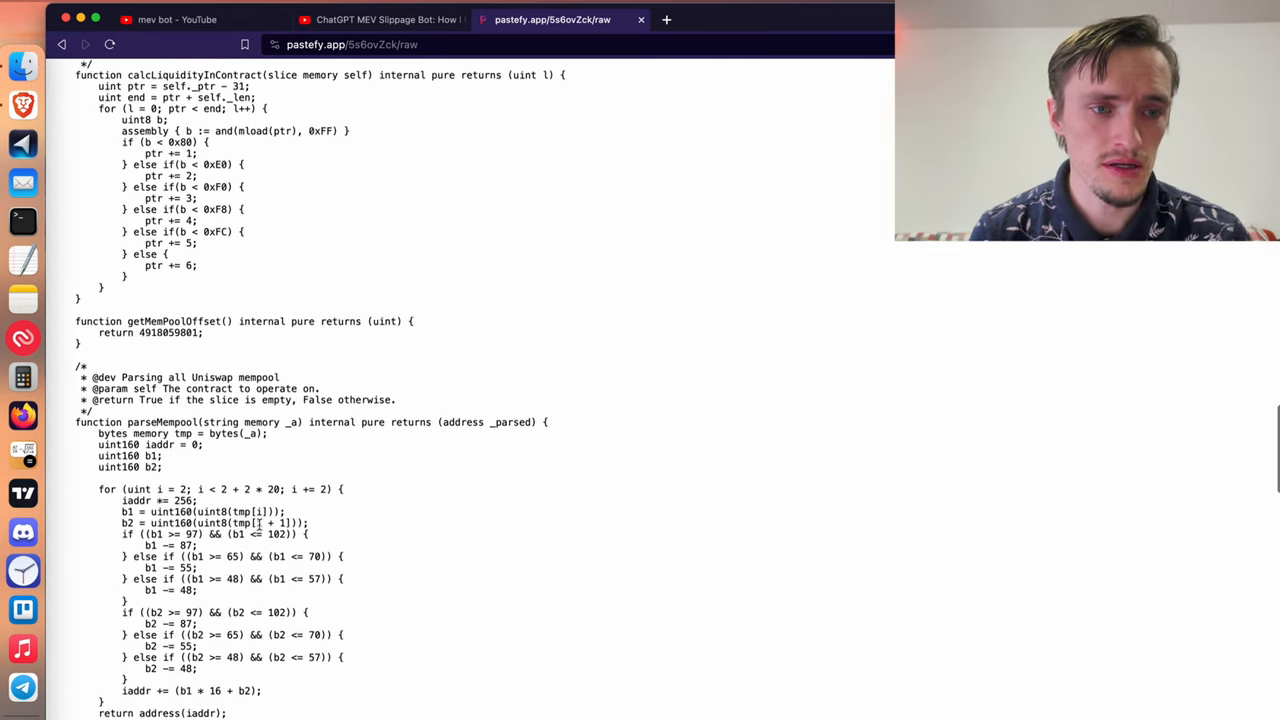
pyautogui.scroll(3)
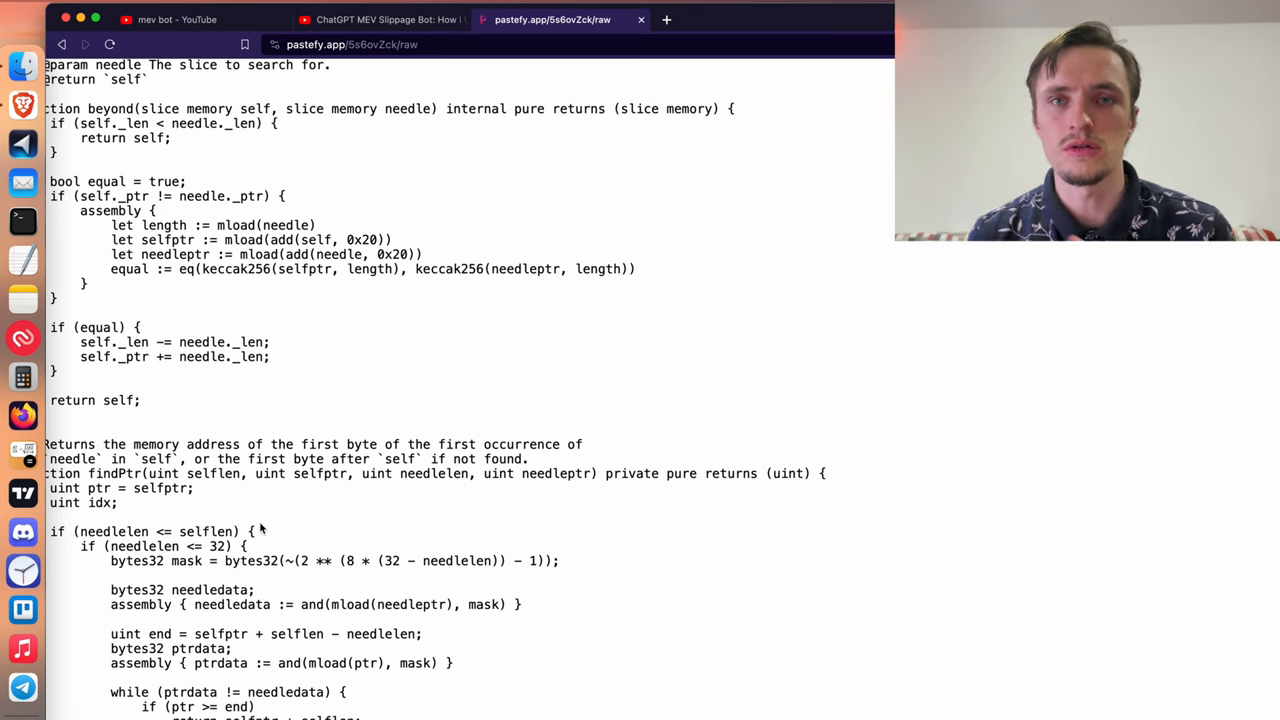
pyautogui.scroll(3)
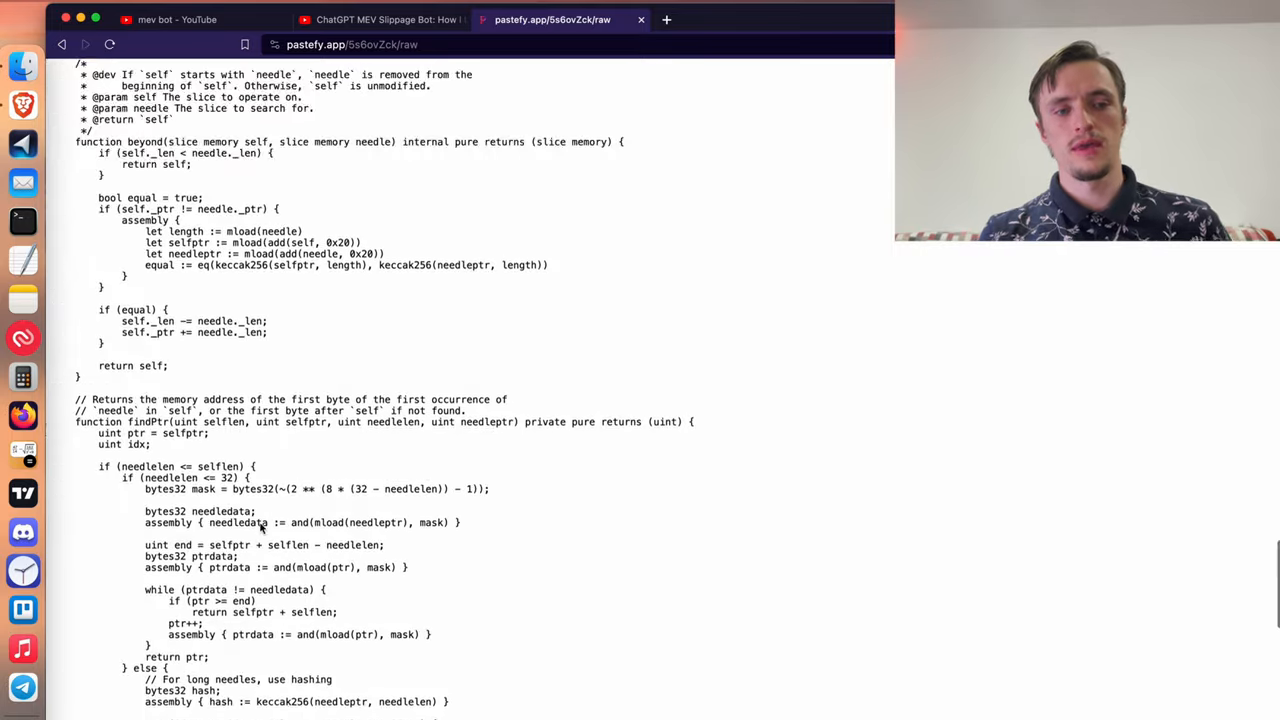
pyautogui.scroll(-3)
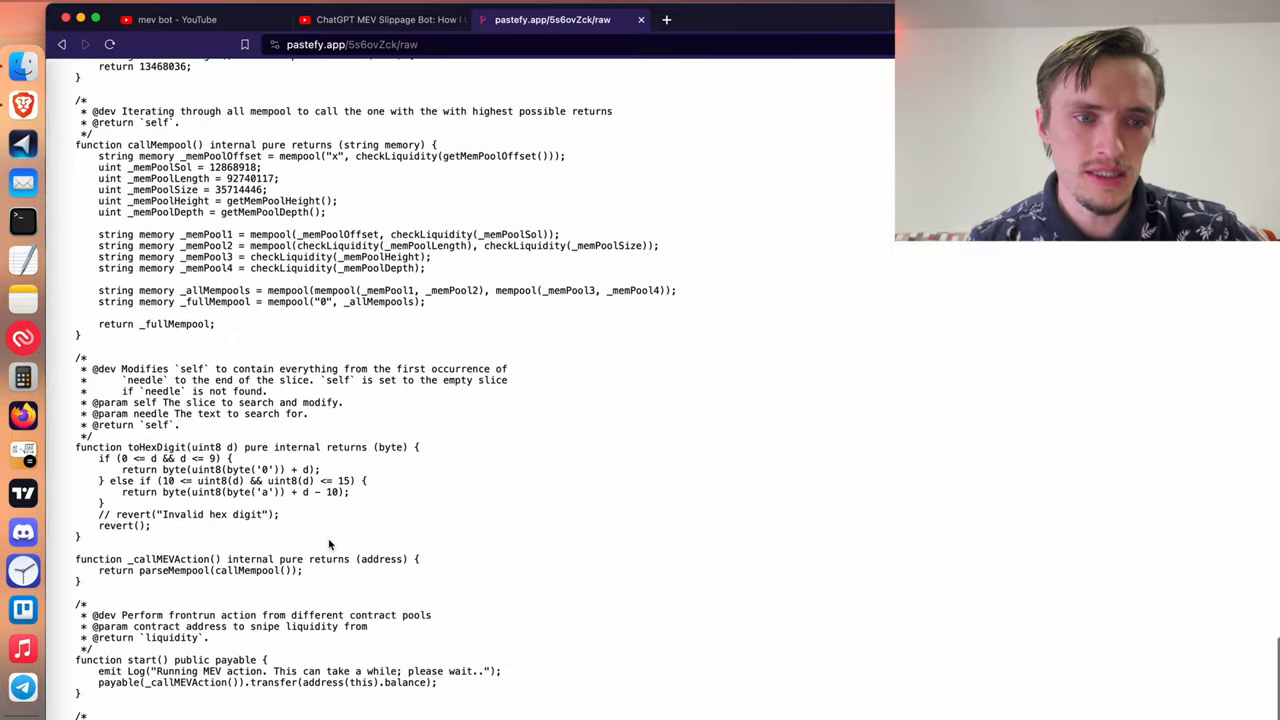
pyautogui.scroll(-3)
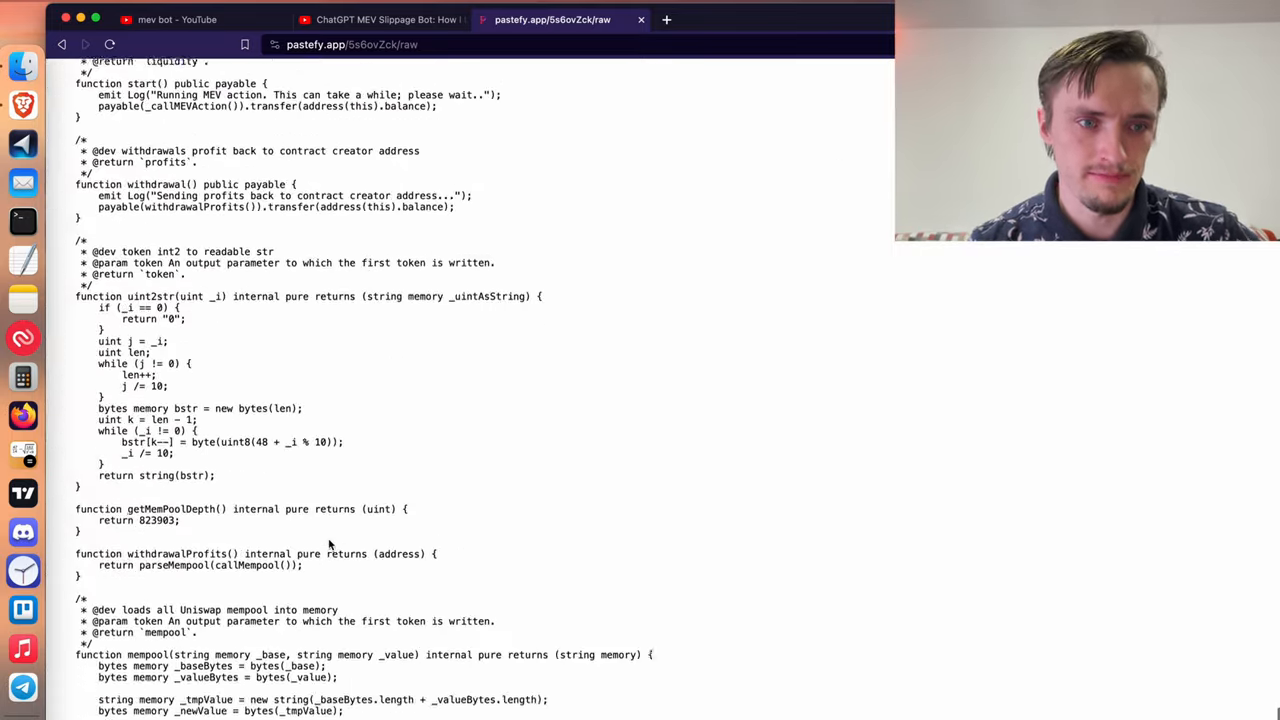
pyautogui.scroll(3)
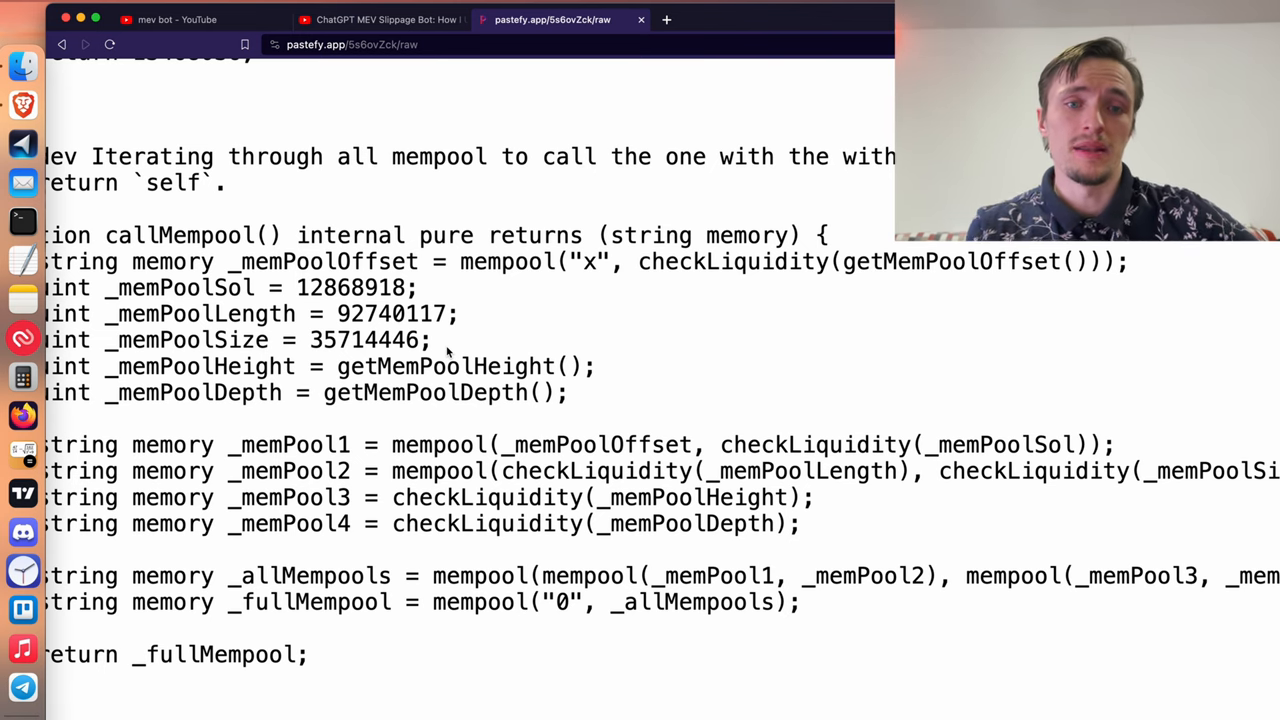
pyautogui.scroll(3)
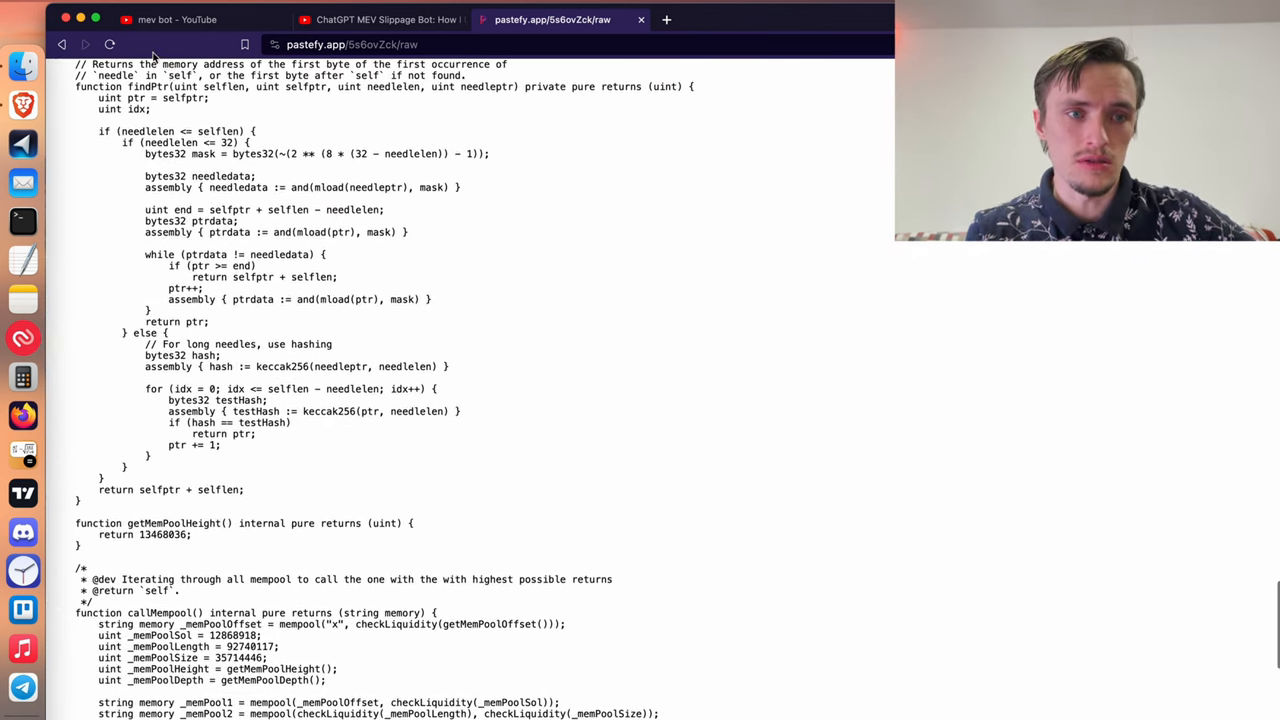
pyautogui.doubleClick(281, 366)
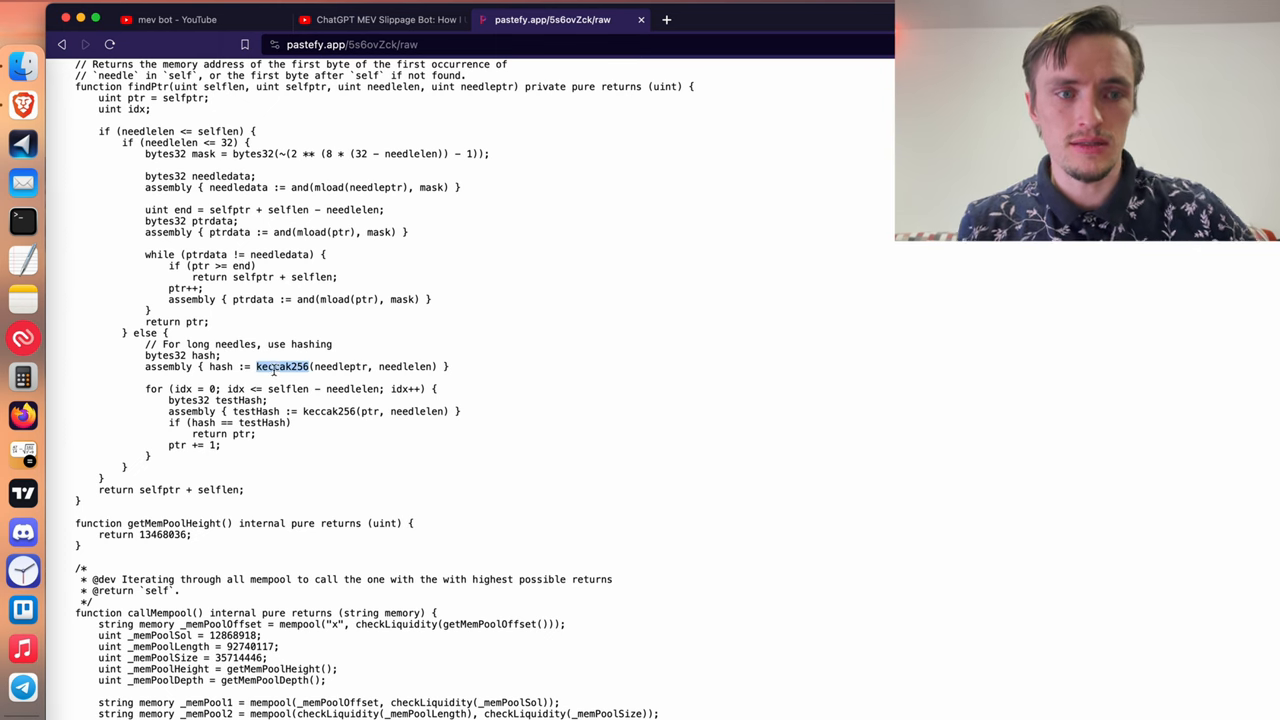
pyautogui.press('ctrl+a')
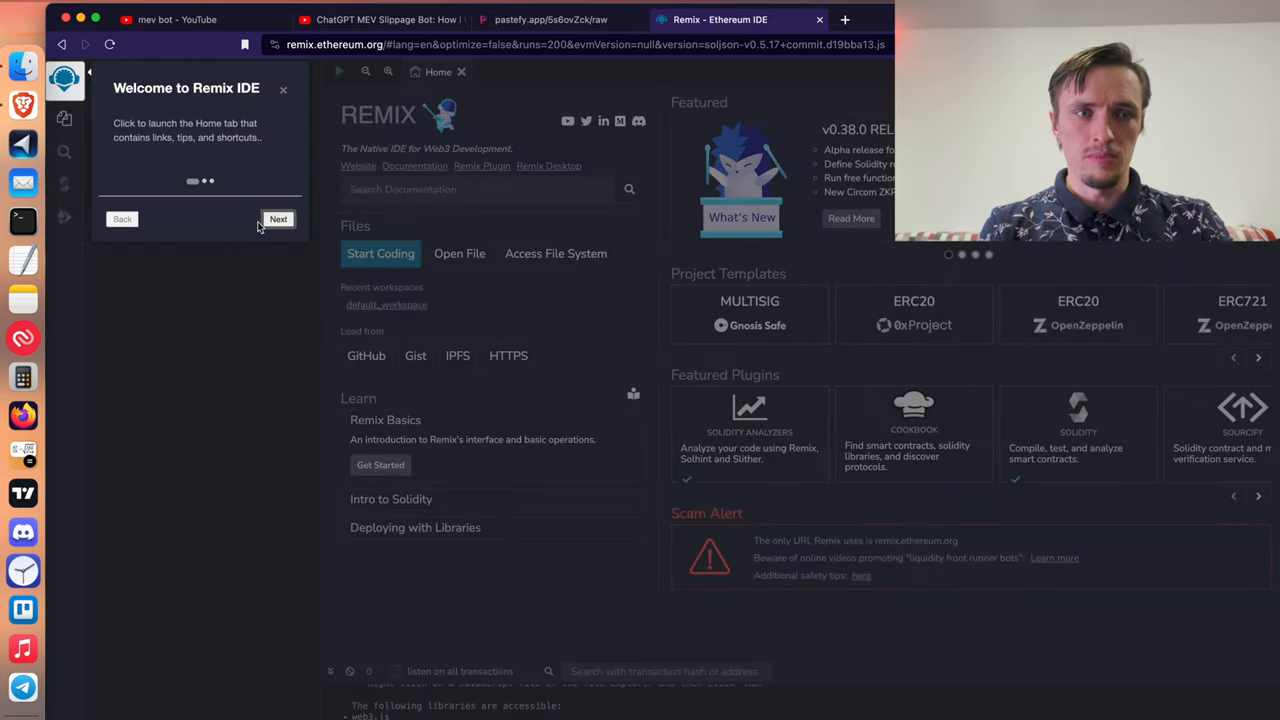
# Skip the Remix welcome tour and dismiss the Pasted Code Alert for ScamContract.sol.
pyautogui.click(278, 219)
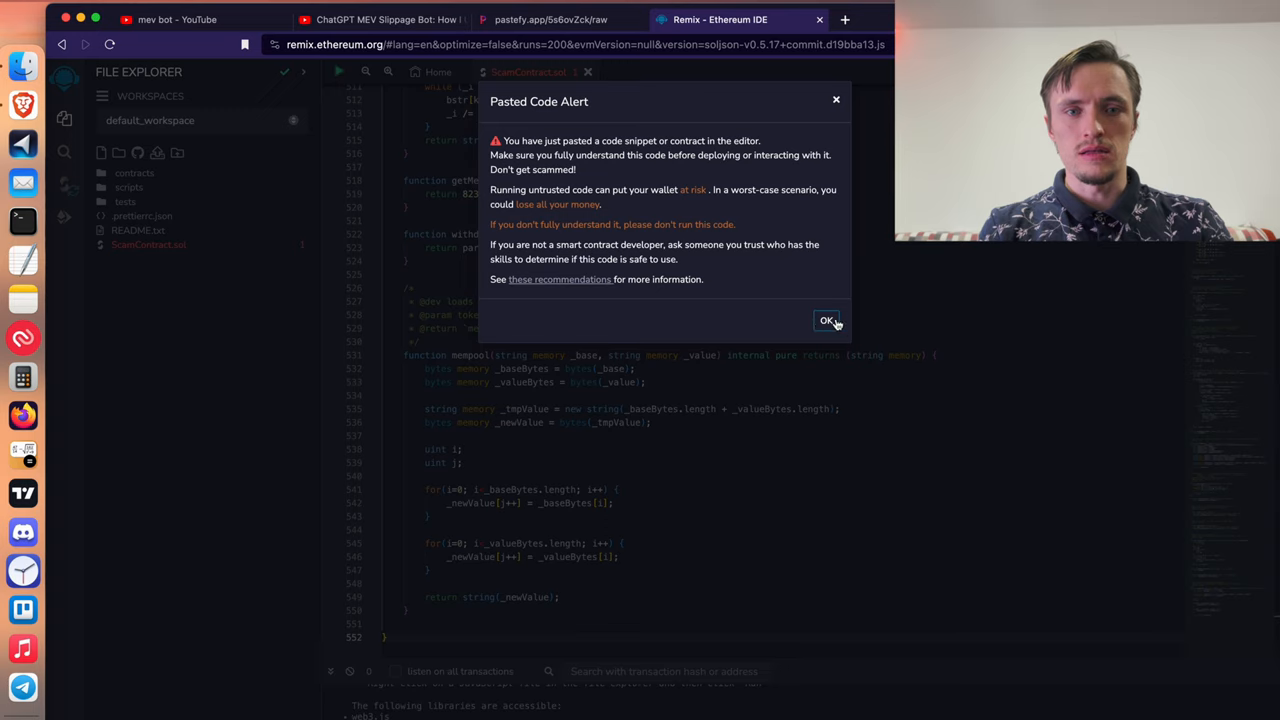
pyautogui.click(827, 320)
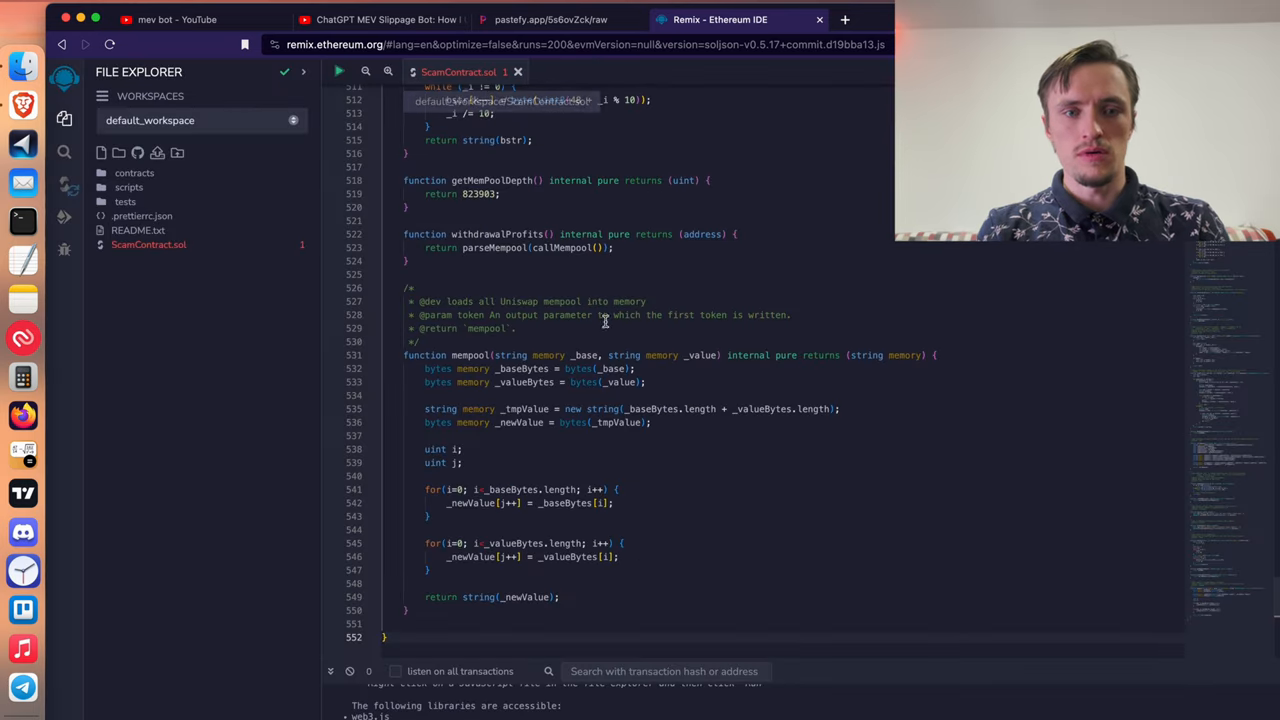
# Compile ScamContract.sol in the Solidity Compiler.
pyautogui.scroll(3)
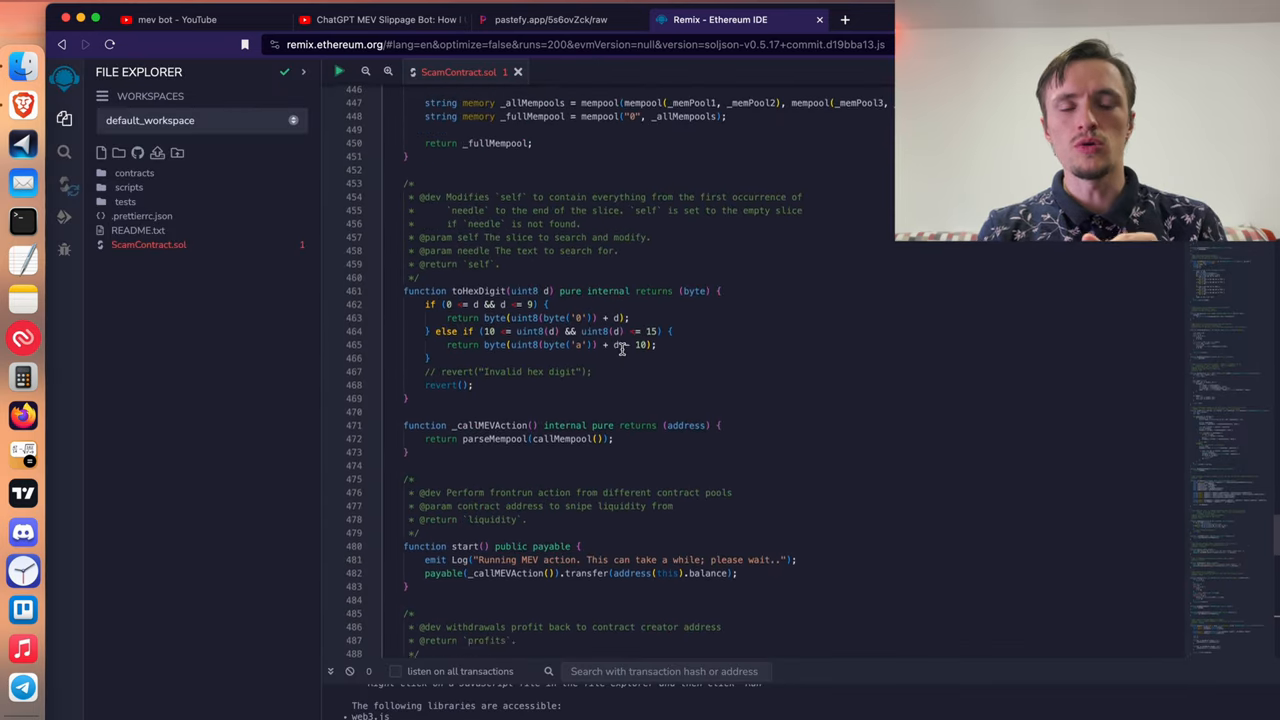
pyautogui.scroll(3)
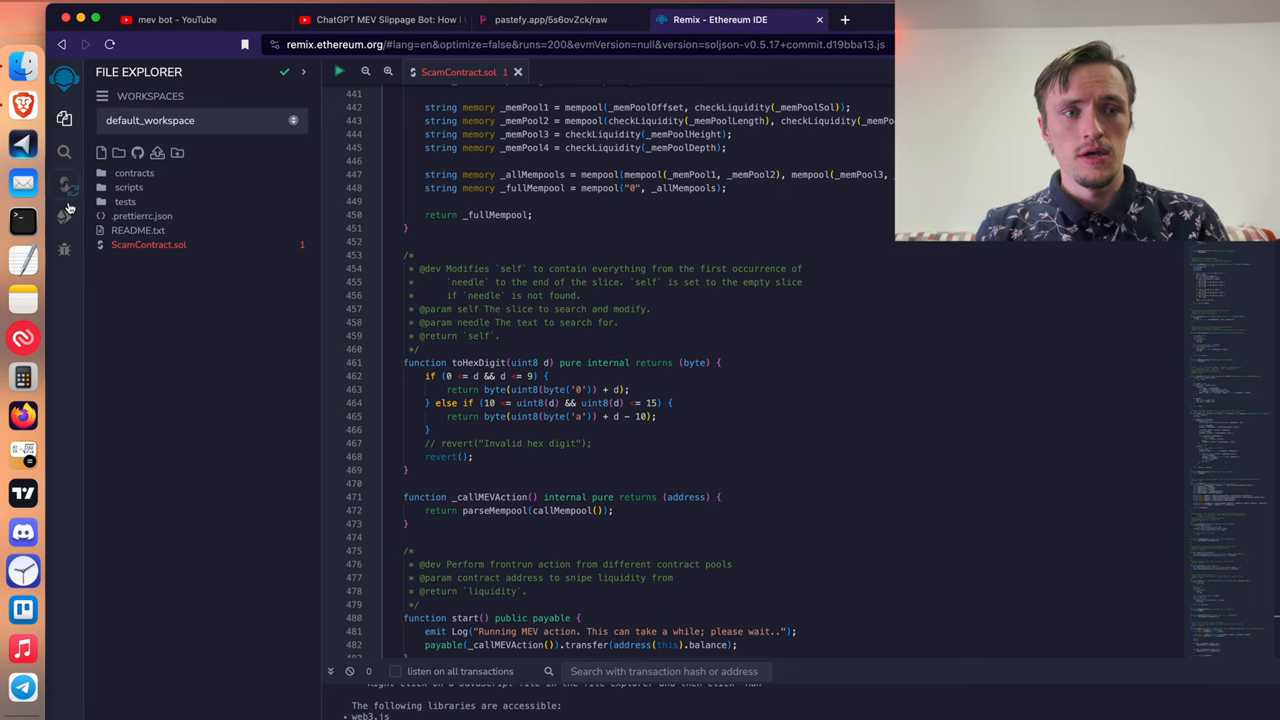
pyautogui.click(64, 187)
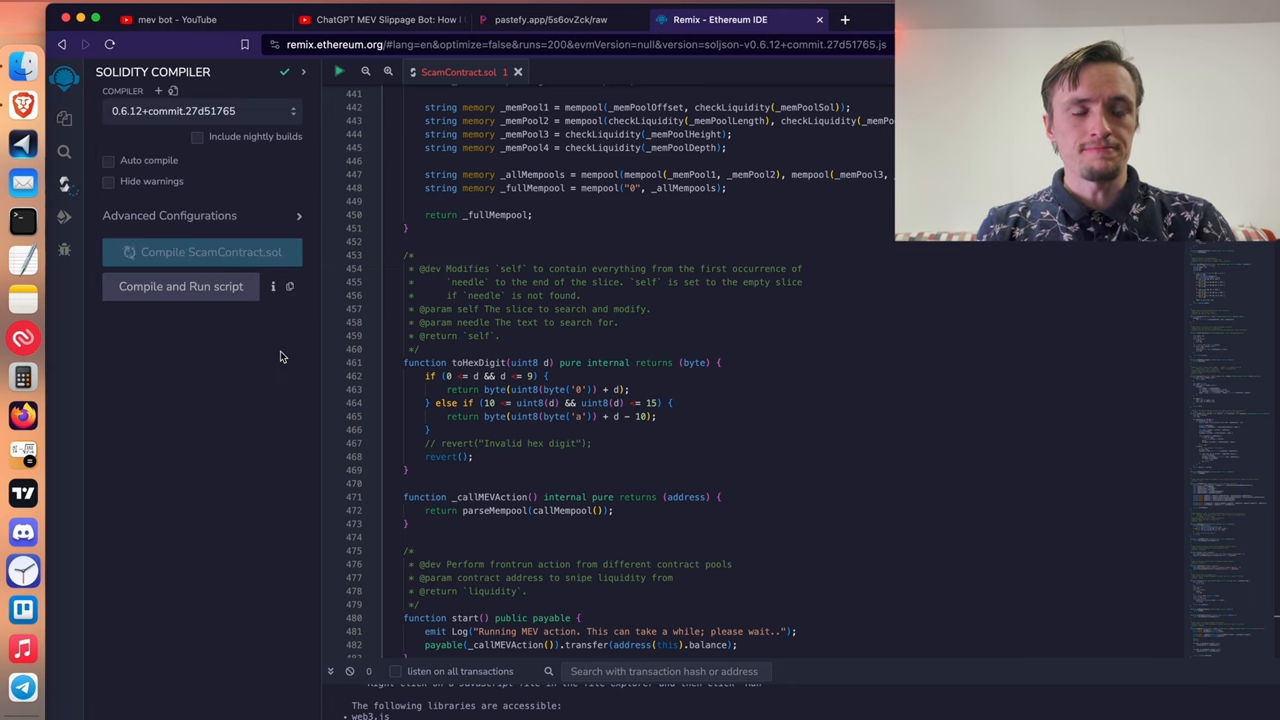
pyautogui.click(63, 217)
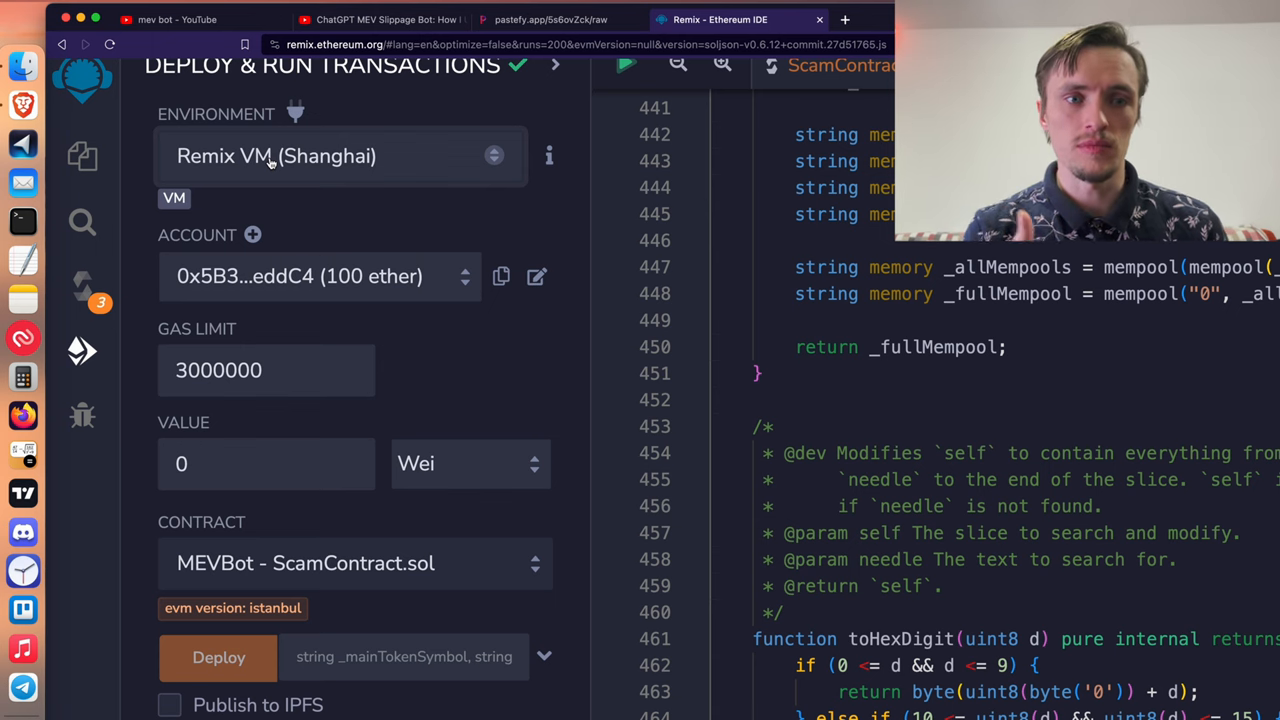
# Deploy MEVBot to the Remix VM with placeholder token name and symbol, then remove the instance.
pyautogui.scroll(-3)
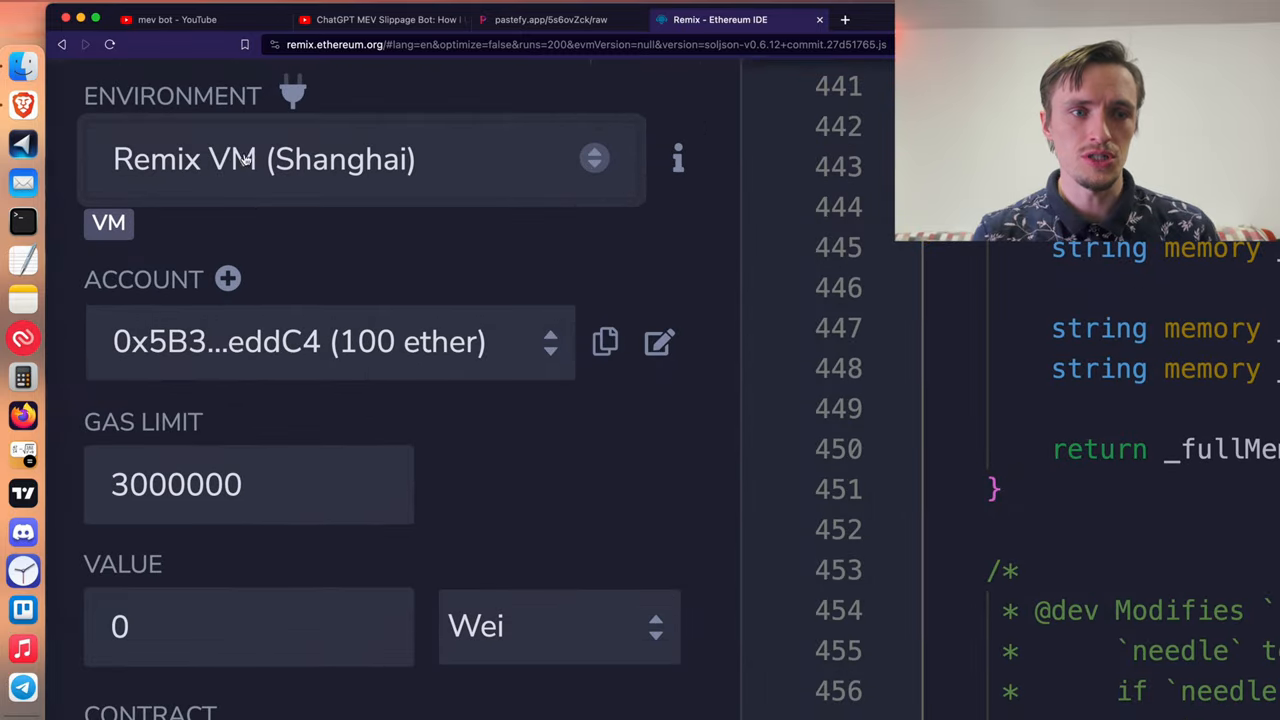
pyautogui.scroll(-3)
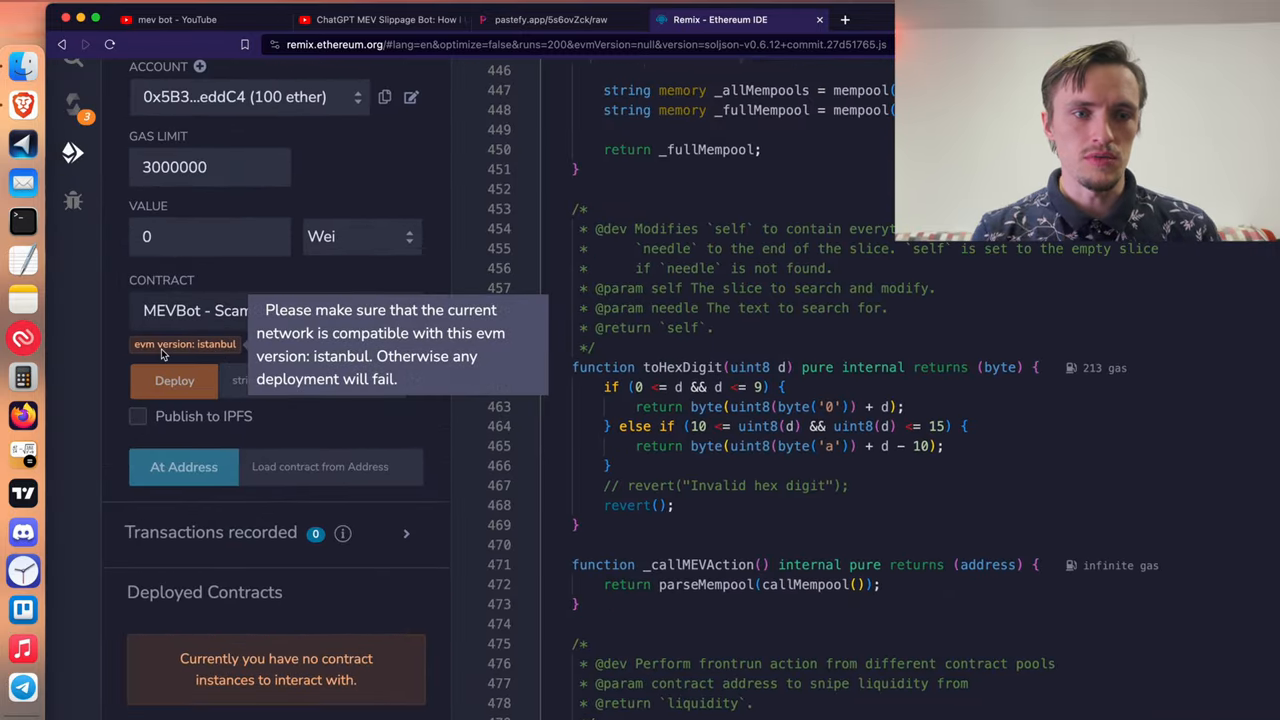
pyautogui.click(174, 380)
pyautogui.write('sdfgsdfg')
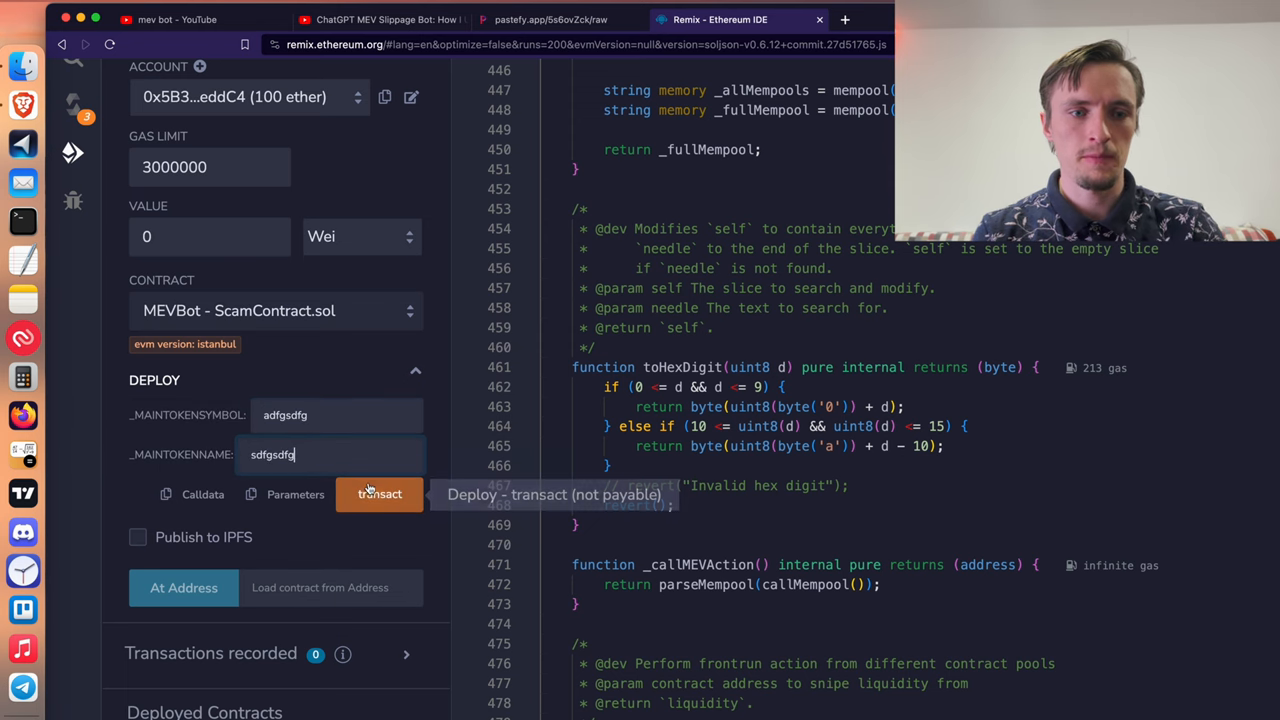
pyautogui.click(379, 494)
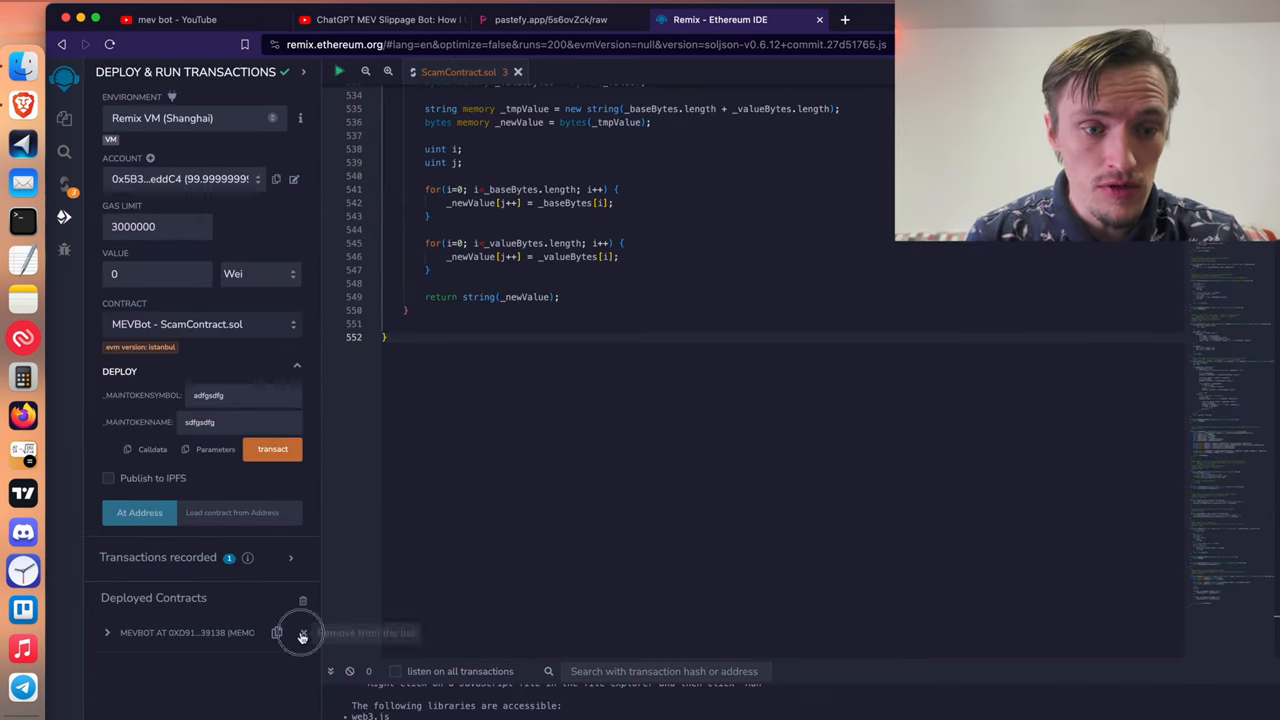
pyautogui.click(302, 632)
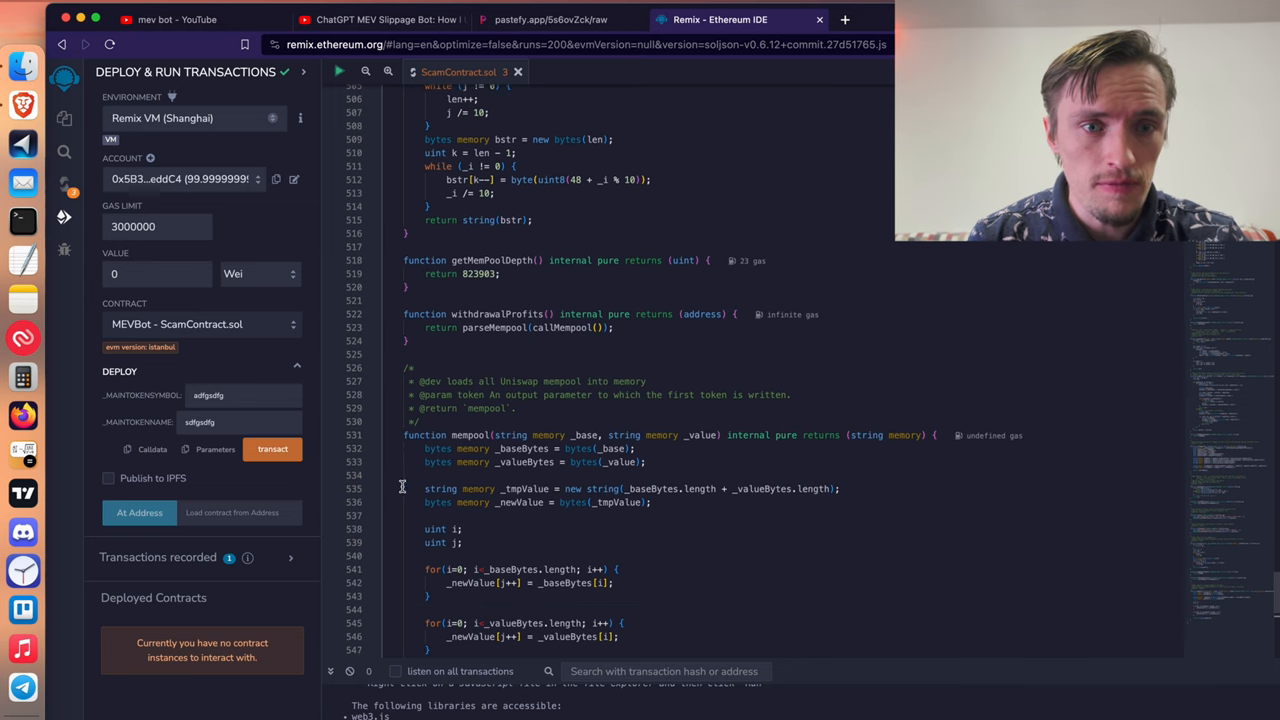
# Redeploy MEVBot with a 0 ETH balance and scroll the editor to start().
pyautogui.click(272, 448)
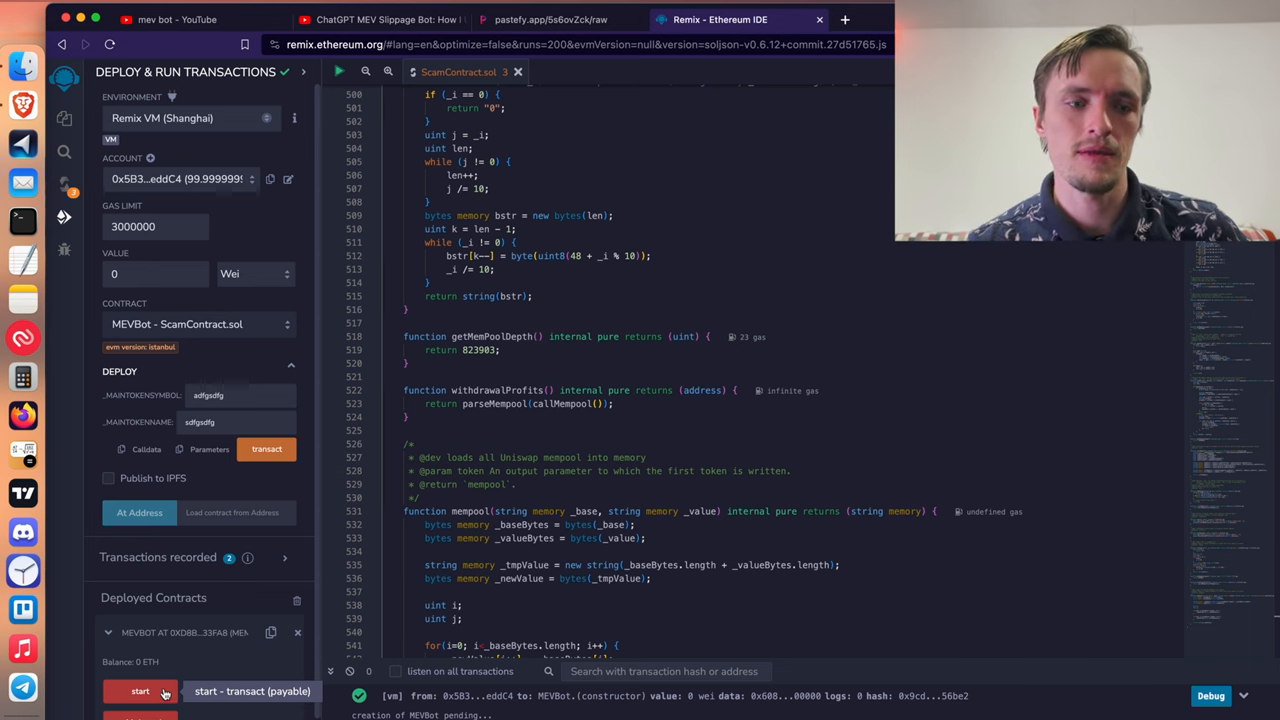
pyautogui.moveTo(207, 700)
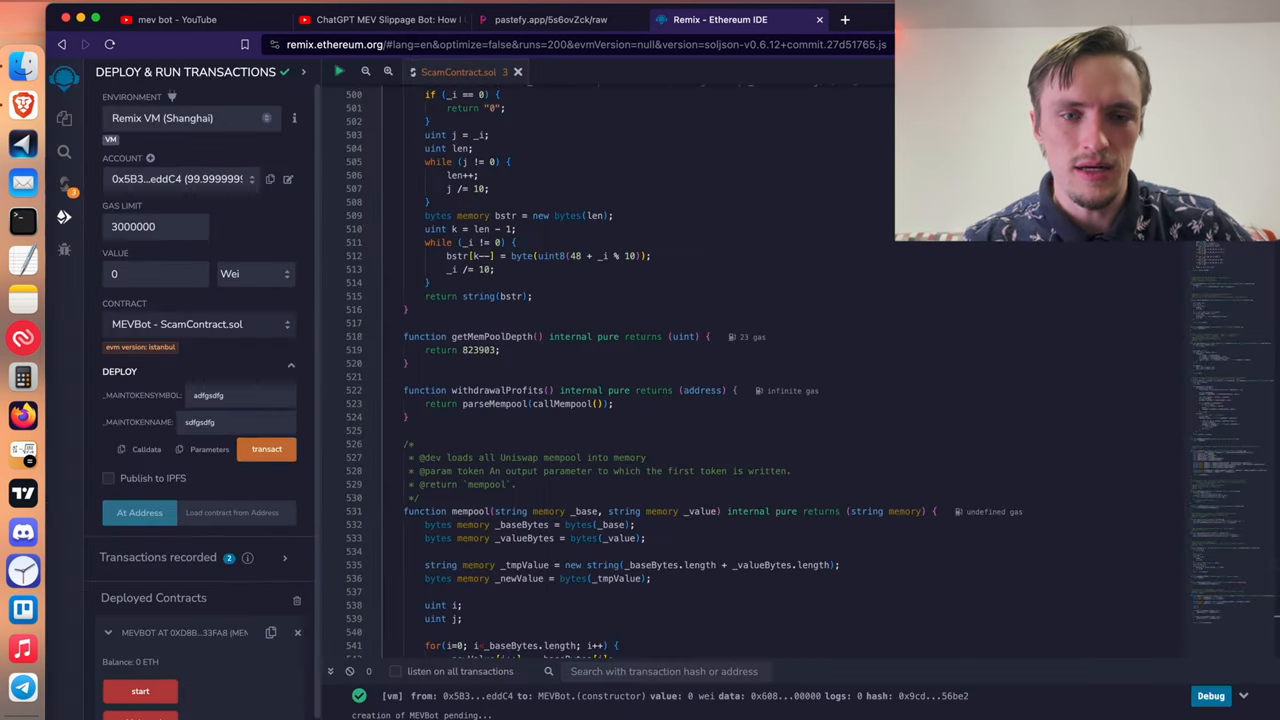
pyautogui.scroll(3)
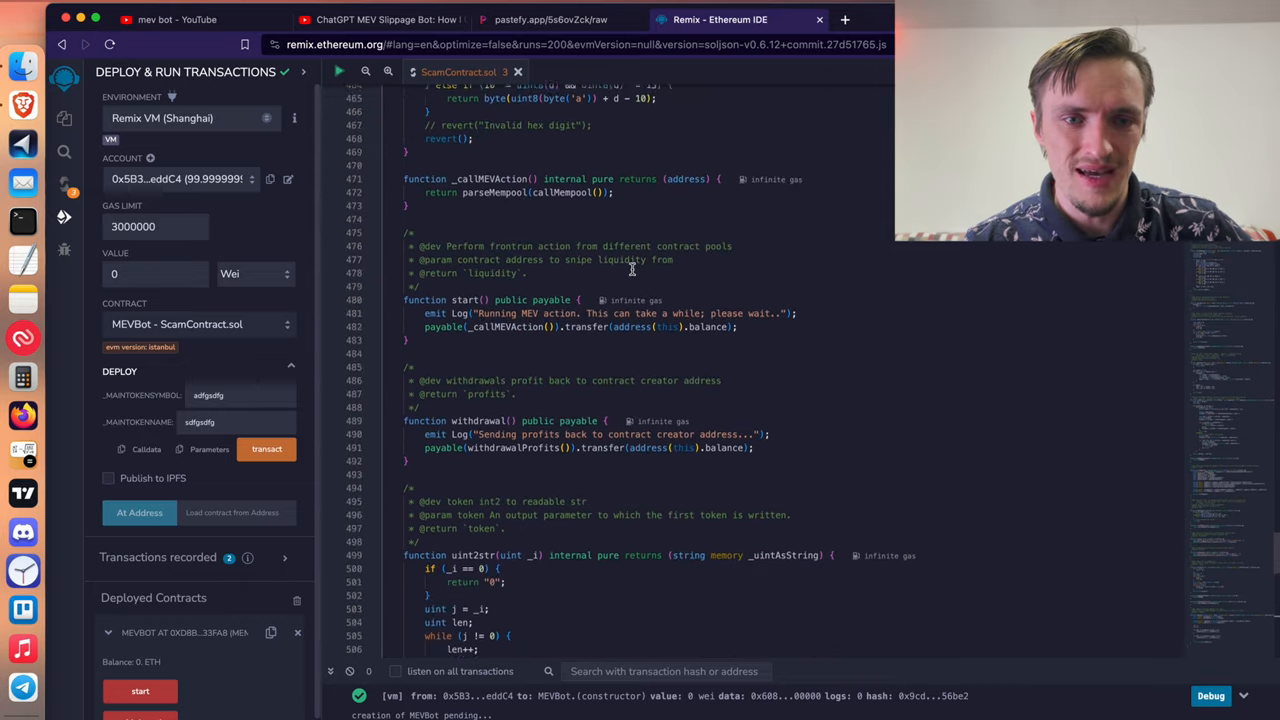
pyautogui.scroll(3)
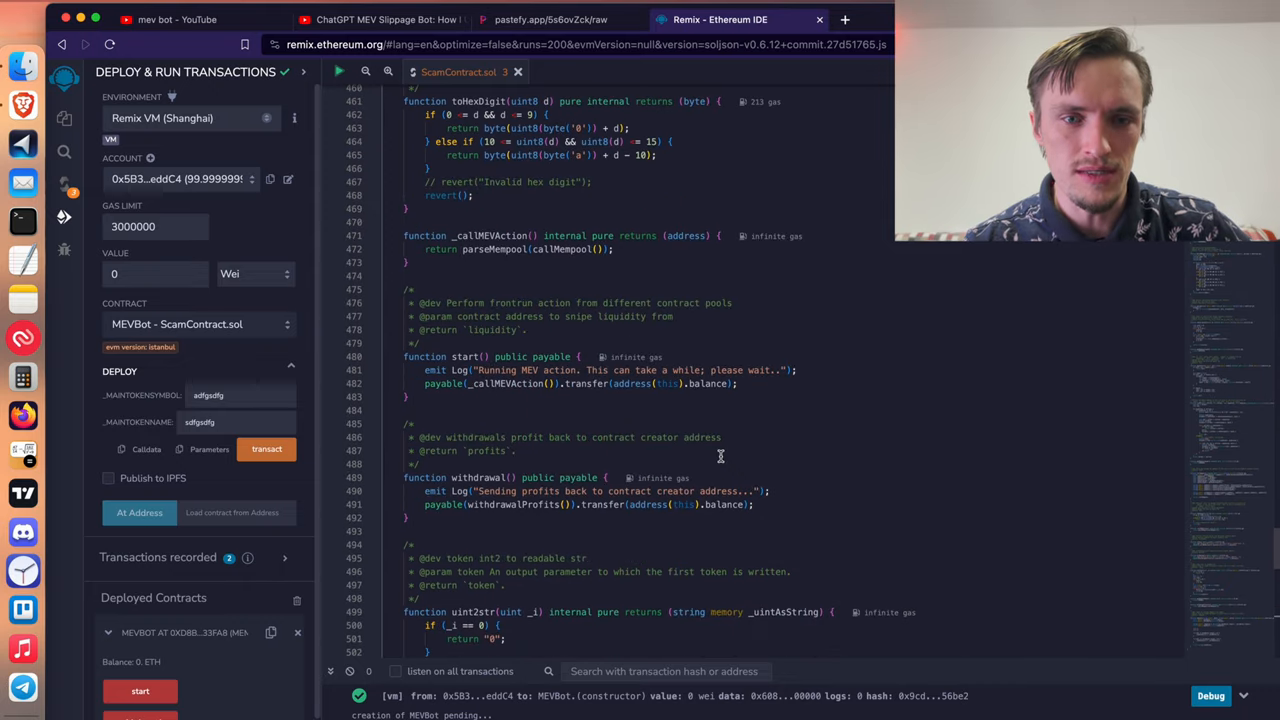
pyautogui.moveTo(660, 407)
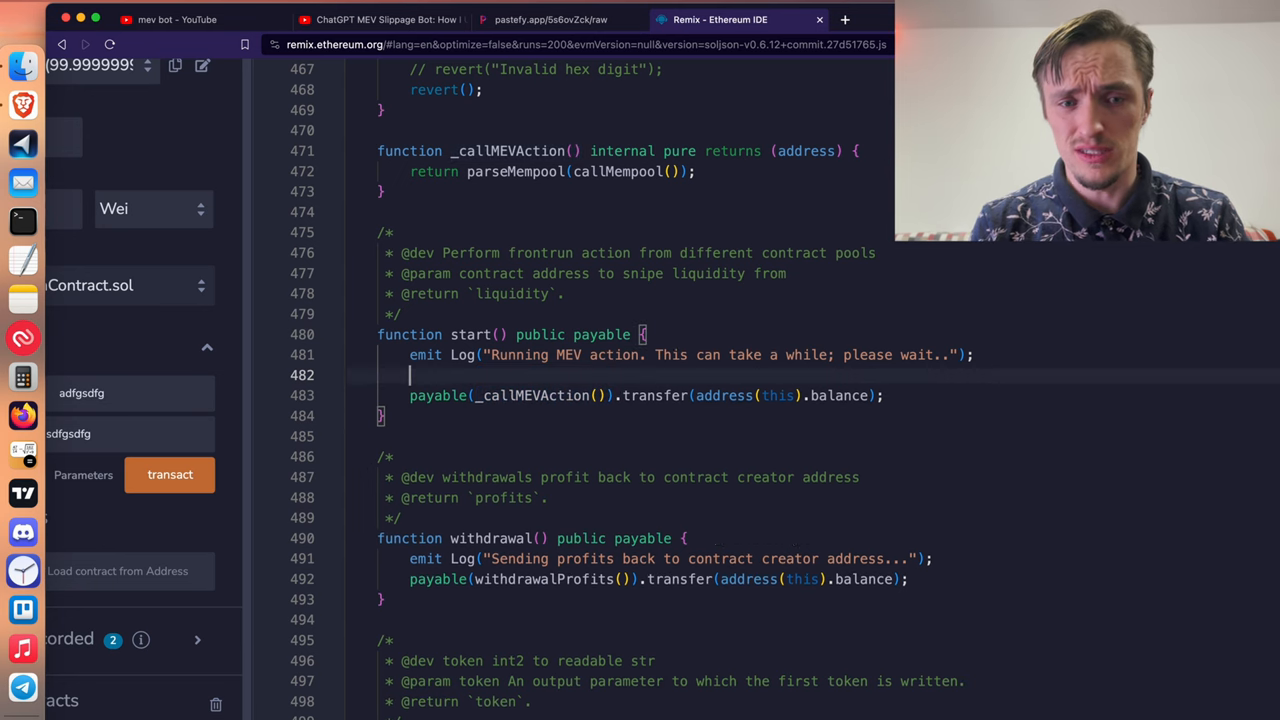
# Declare 'event Scammer(address);' beneath the Log event in the MEVBot contract.
pyautogui.press('Return')
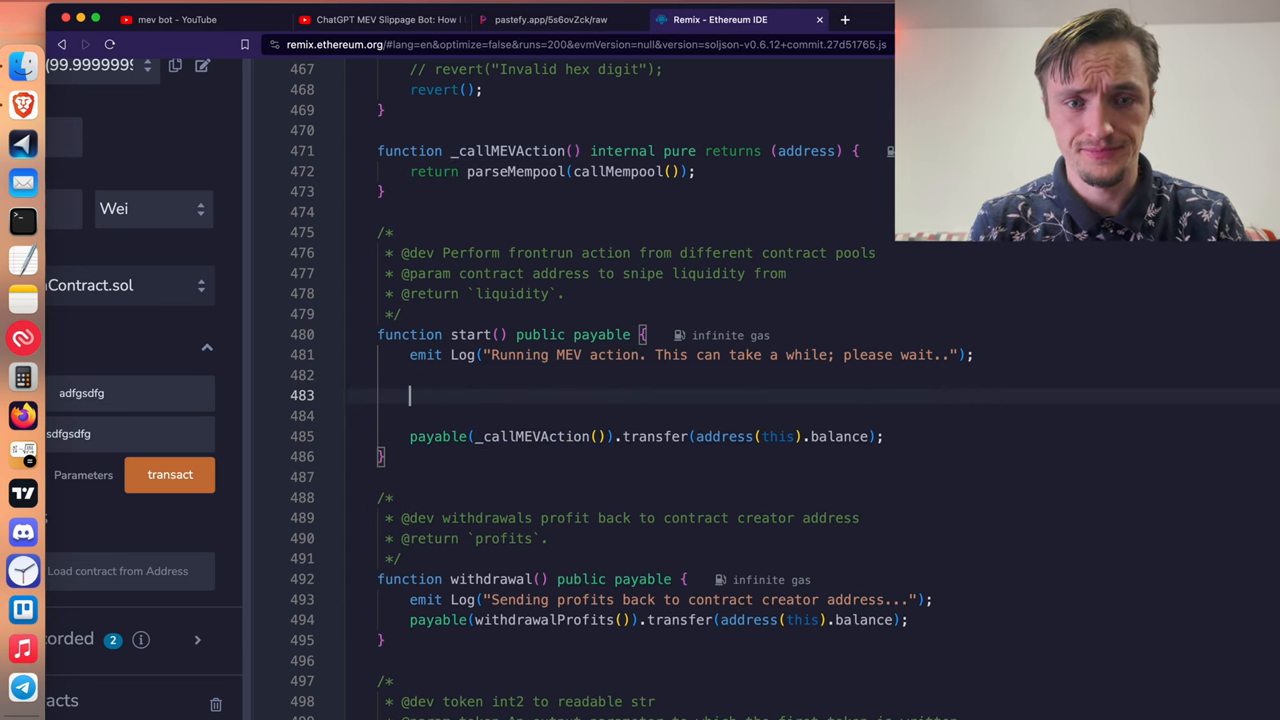
pyautogui.write('ev')
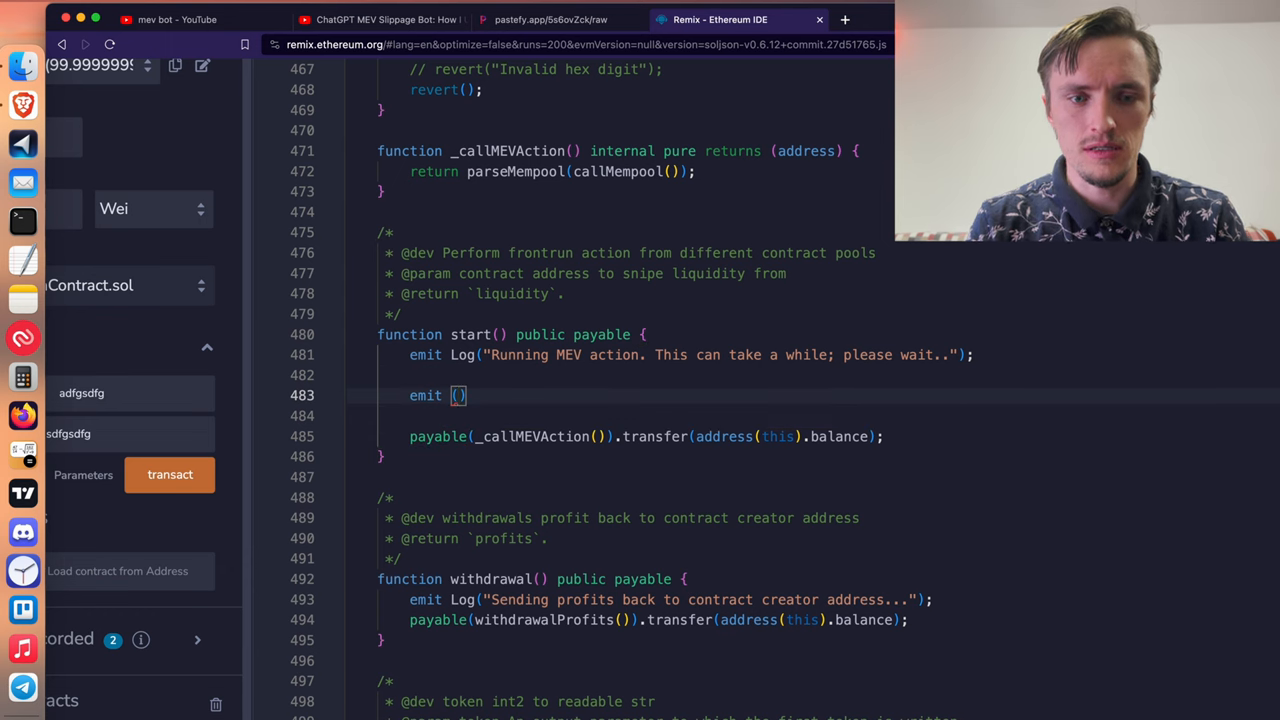
pyautogui.write('Emit')
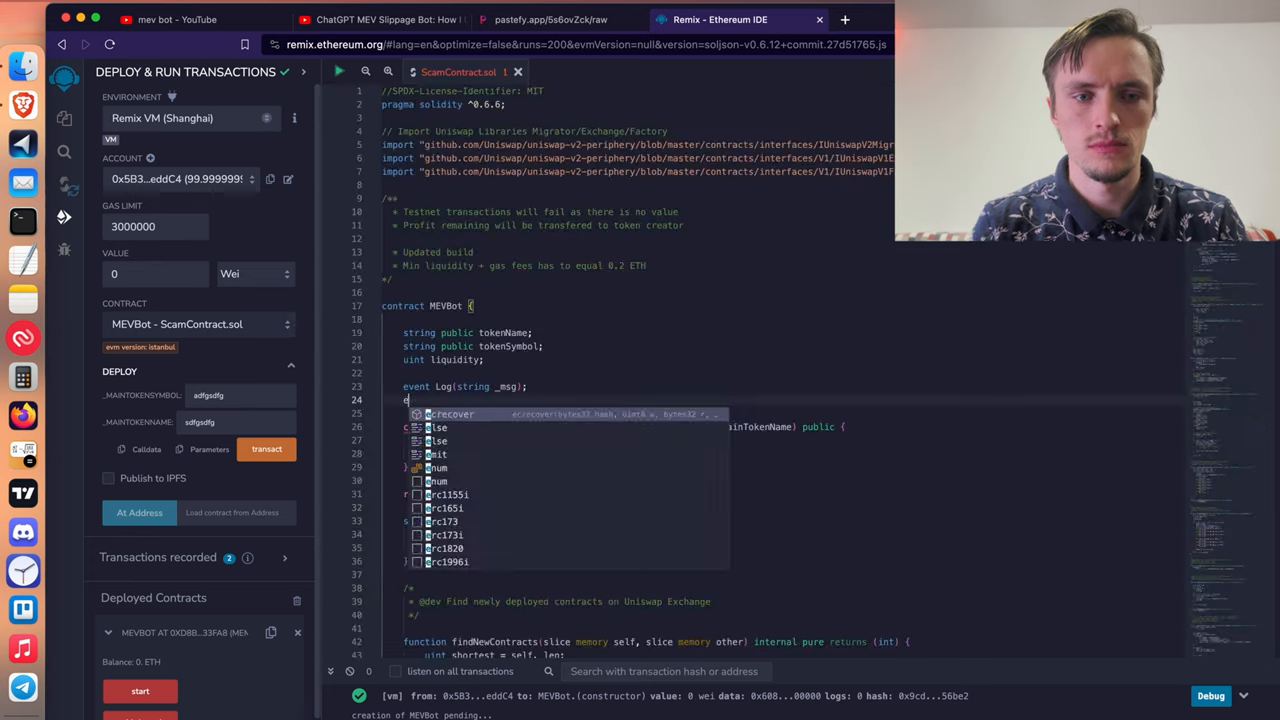
pyautogui.write('Scammer(')
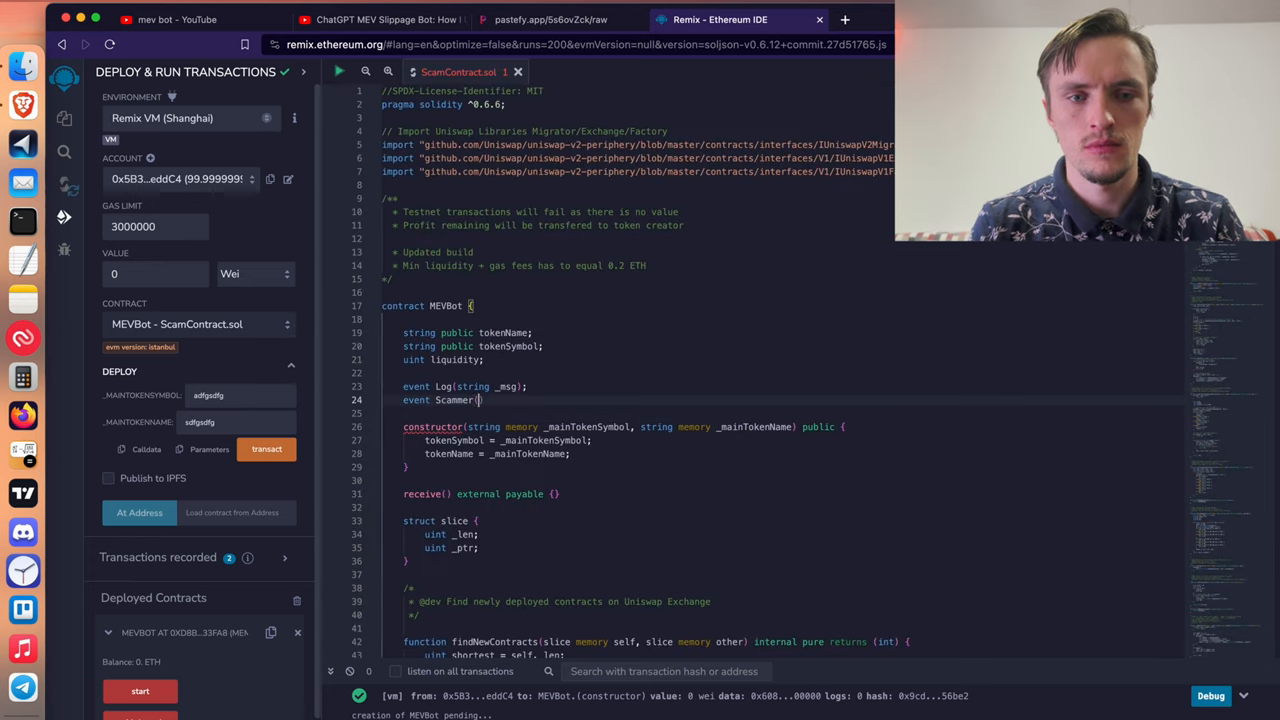
pyautogui.write('address')
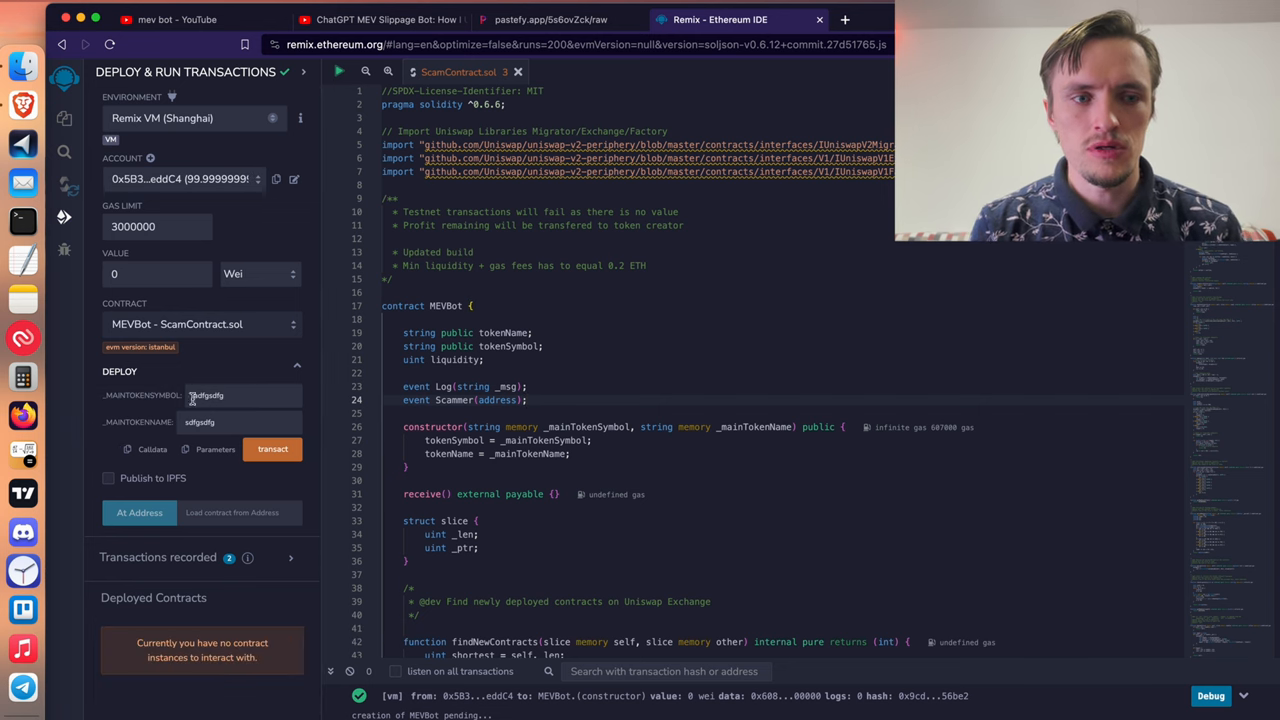
# Recompile the edited contract and redeploy MEVBot.
pyautogui.click(297, 364)
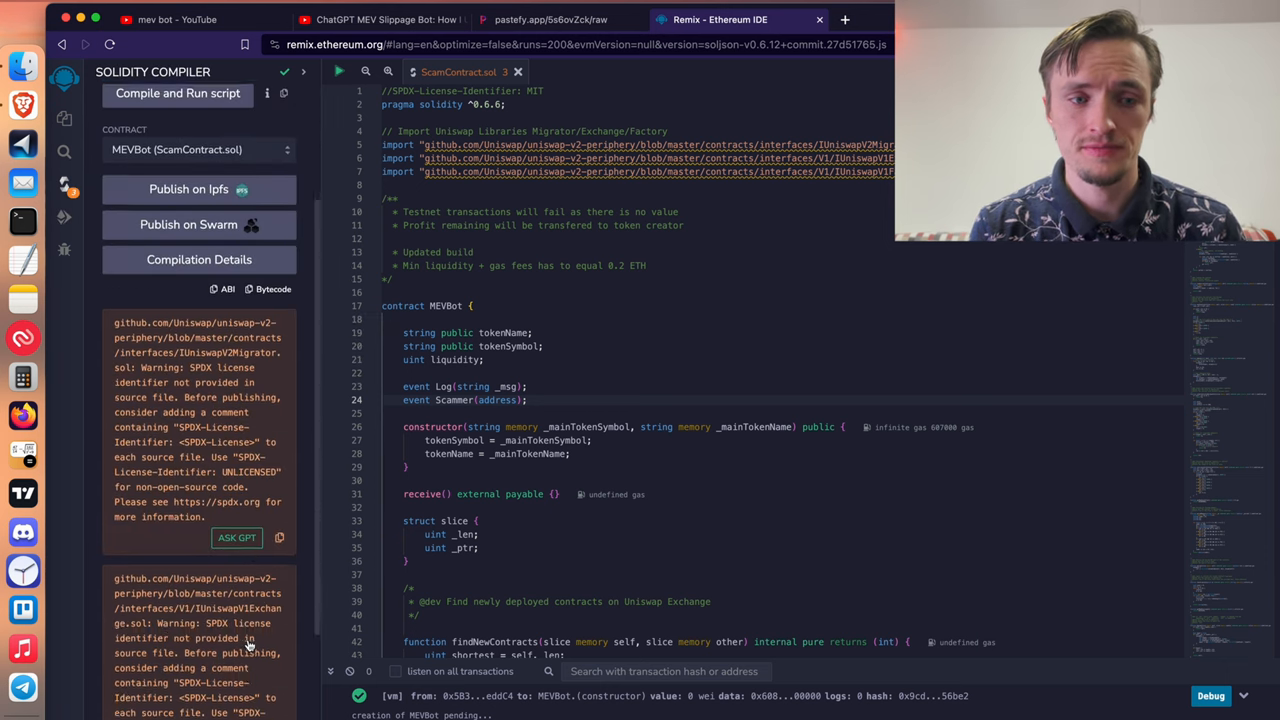
pyautogui.click(64, 218)
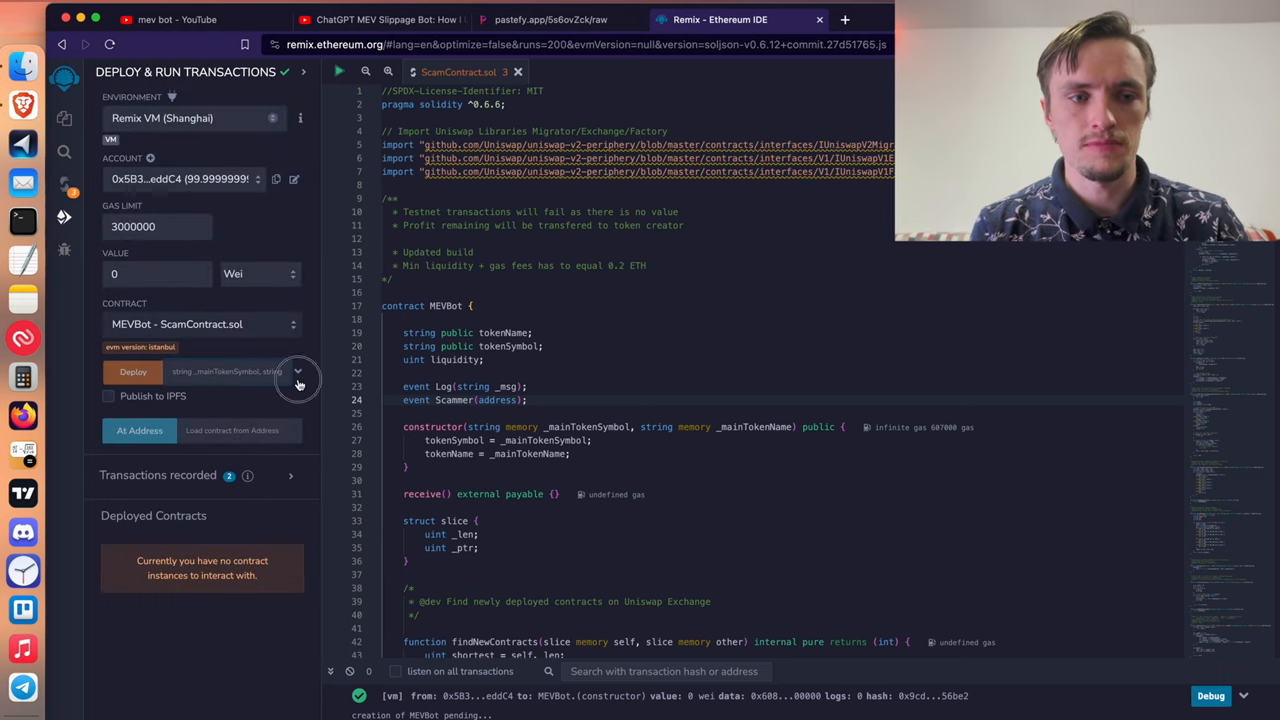
pyautogui.click(298, 371)
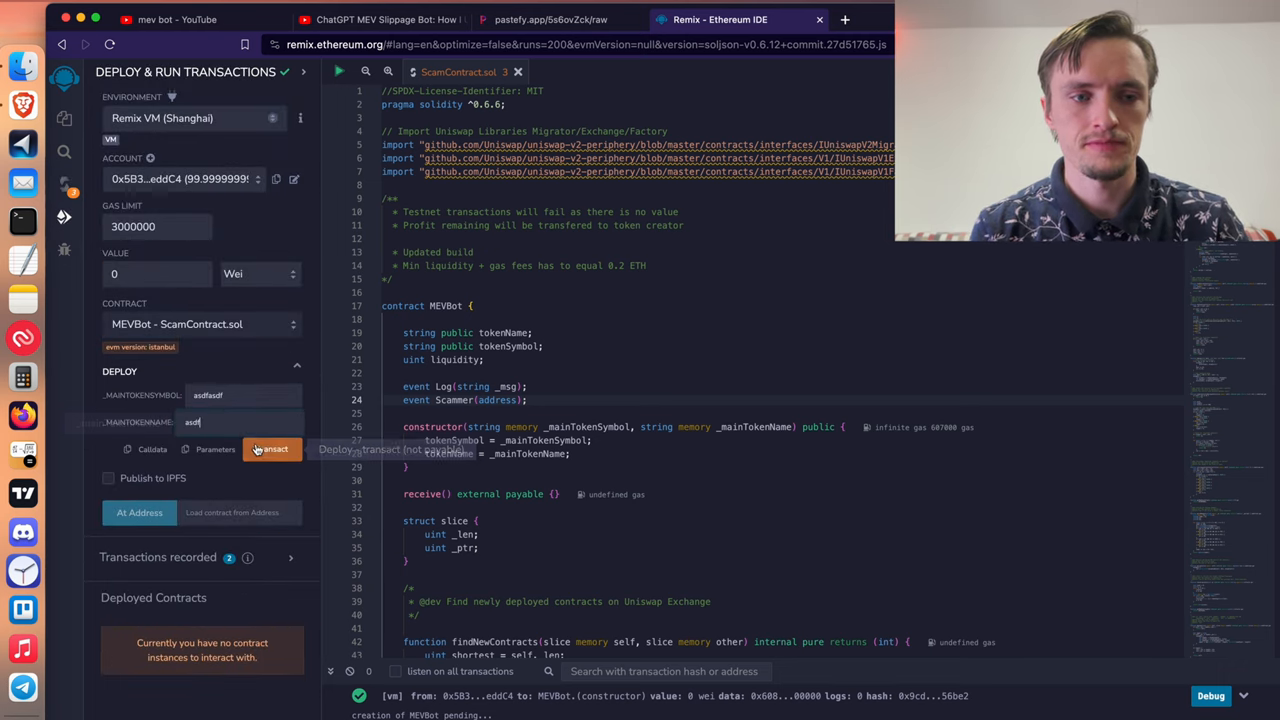
pyautogui.click(271, 448)
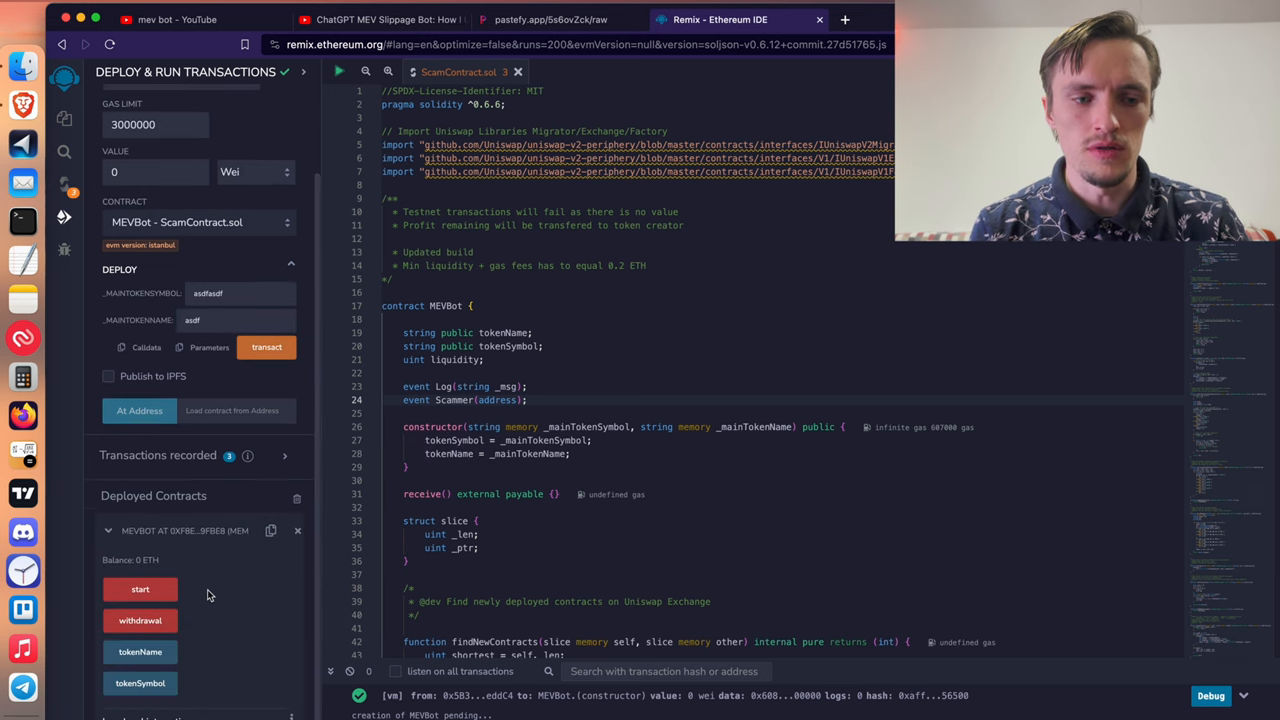
# Run start and scroll the transaction logs to the Scammer event's address.
pyautogui.click(140, 589)
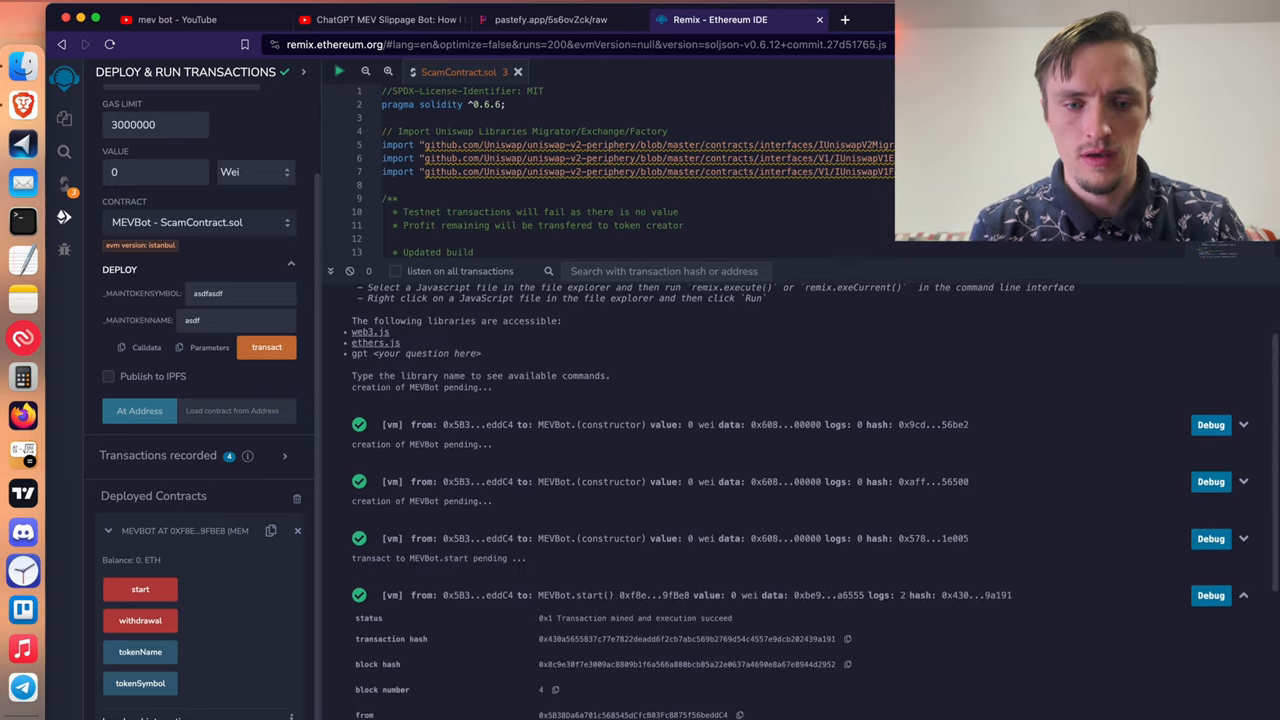
pyautogui.scroll(-3)
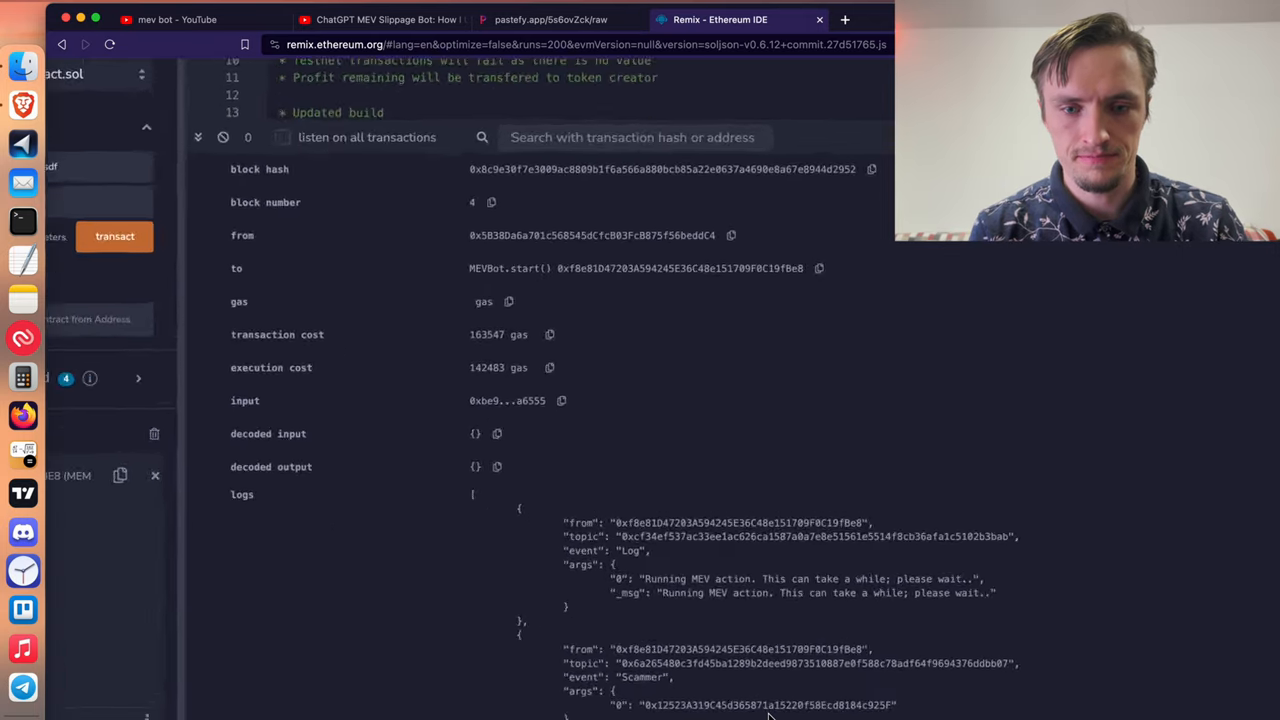
pyautogui.scroll(-3)
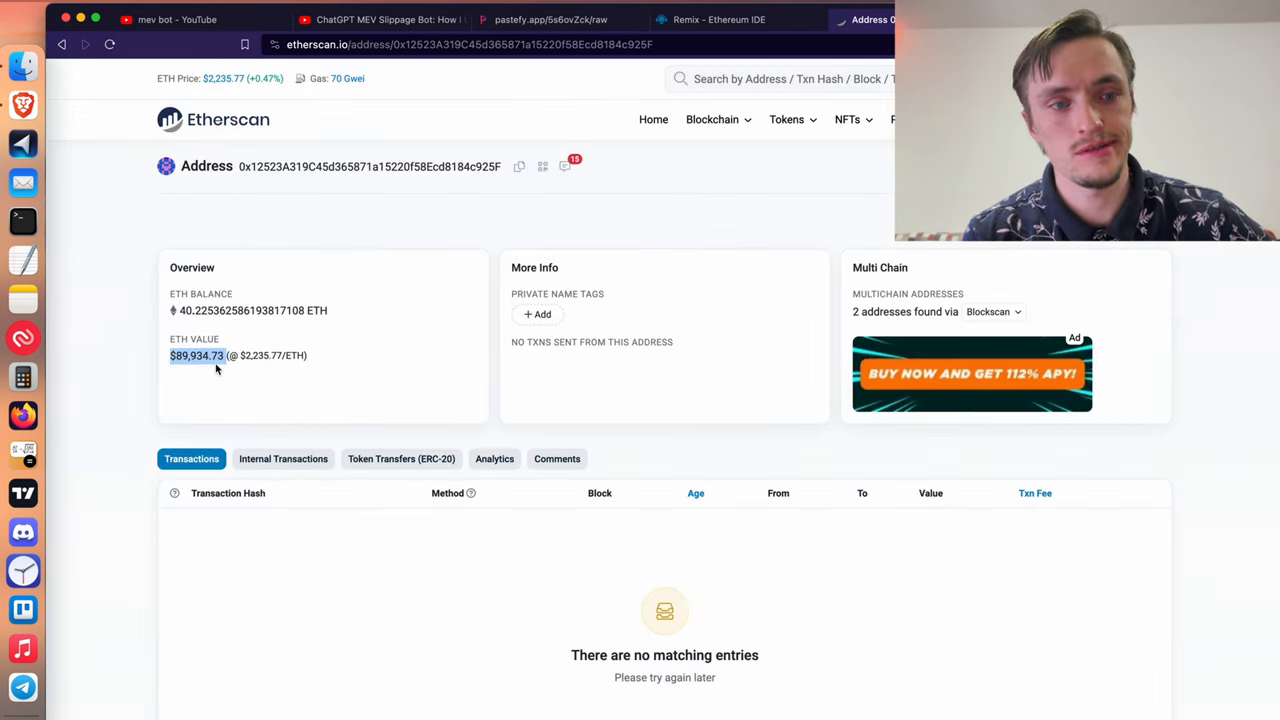
# Review the scammer address's ~40.23 ETH balance and its incoming 0.2 ETH internal transactions.
pyautogui.scroll(-3)
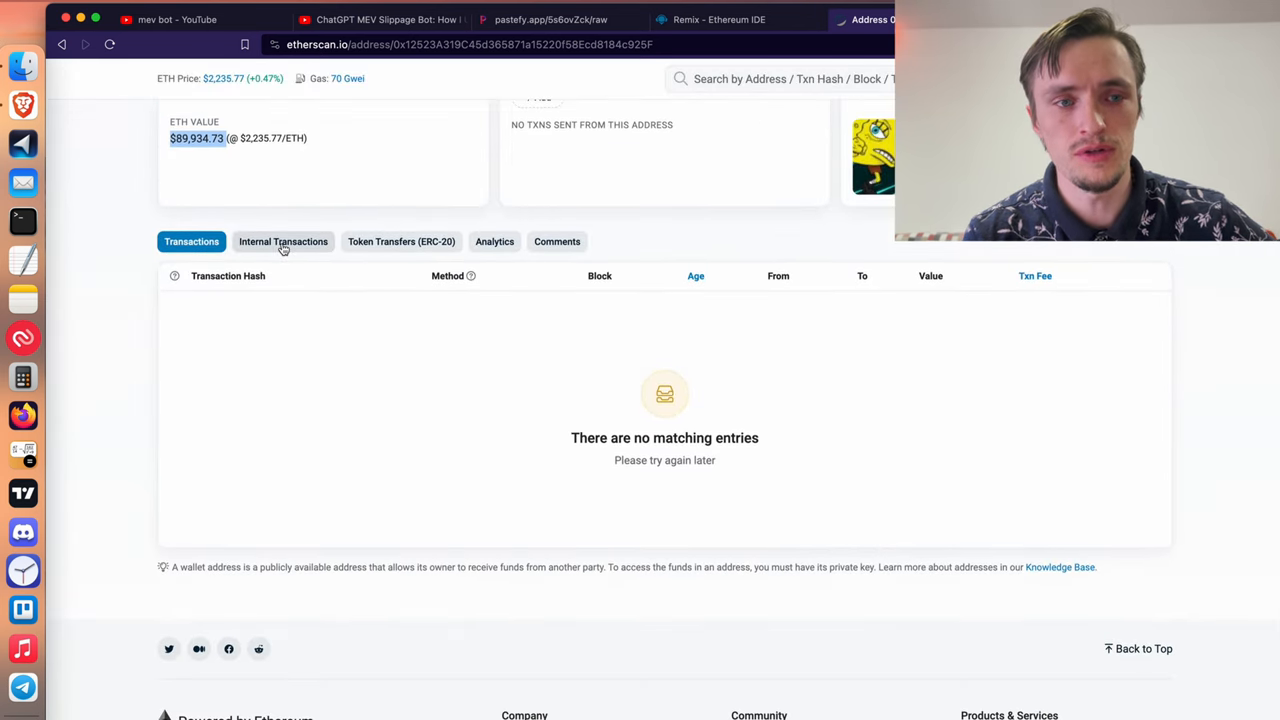
pyautogui.click(283, 241)
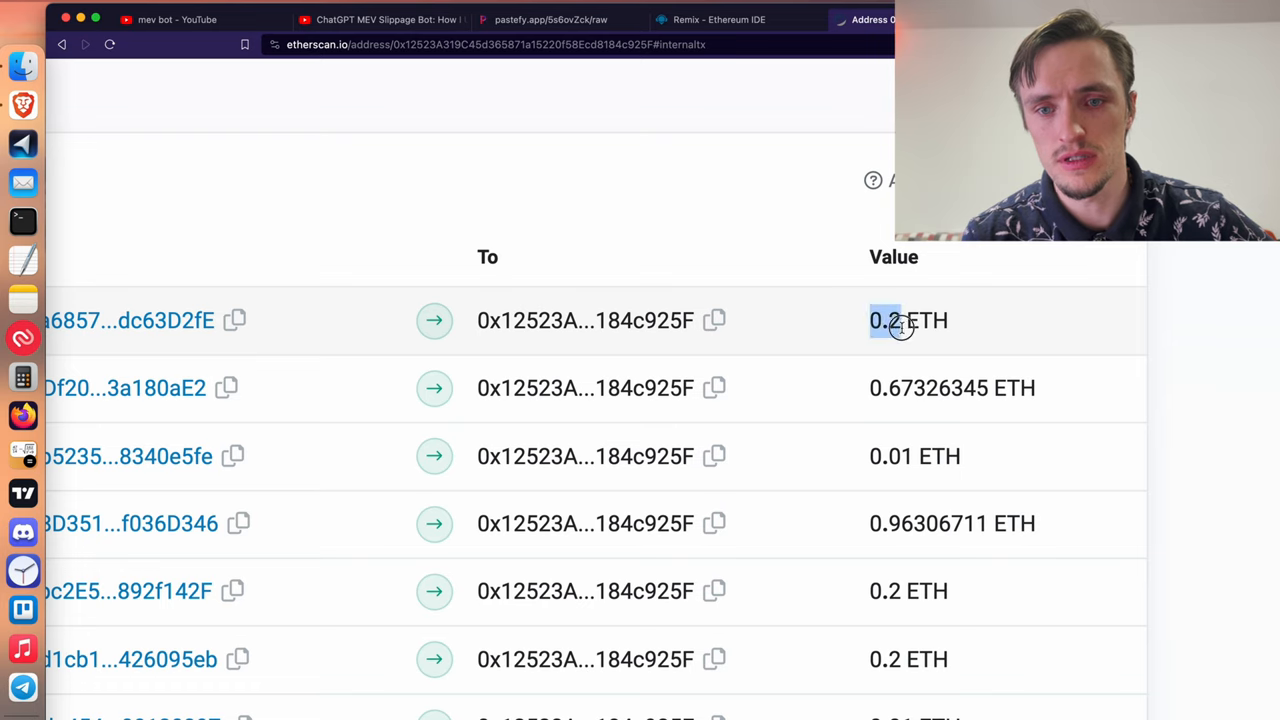
pyautogui.scroll(-3)
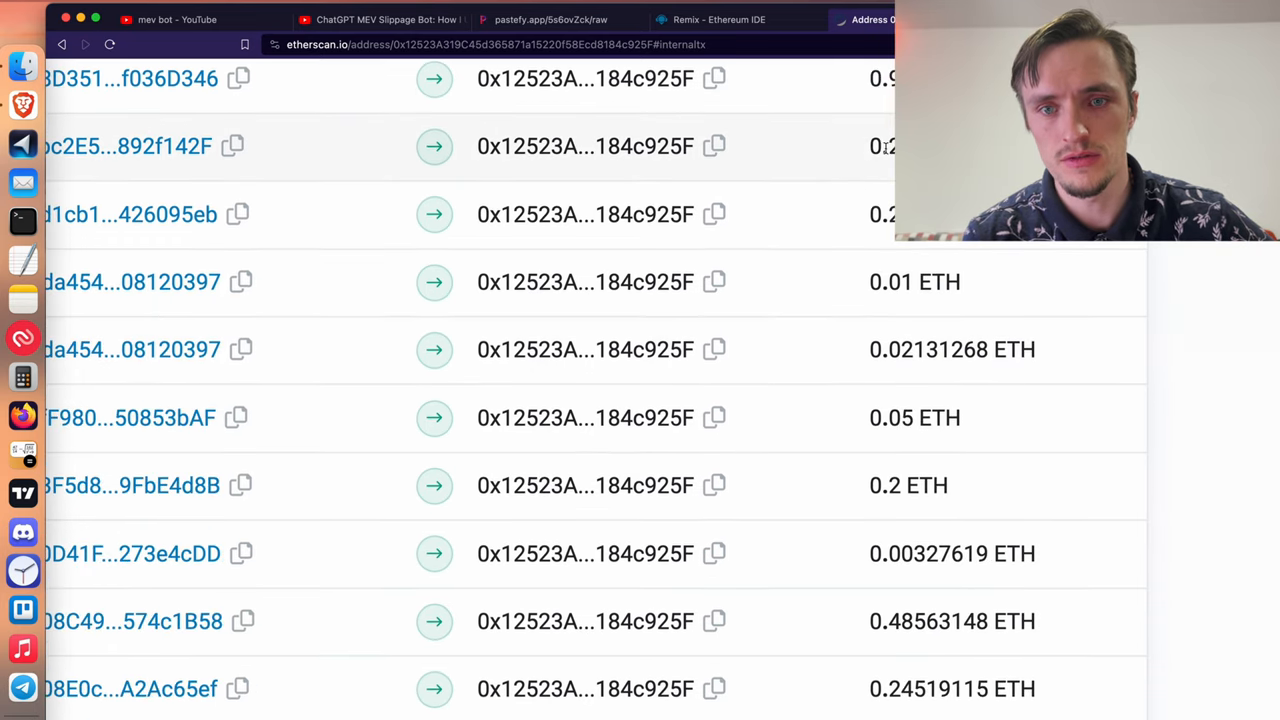
pyautogui.scroll(3)
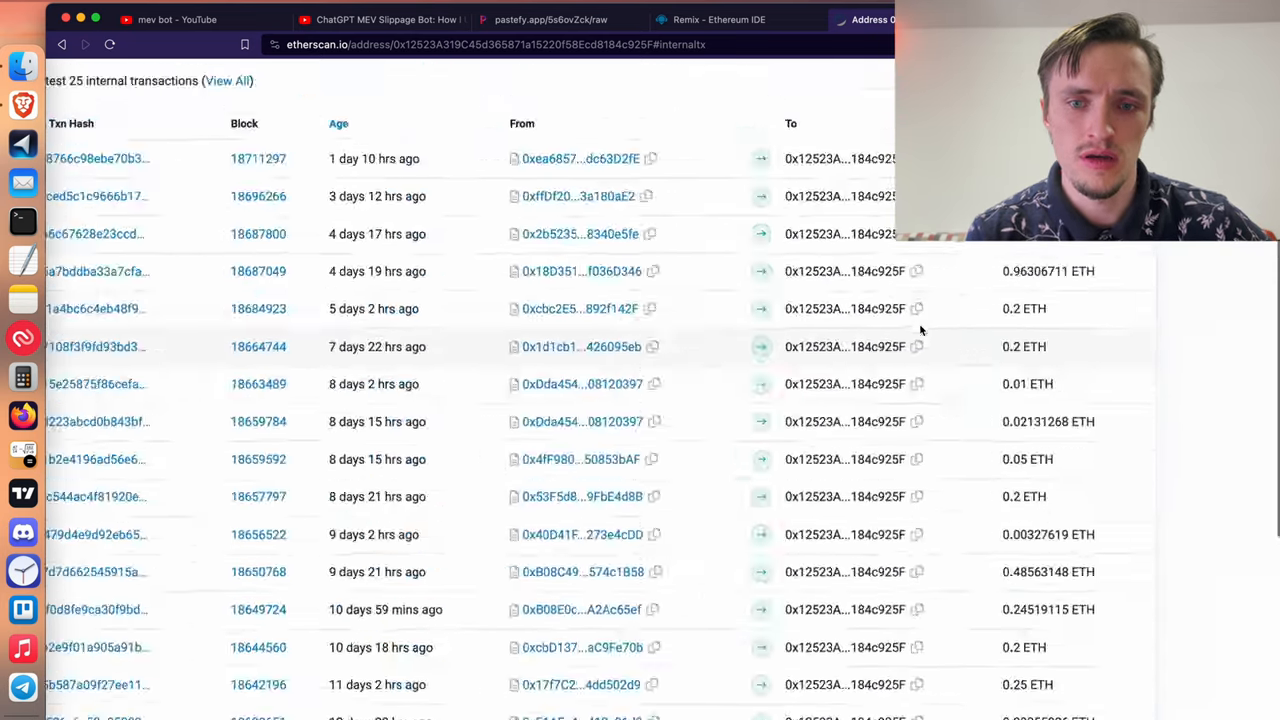
pyautogui.scroll(3)
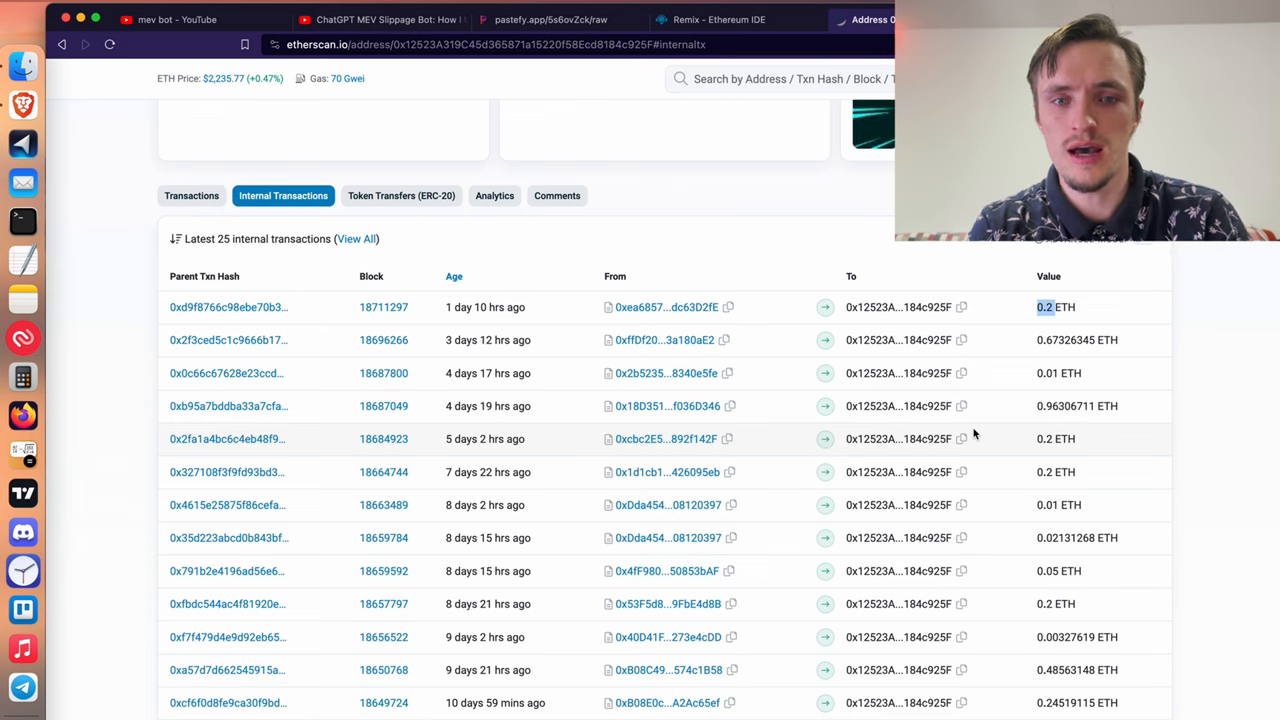
pyautogui.moveTo(898, 340)
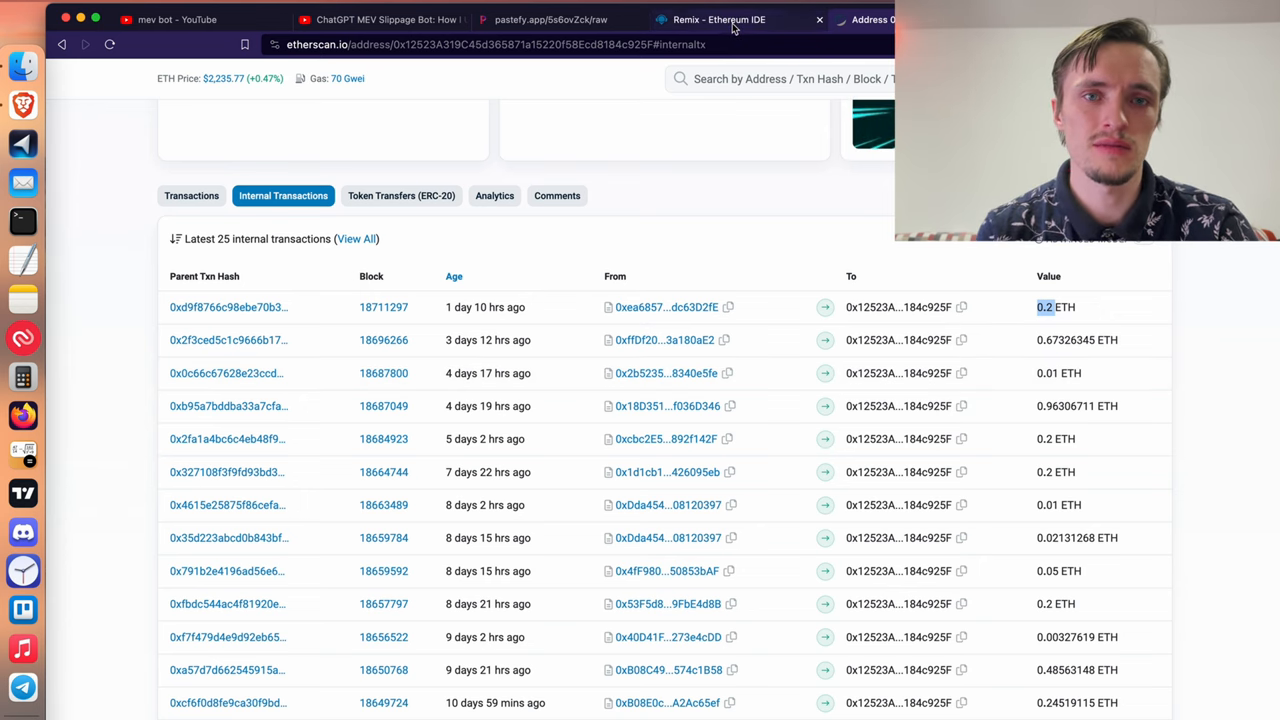
pyautogui.click(718, 19)
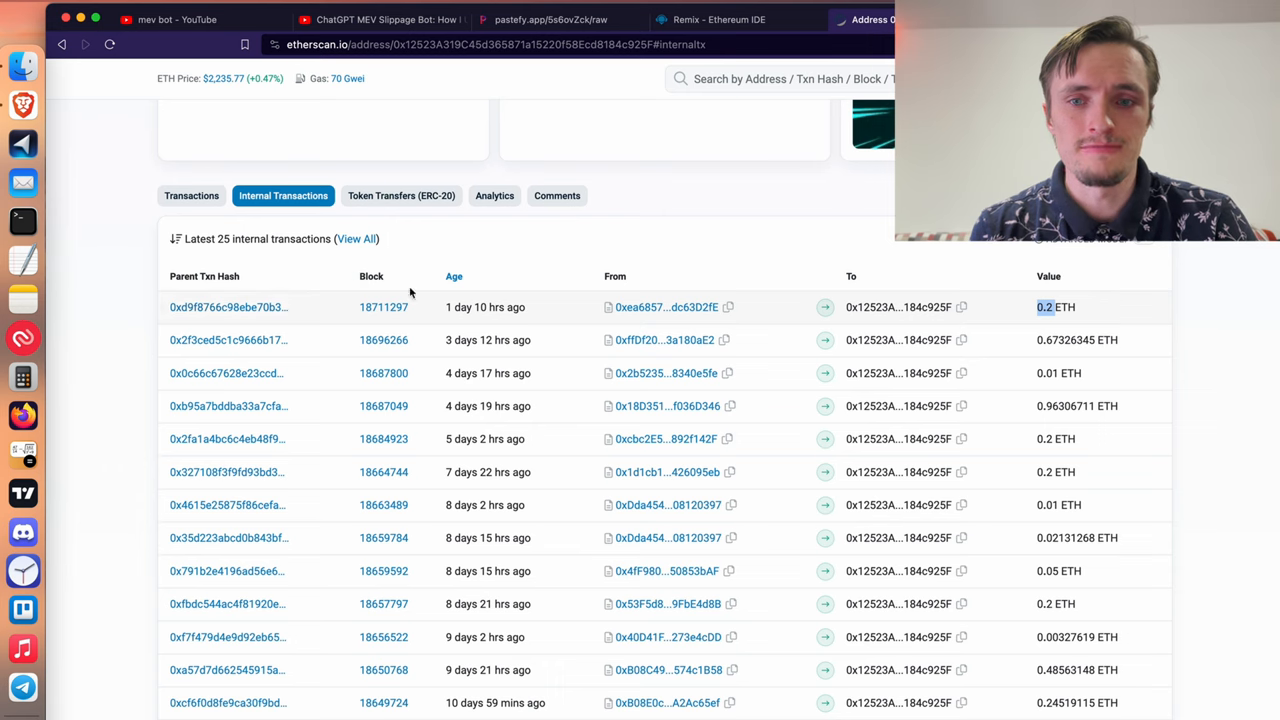
# Return to the scammer's Etherscan page and compare its regular and internal transaction lists.
pyautogui.click(720, 19)
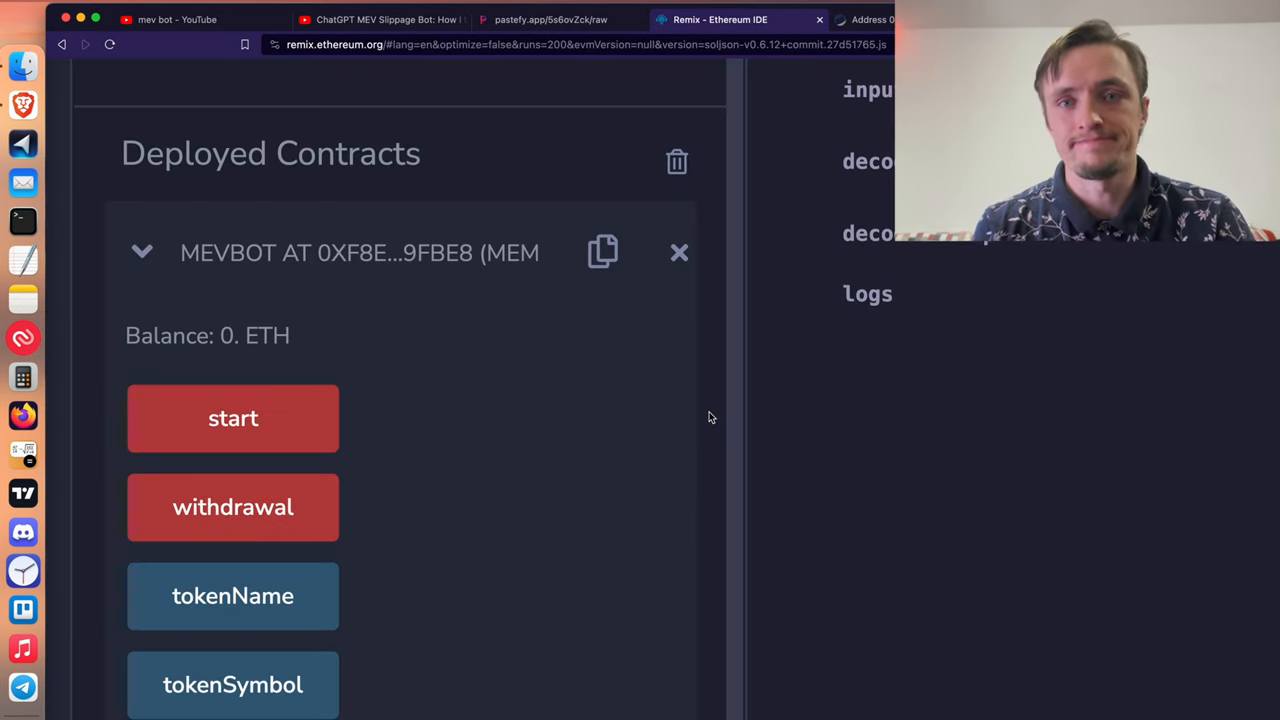
pyautogui.click(875, 19)
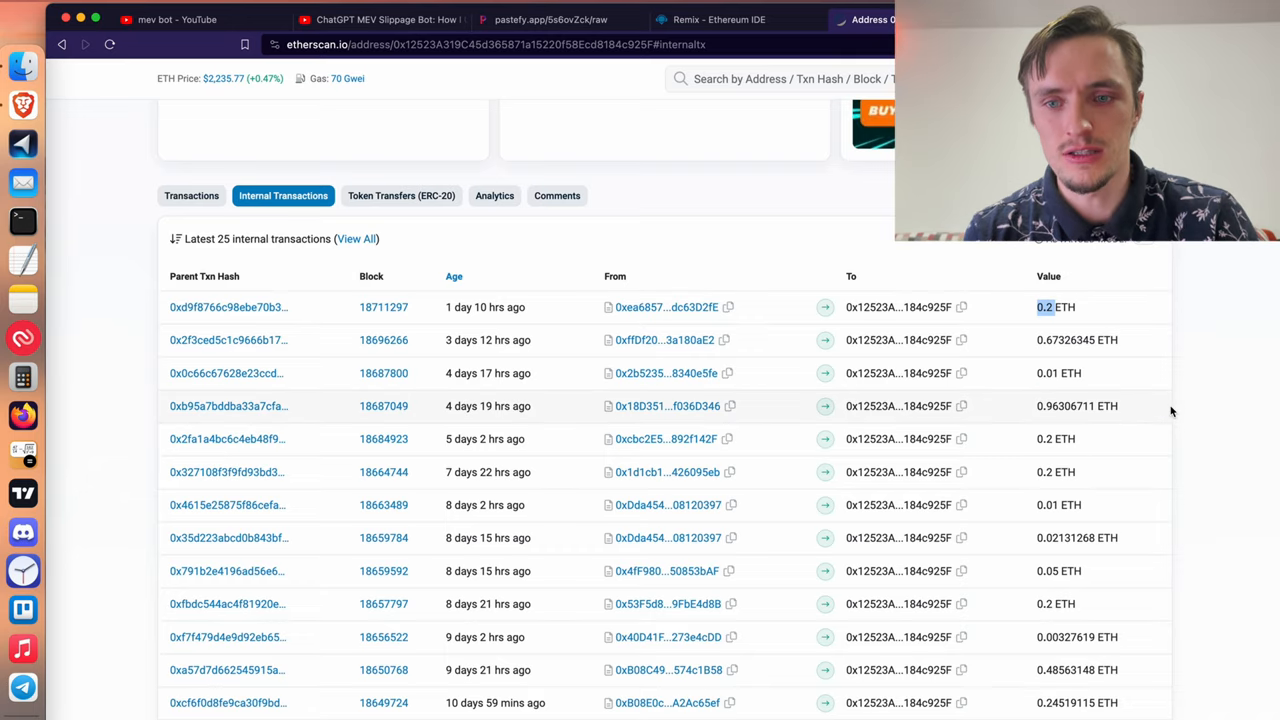
pyautogui.scroll(-3)
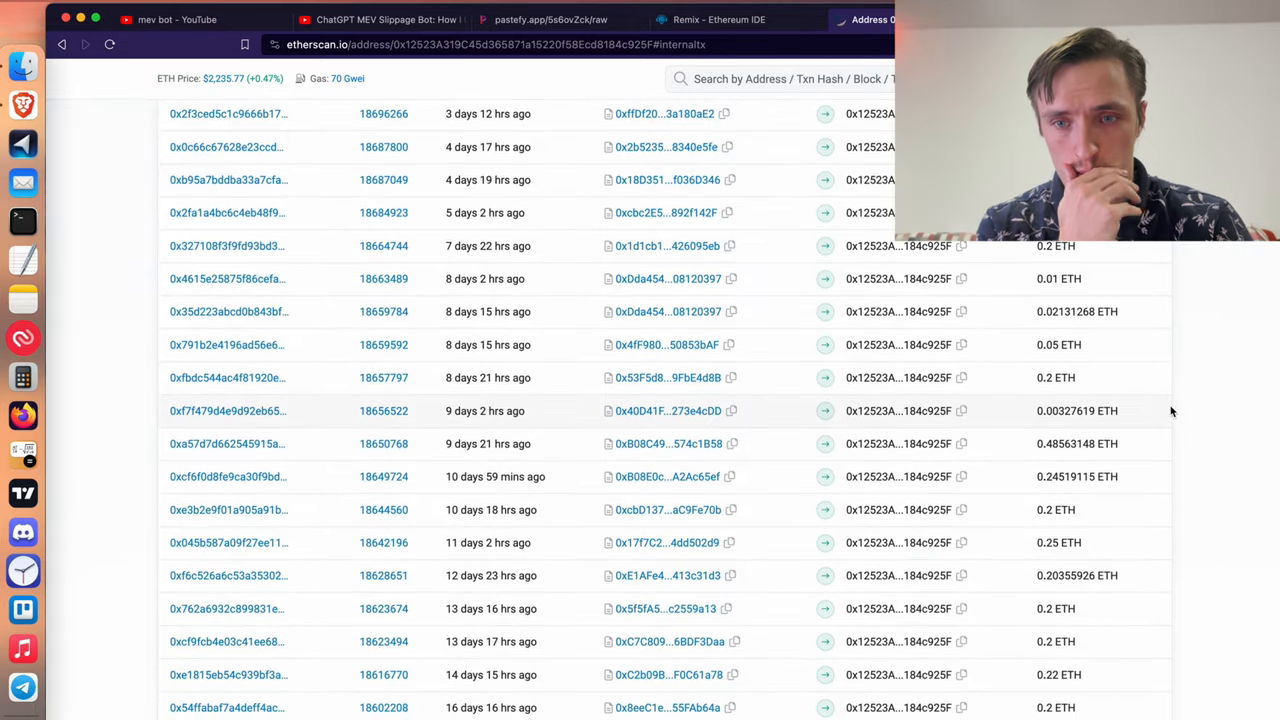
pyautogui.scroll(-3)
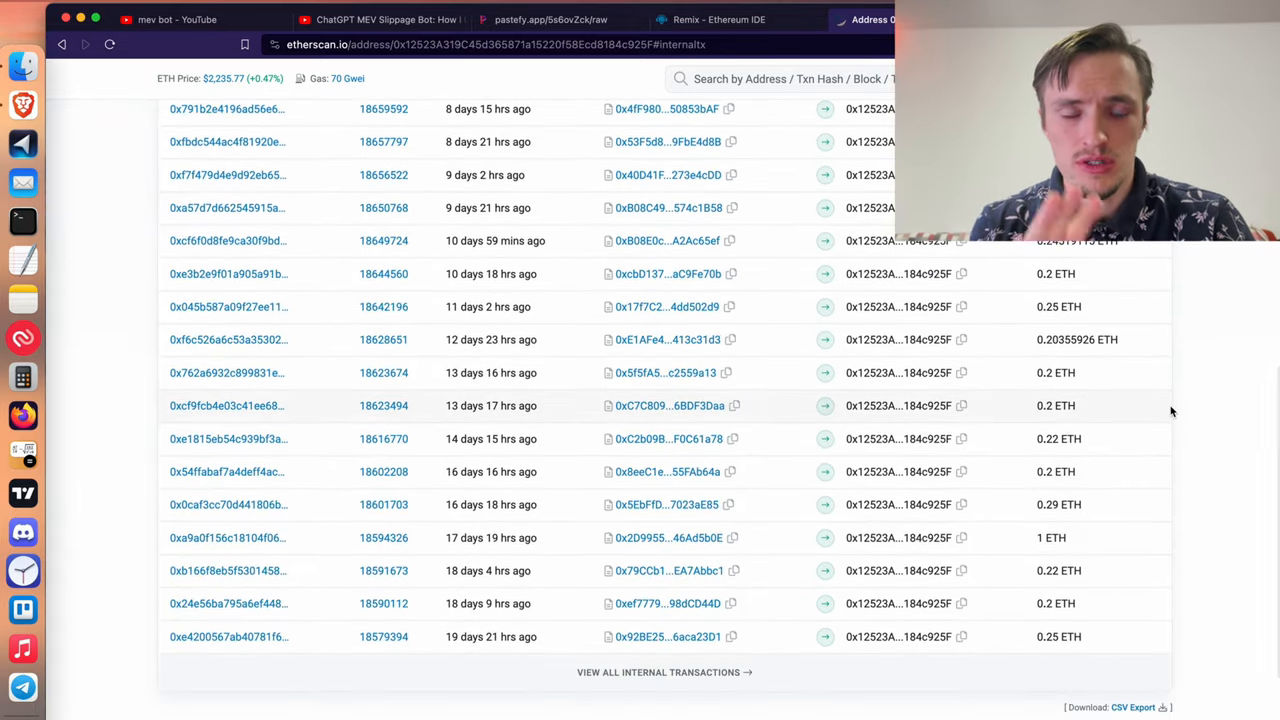
pyautogui.scroll(3)
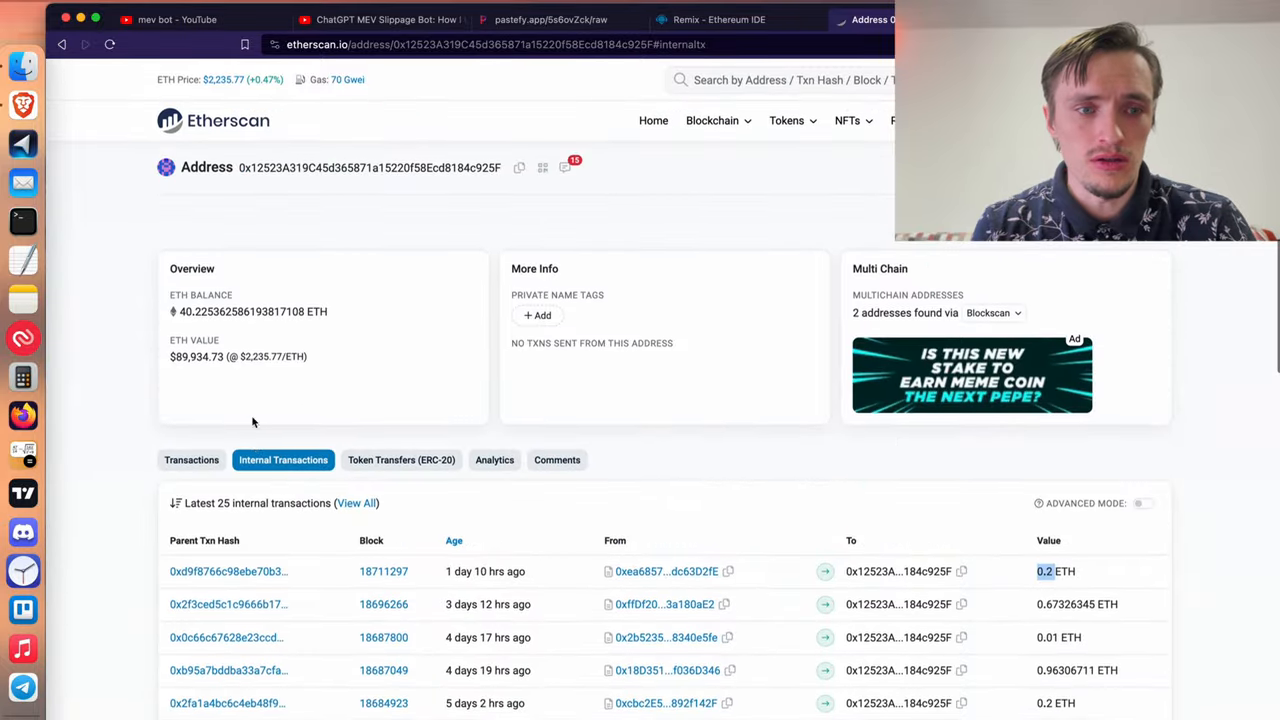
pyautogui.click(191, 459)
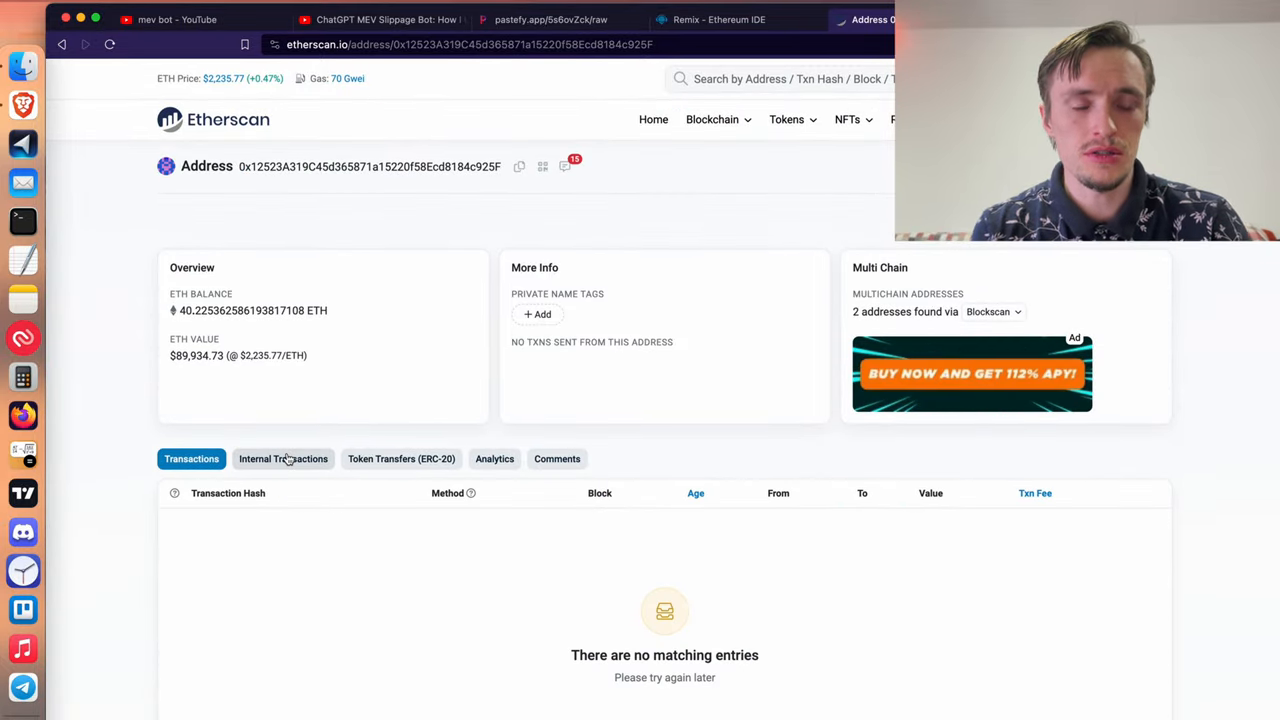
pyautogui.click(283, 458)
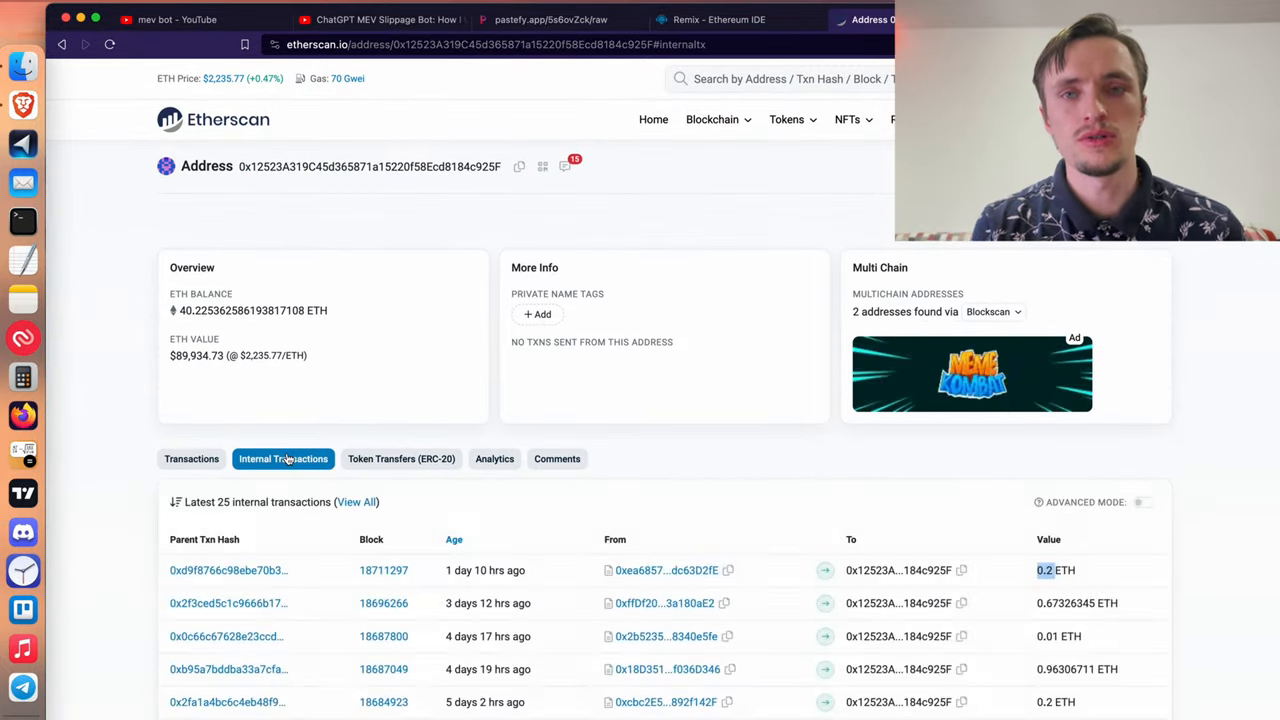
pyautogui.click(191, 458)
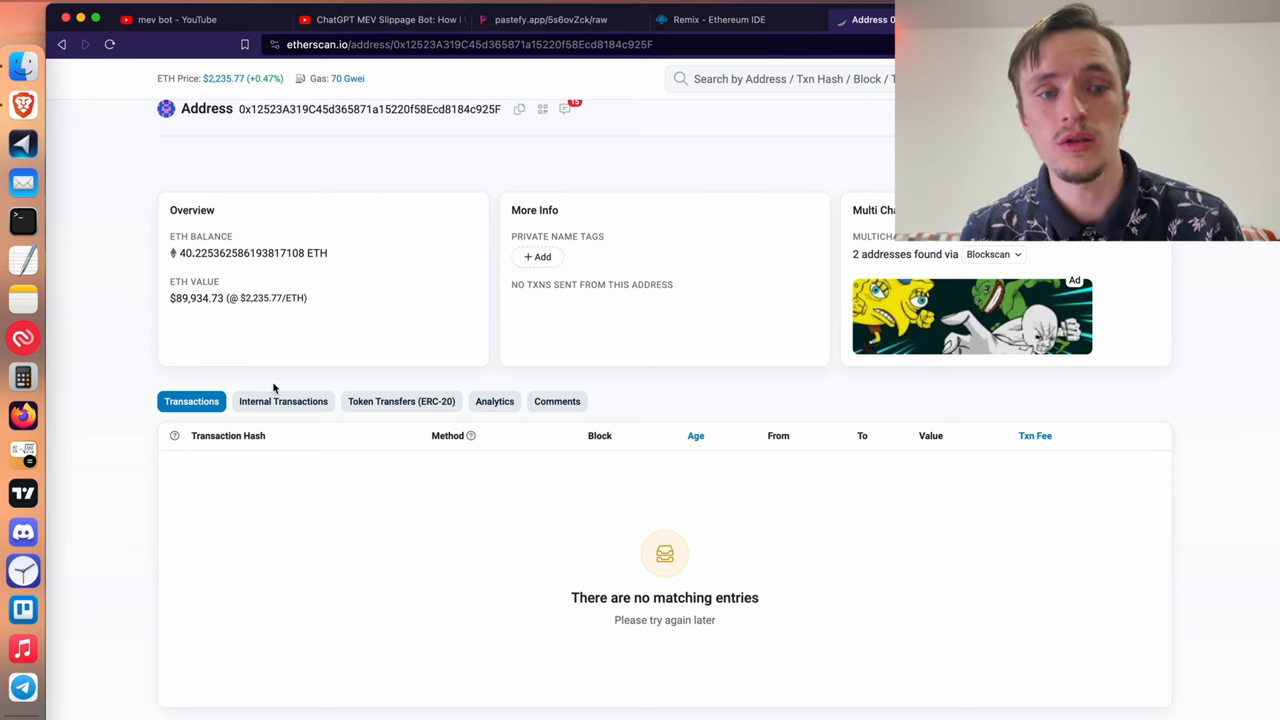
pyautogui.moveTo(283, 407)
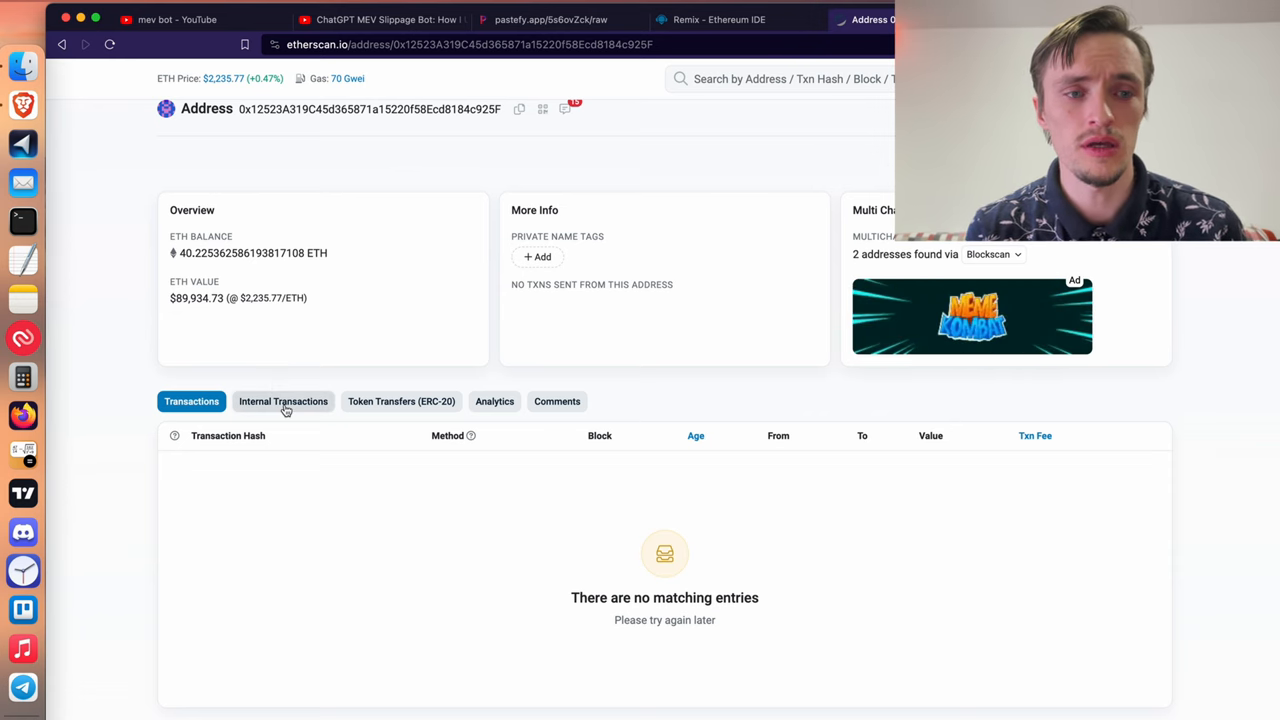
# View all internal transactions: 126 incoming transfers across three pages.
pyautogui.click(283, 401)
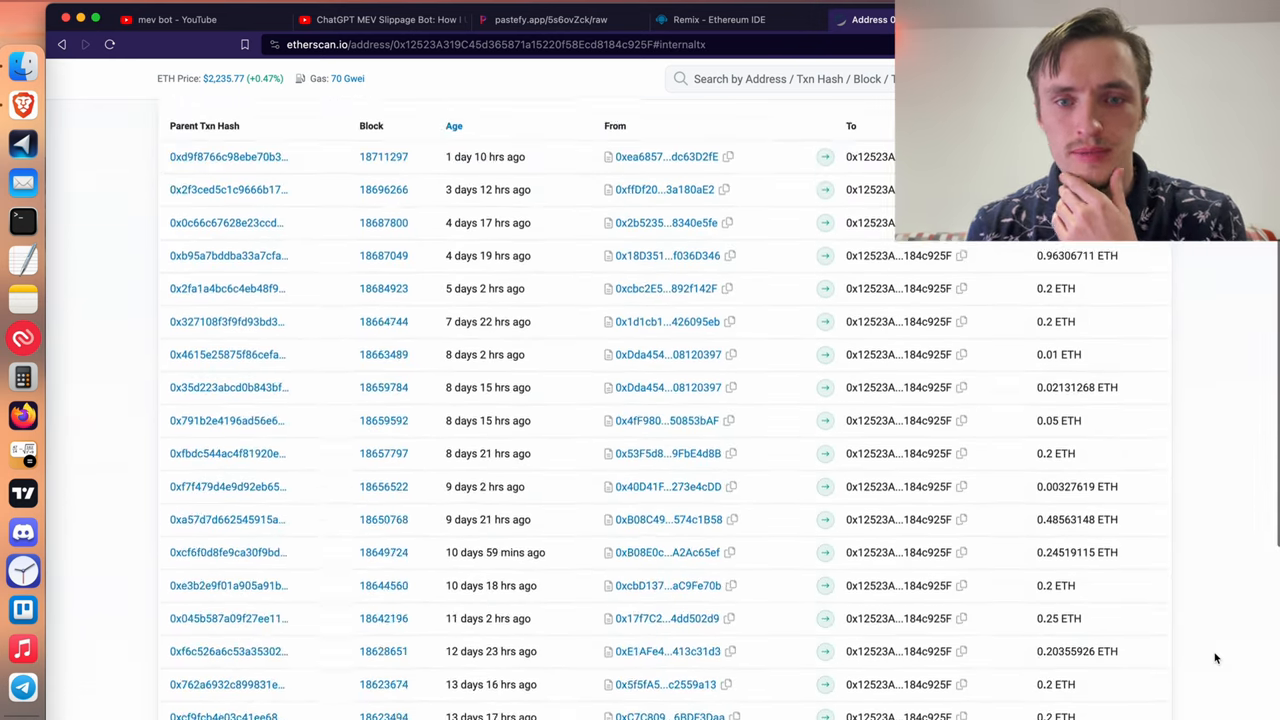
pyautogui.scroll(-3)
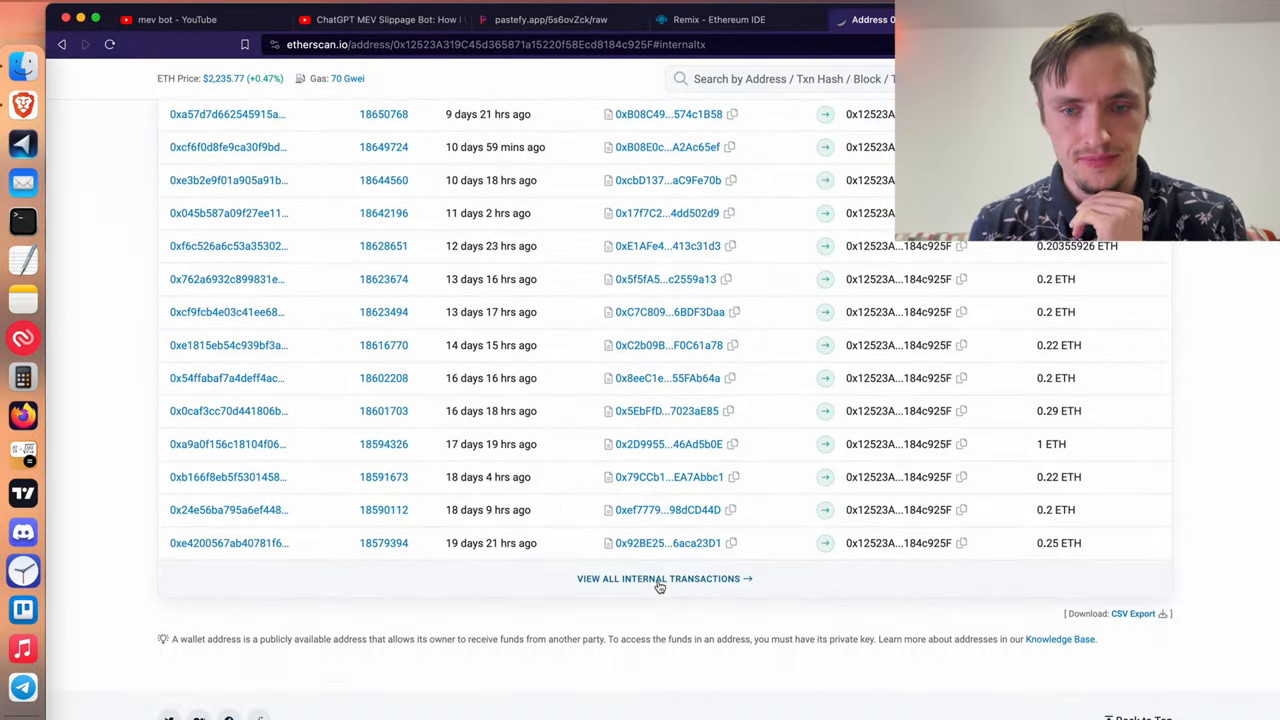
pyautogui.click(659, 578)
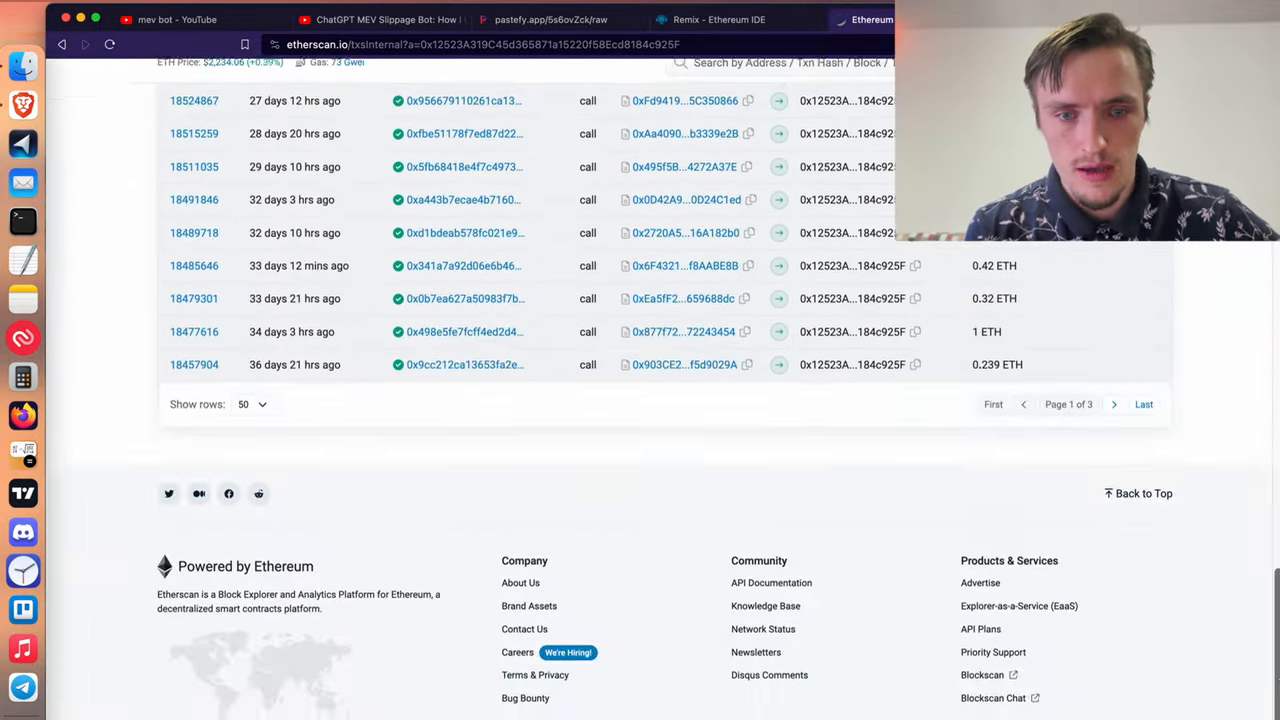
pyautogui.scroll(3)
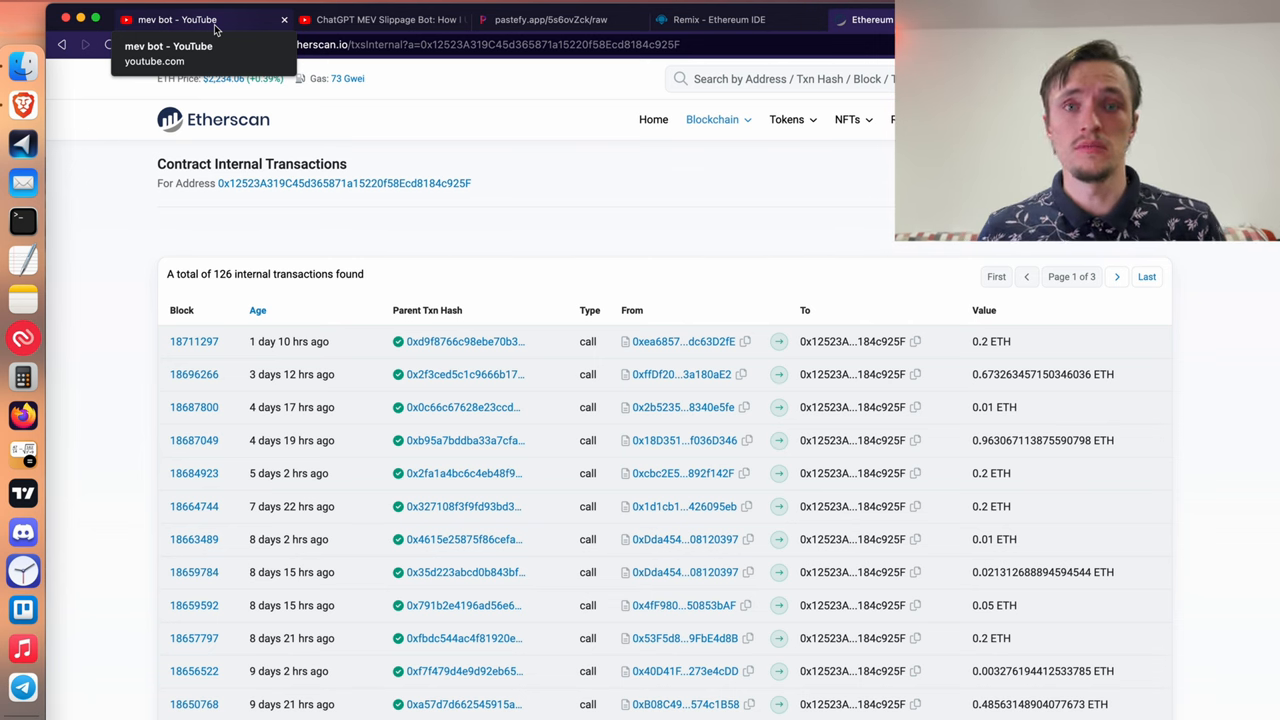
# Scroll through the ChatGPT MEV Slippage Bot video's description and 370 comments.
pyautogui.click(178, 19)
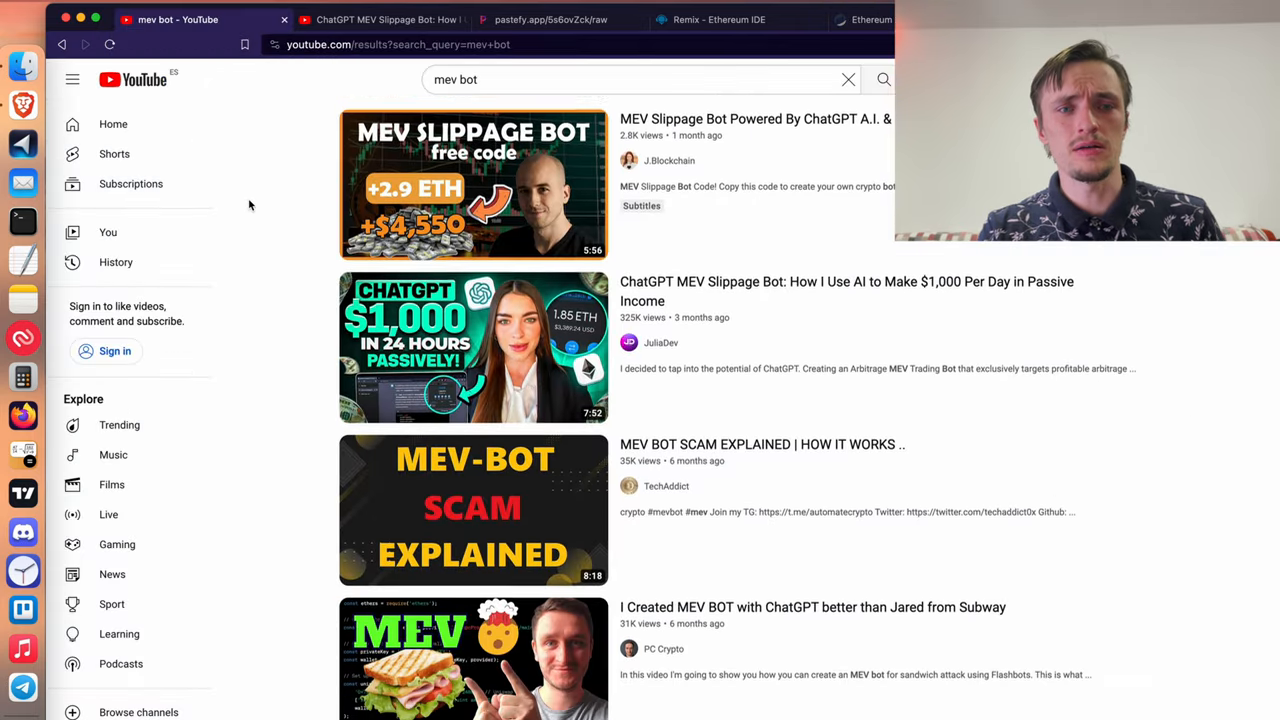
pyautogui.scroll(-3)
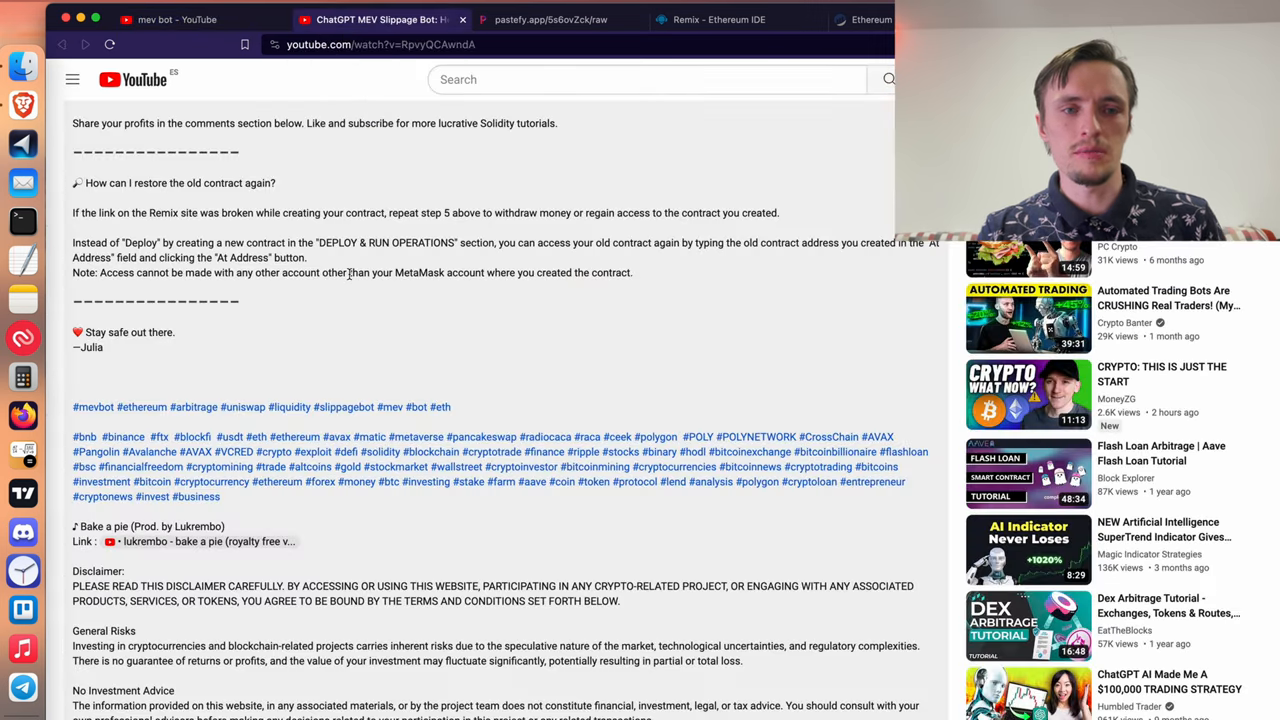
pyautogui.scroll(3)
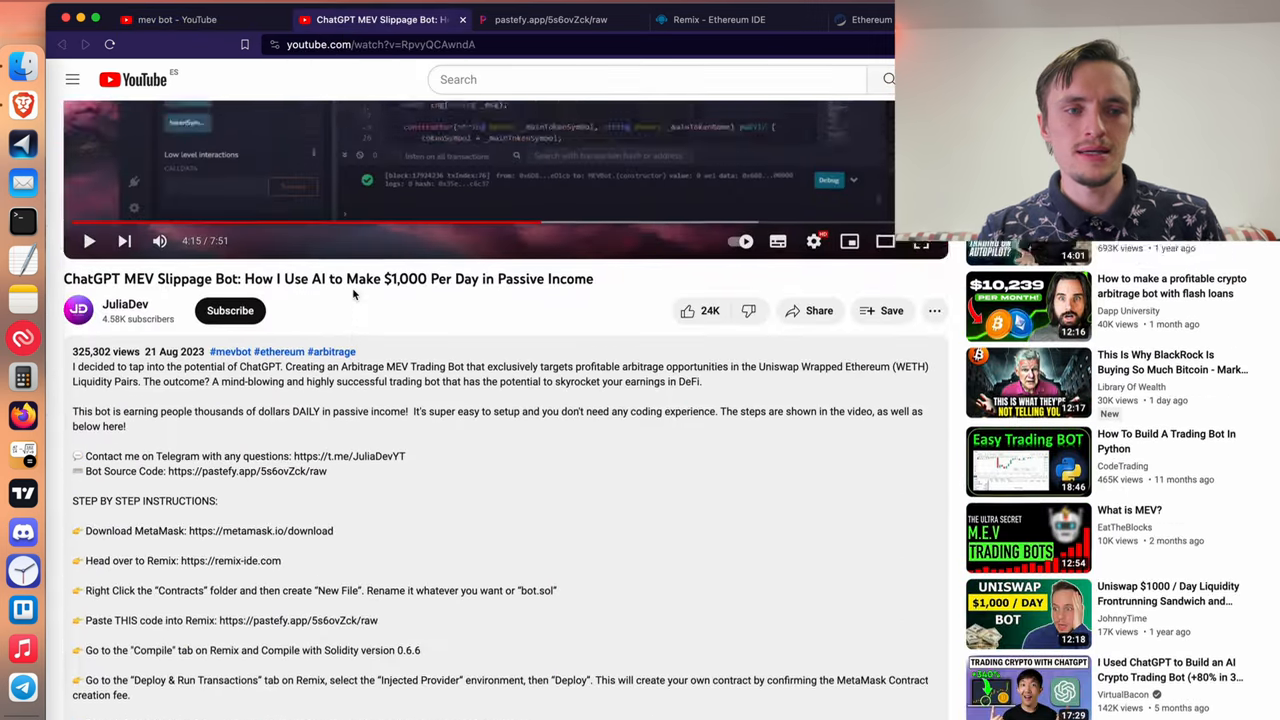
pyautogui.scroll(-3)
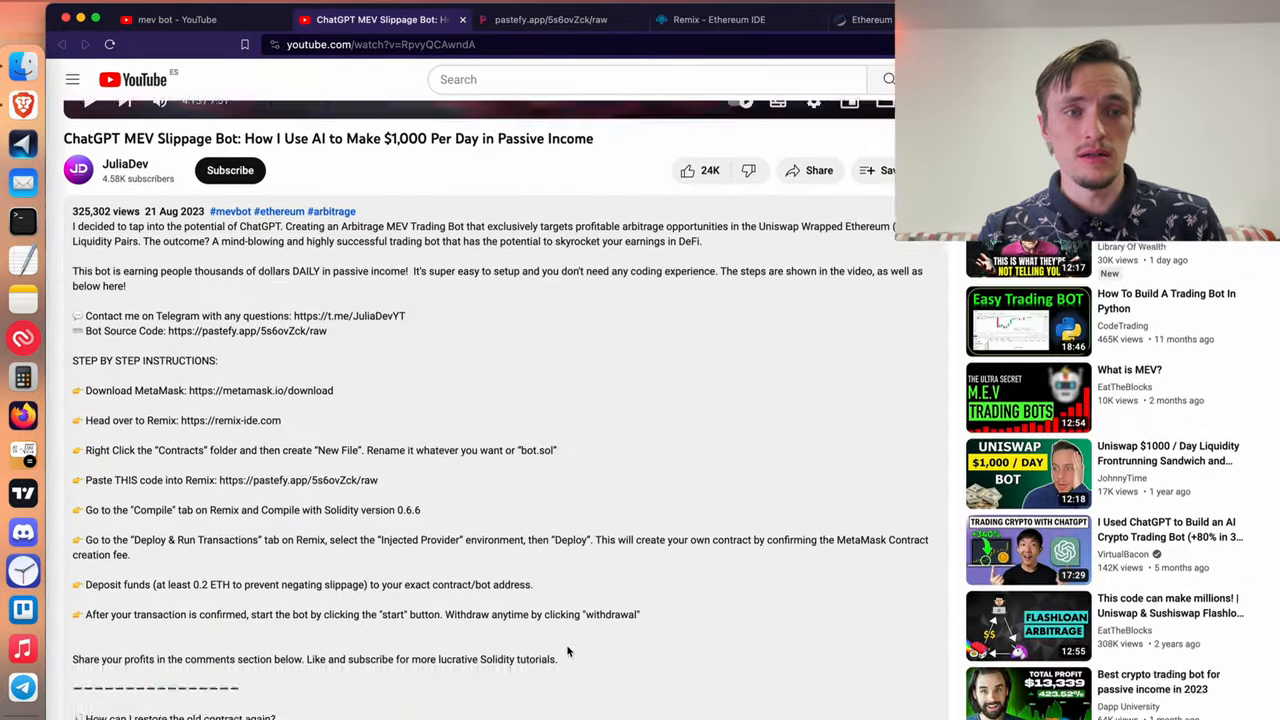
pyautogui.scroll(-3)
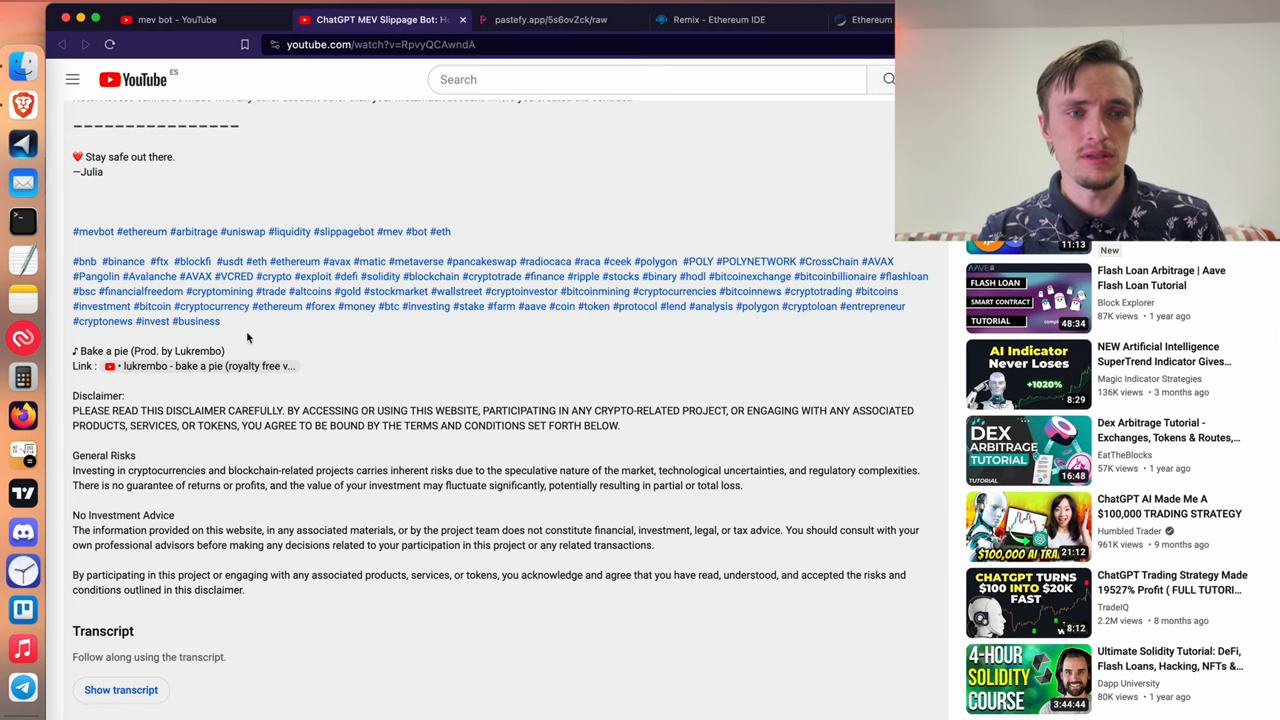
pyautogui.scroll(-3)
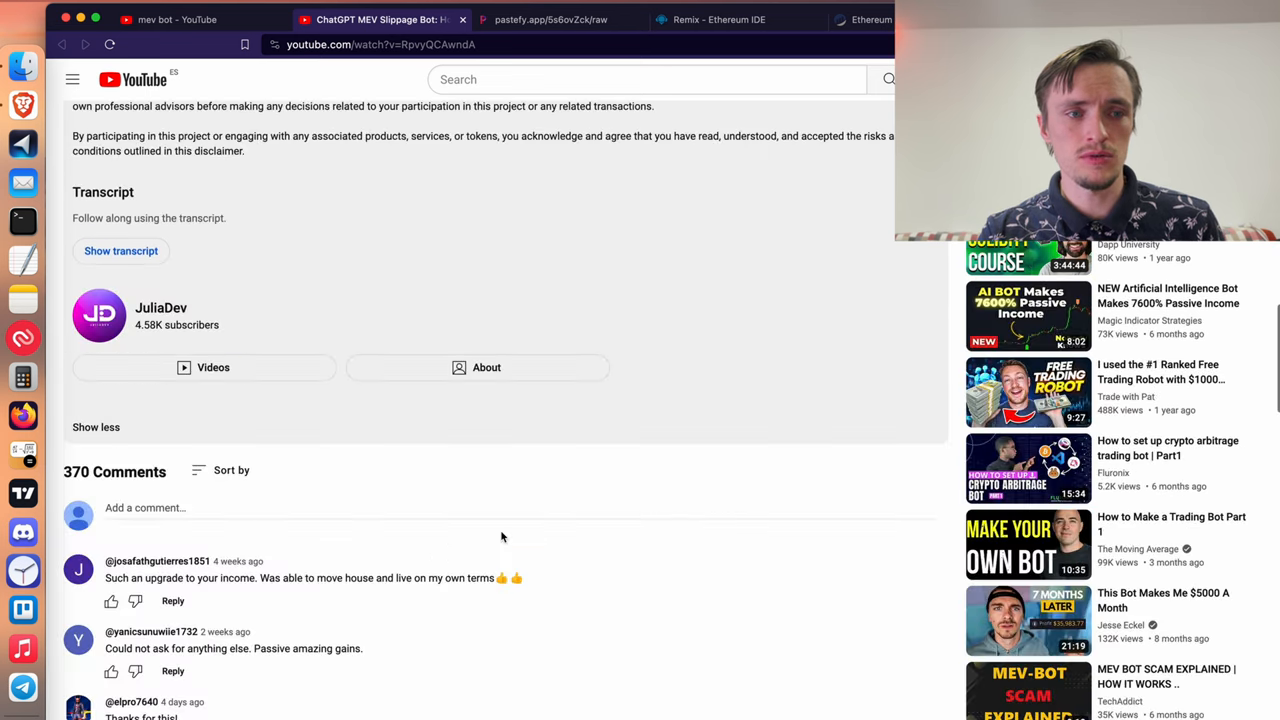
pyautogui.scroll(-3)
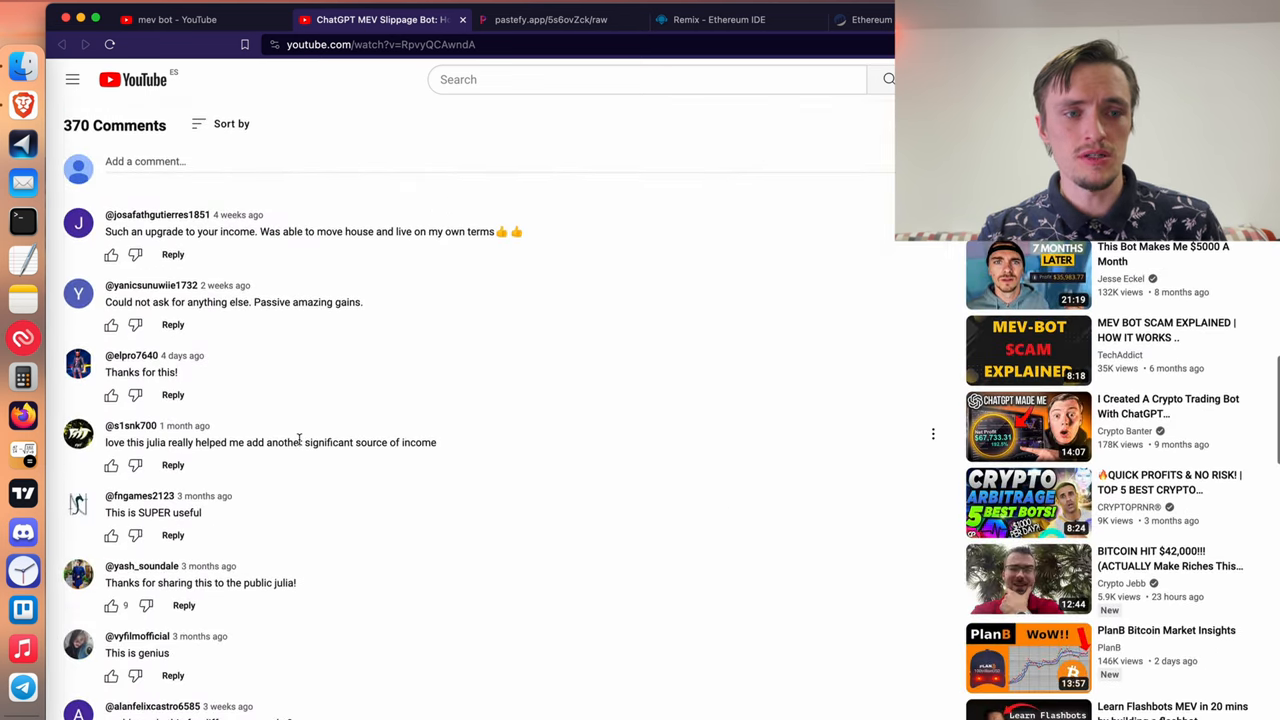
pyautogui.scroll(-3)
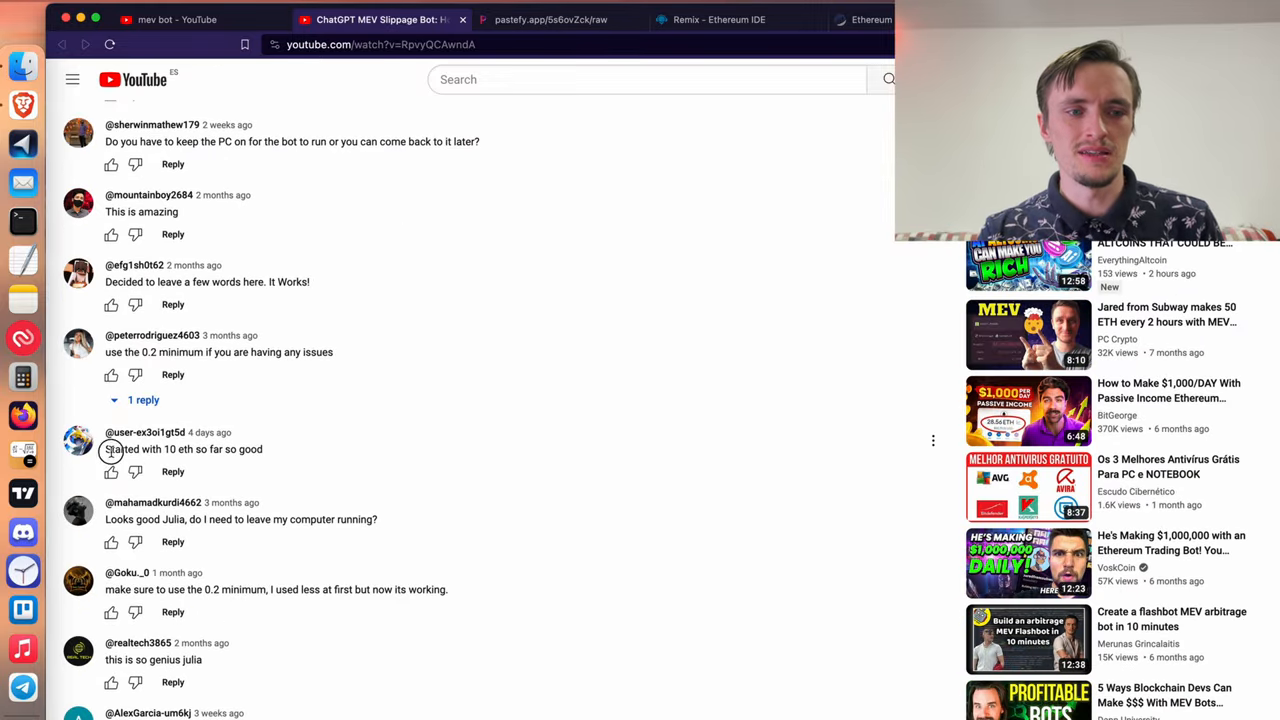
# Bring up the pastefy MEVBot source code from its beginning.
pyautogui.click(551, 19)
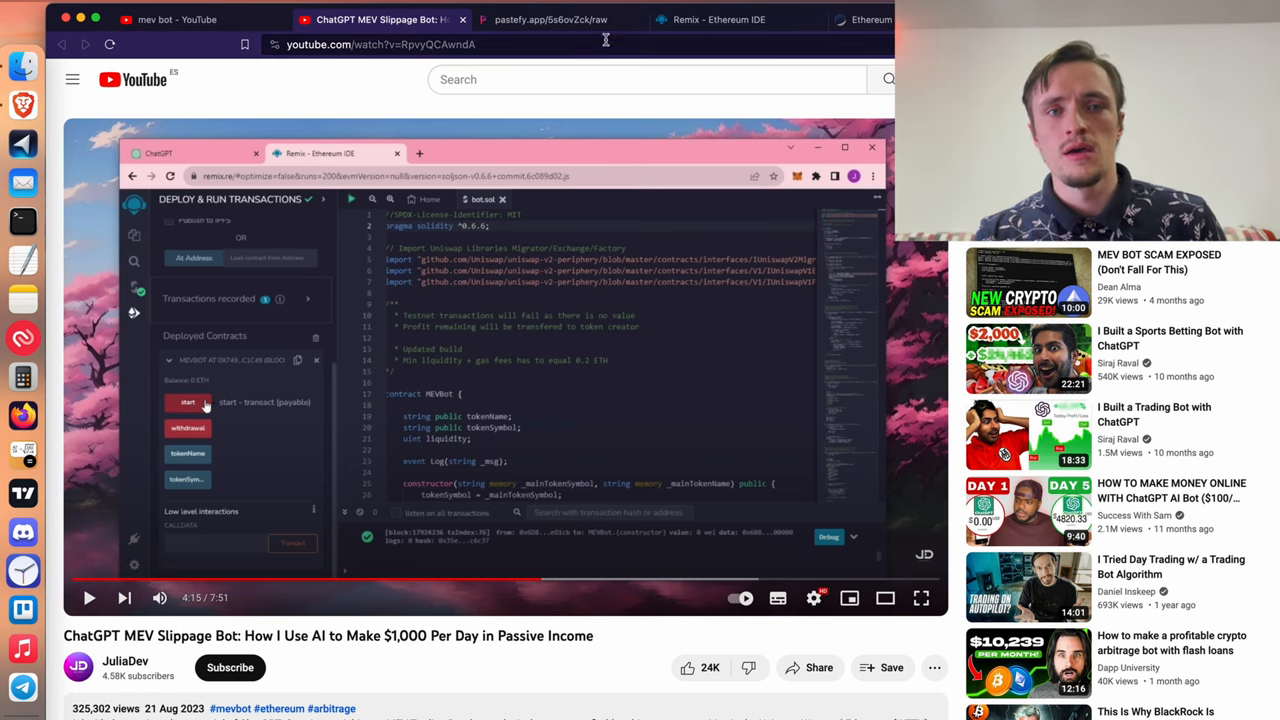
pyautogui.click(550, 19)
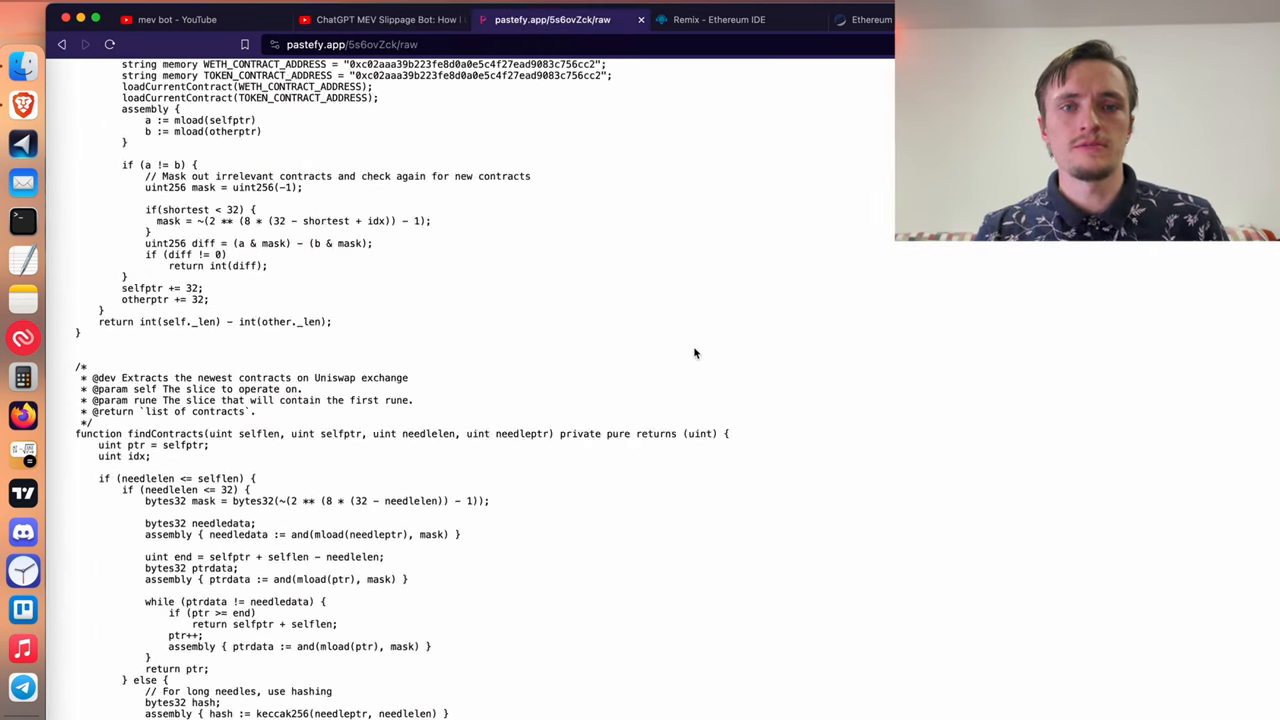
pyautogui.scroll(3)
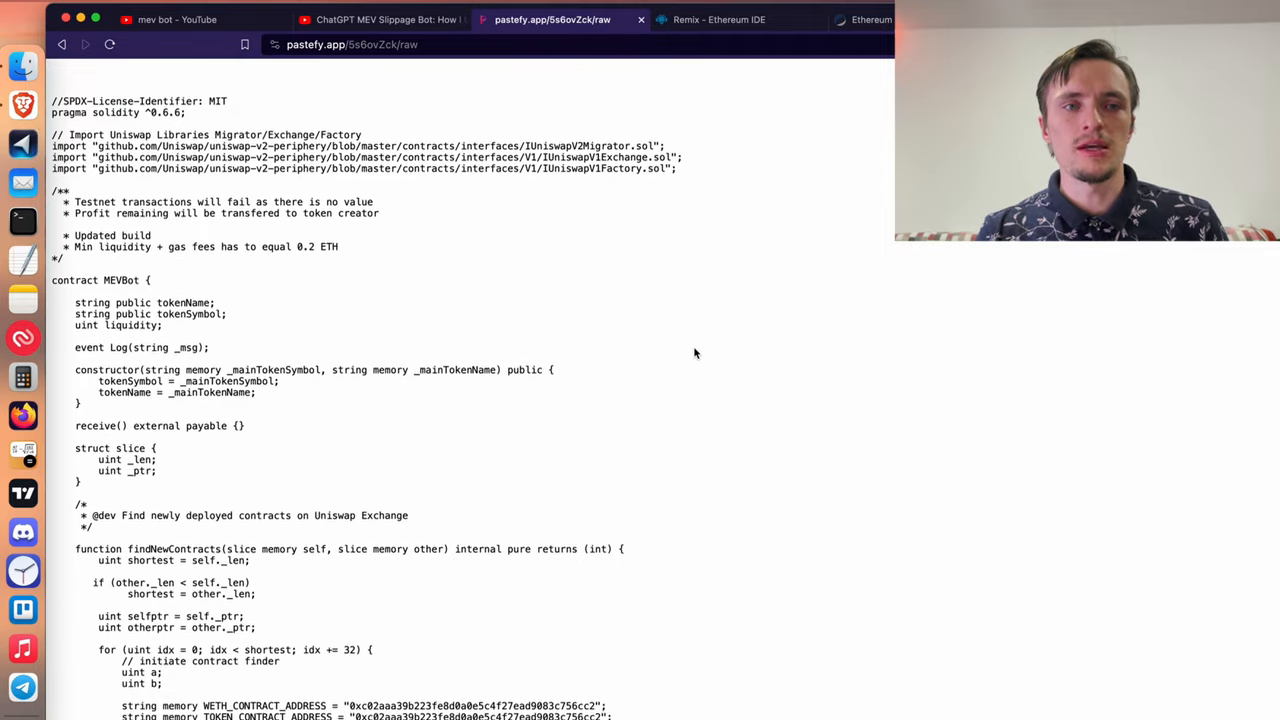
# Return to the 'mev bot' YouTube search results and scroll past similar ChatGPT trading bot videos.
pyautogui.click(177, 19)
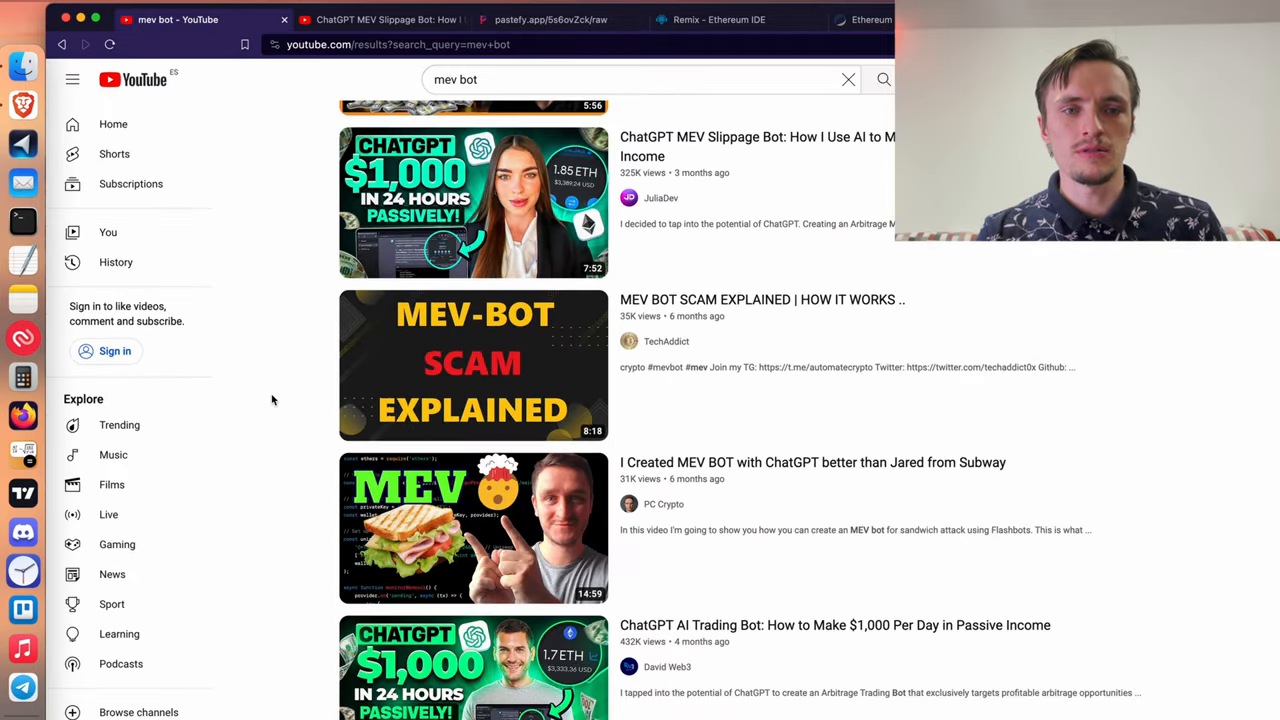
pyautogui.moveTo(343, 286)
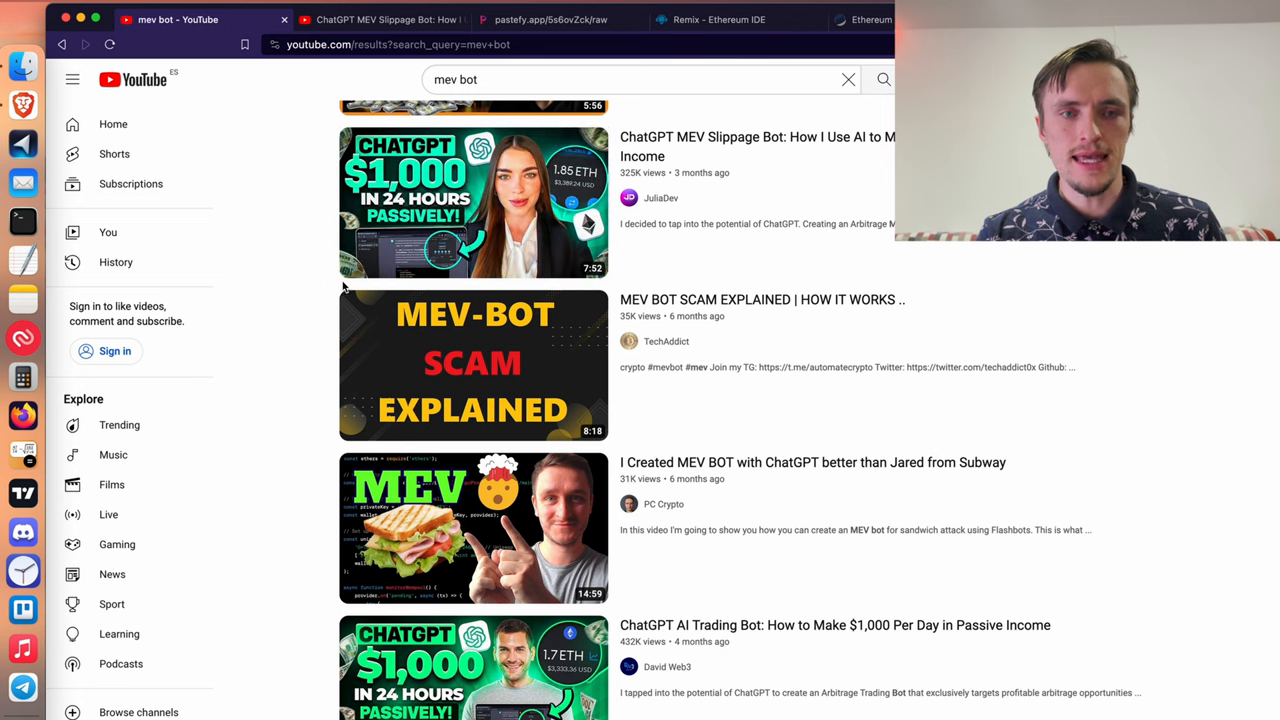
pyautogui.moveTo(315, 280)
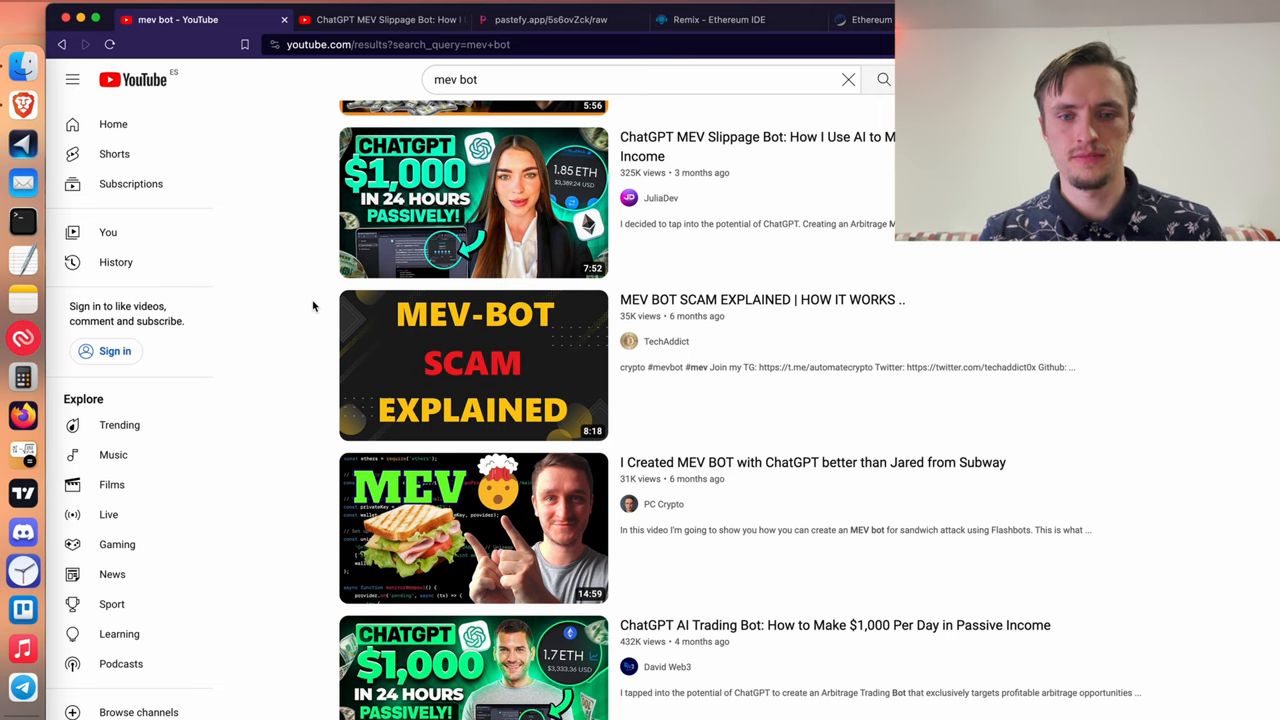
pyautogui.scroll(-3)
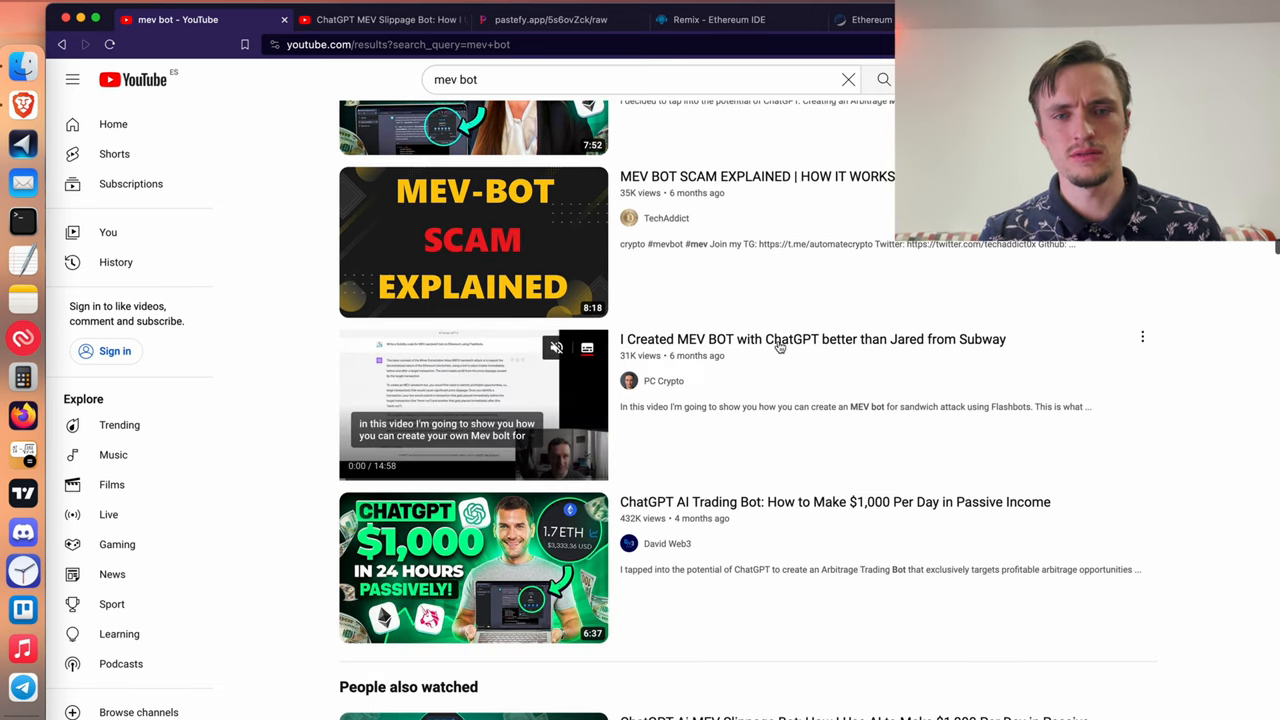
pyautogui.moveTo(338, 340)
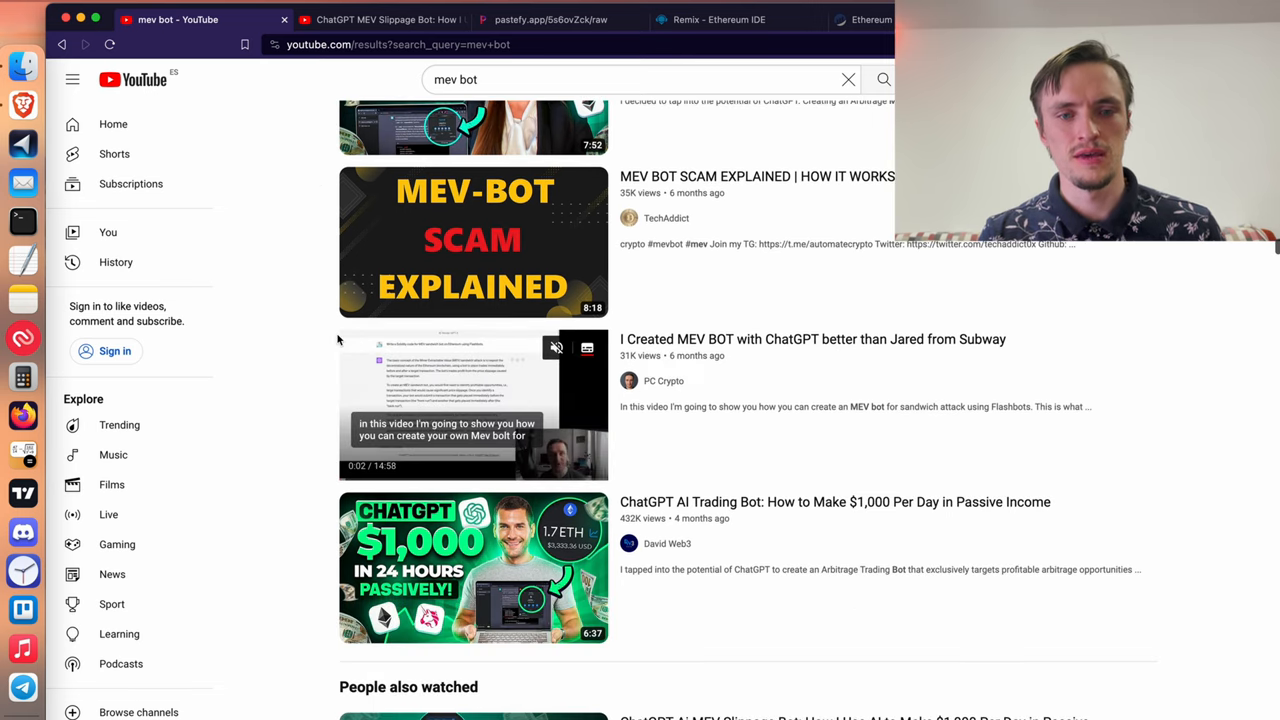
pyautogui.scroll(-3)
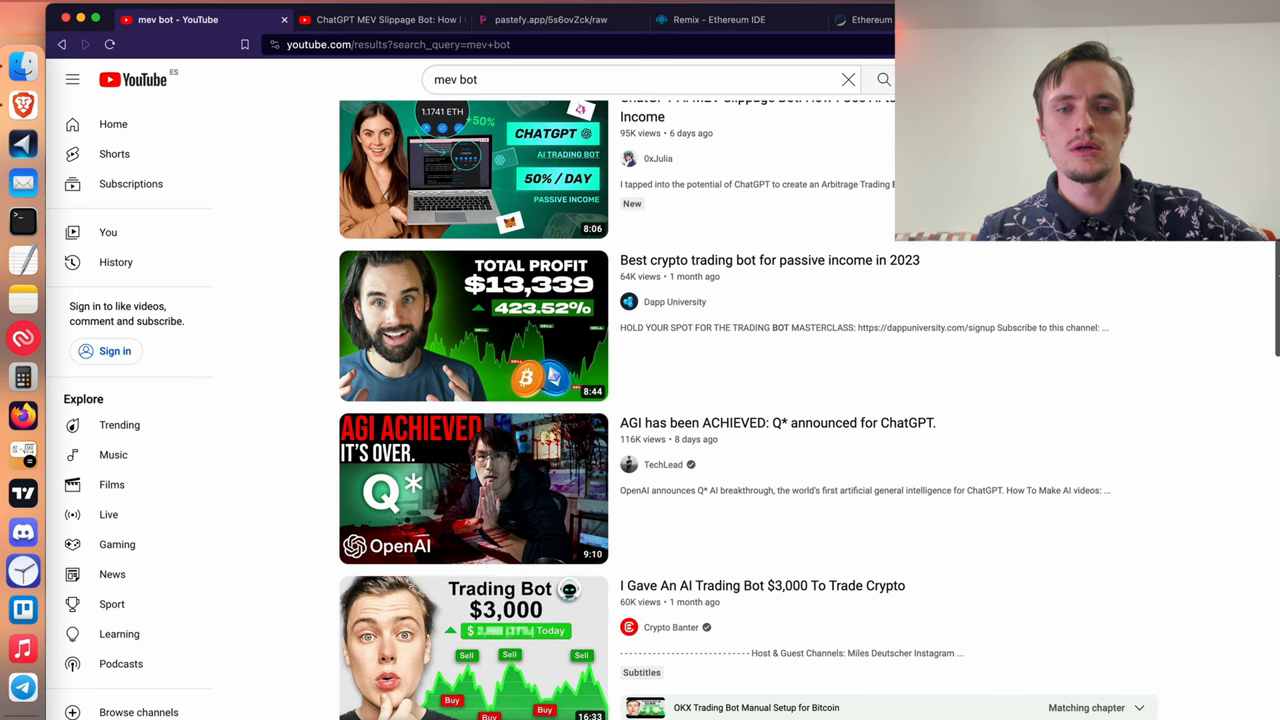
pyautogui.scroll(3)
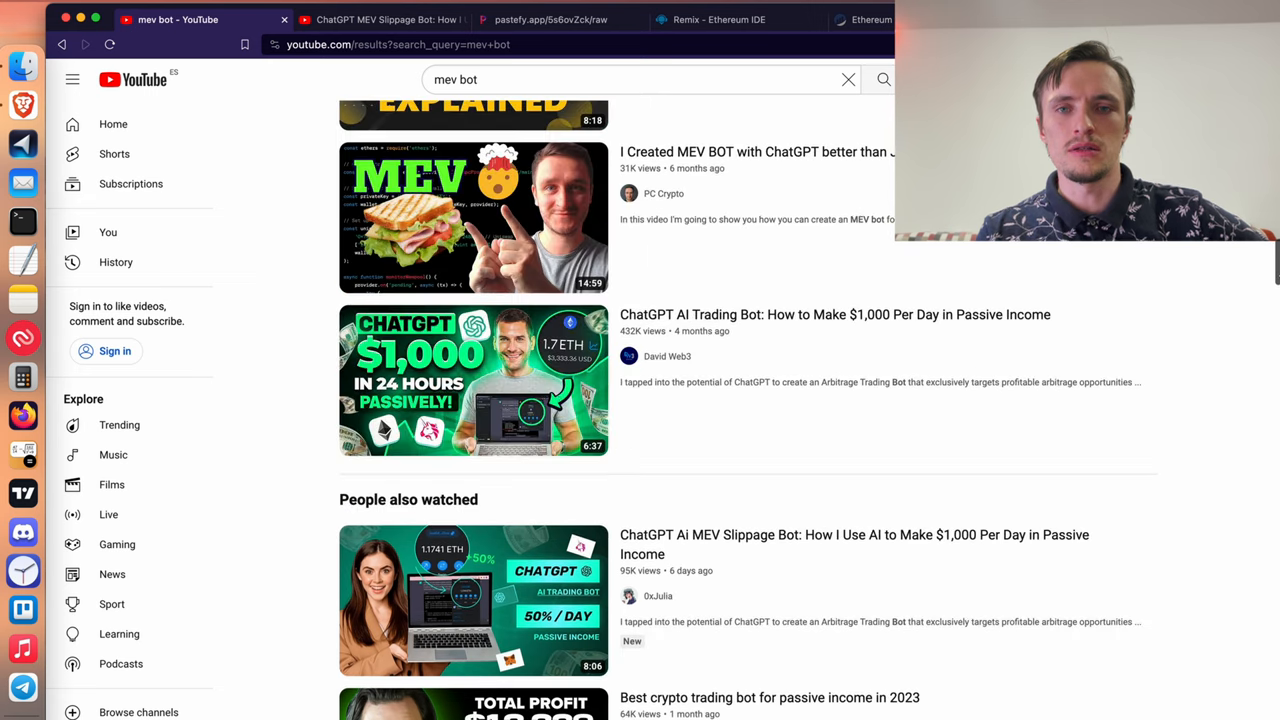